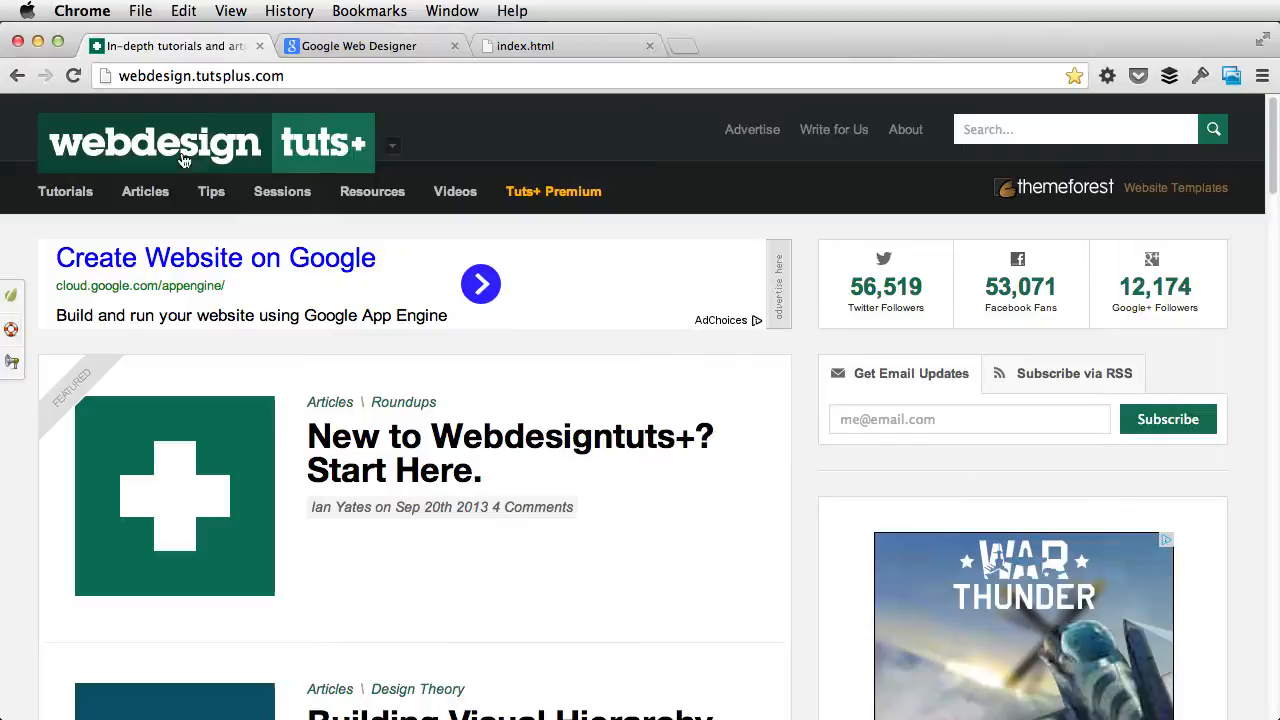
- Switch to the Google Web Designer product page, scroll through it, and return to the download button
left_click(375, 46)
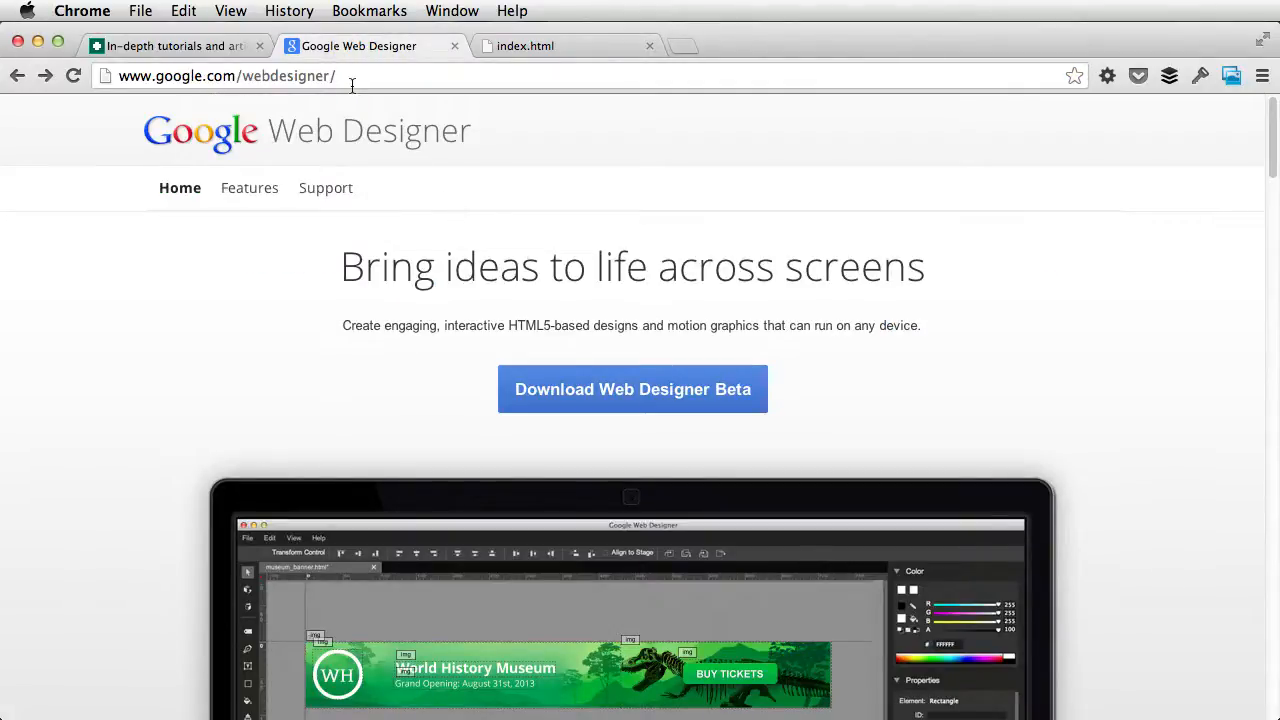
mouse_move(813, 283)
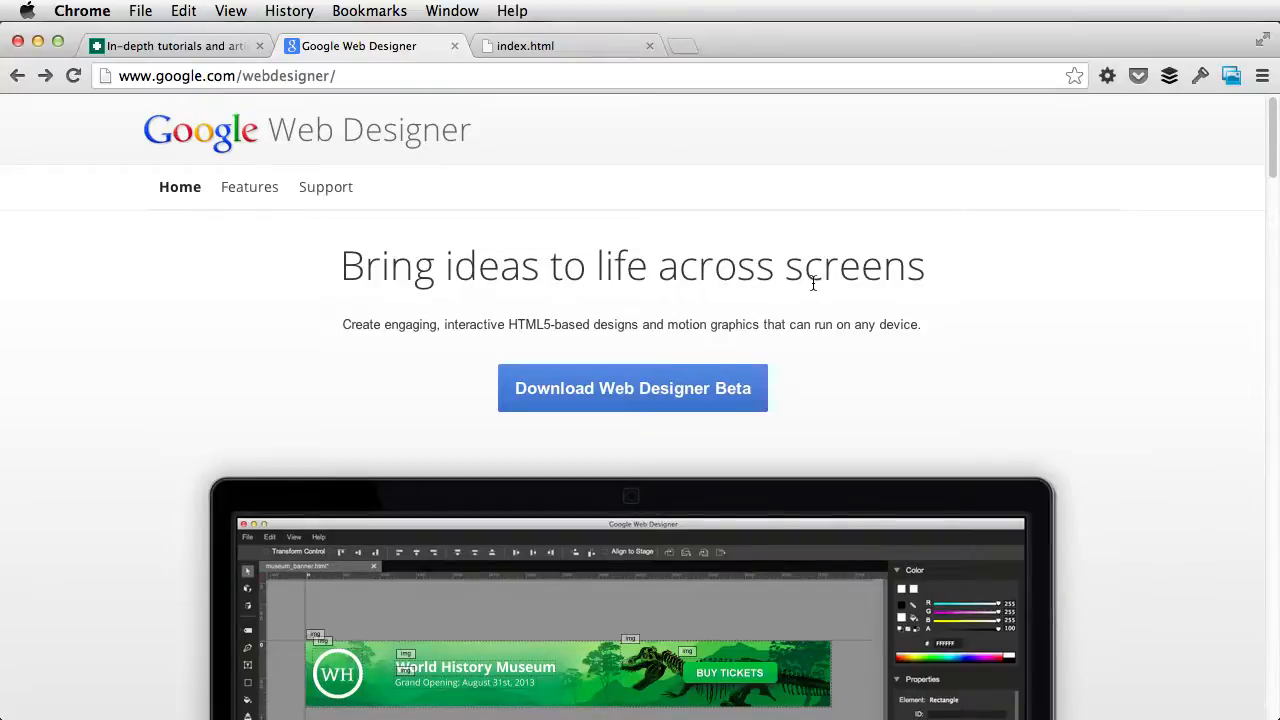
scroll("down", 3)
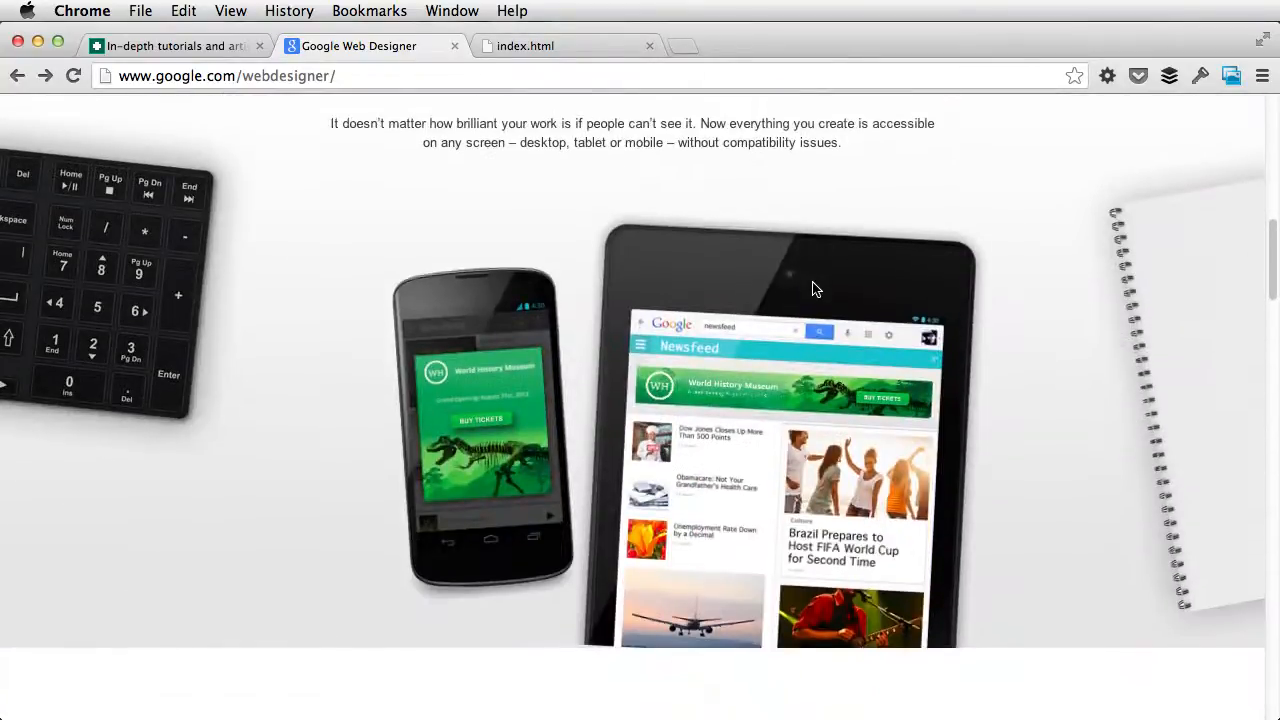
scroll("down", 3)
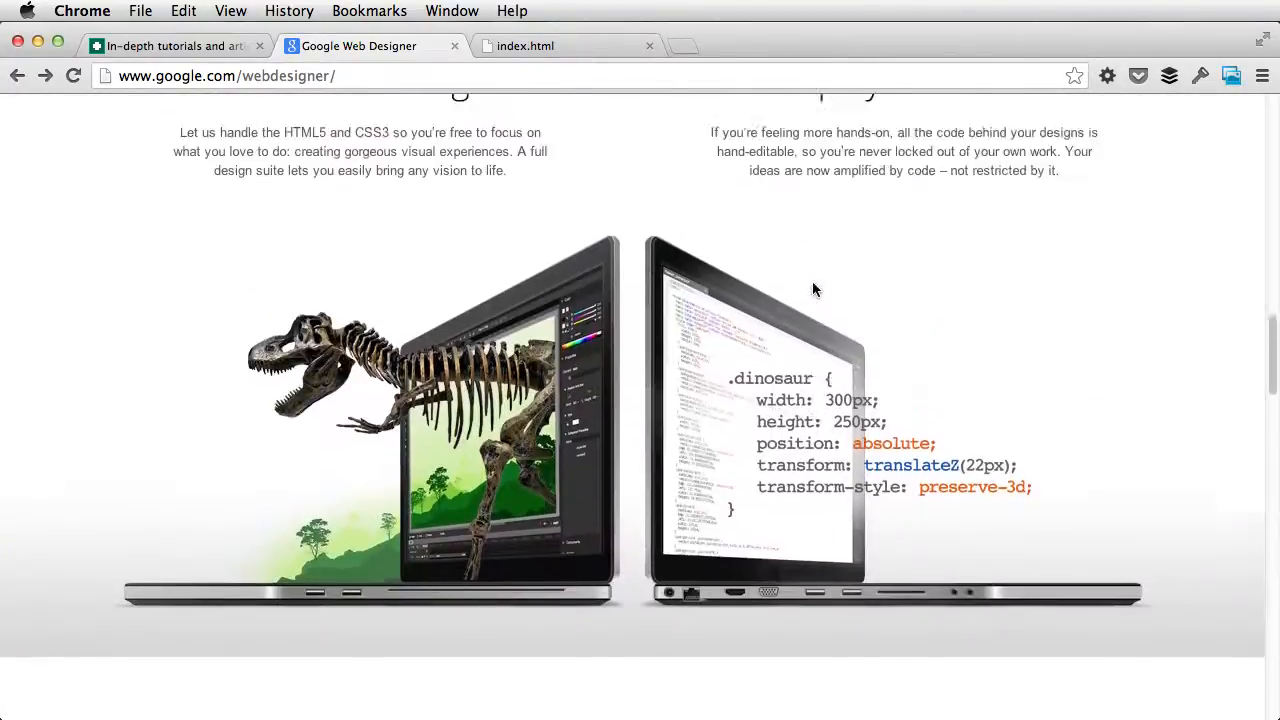
scroll("up", 3)
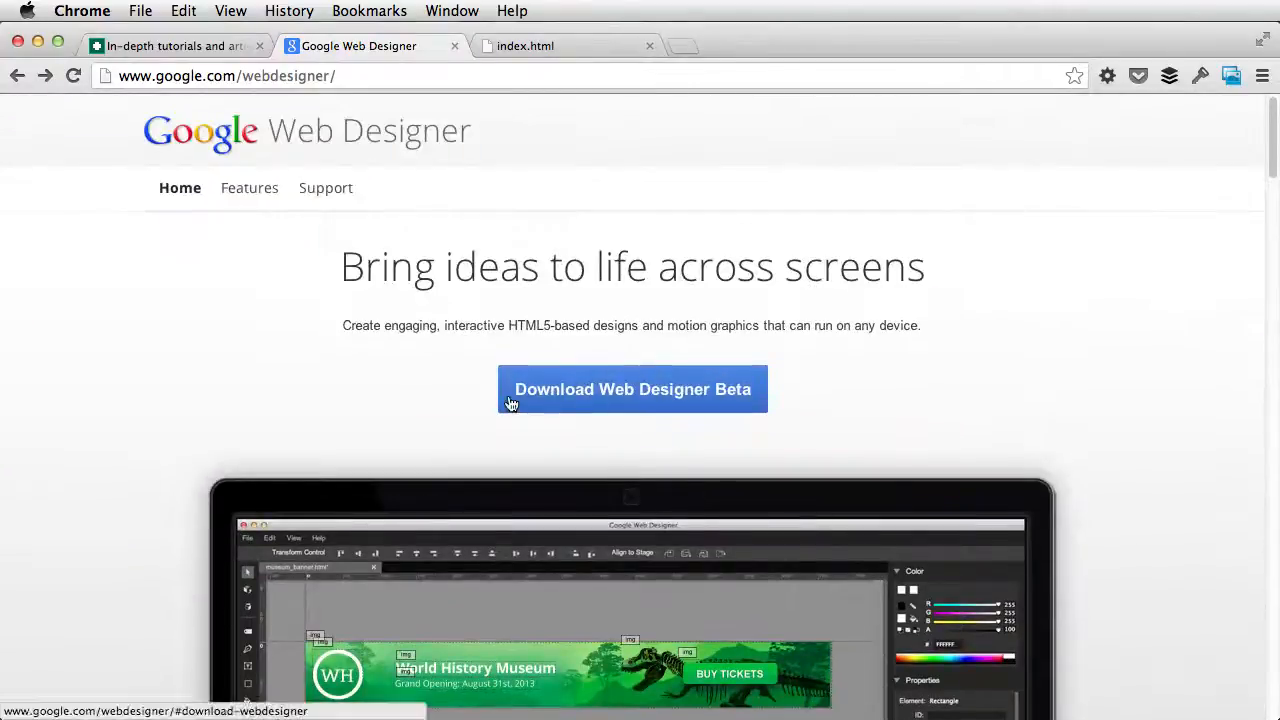
mouse_move(765, 492)
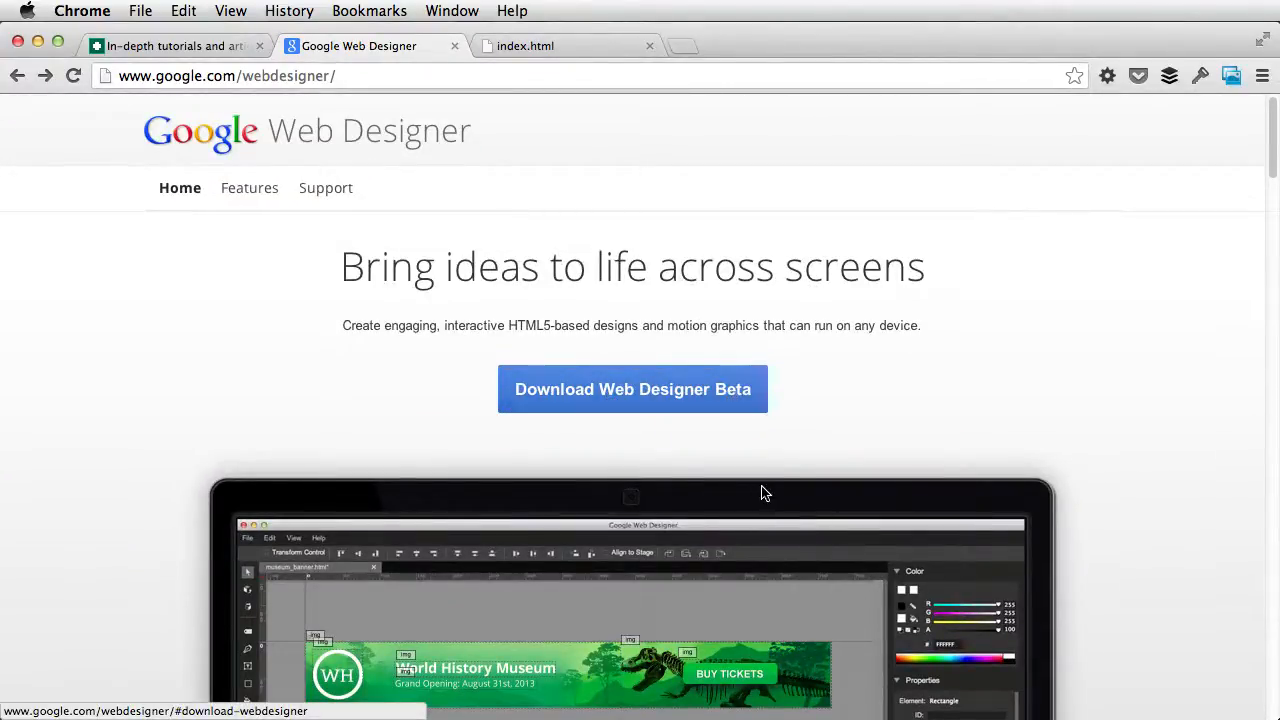
mouse_move(751, 407)
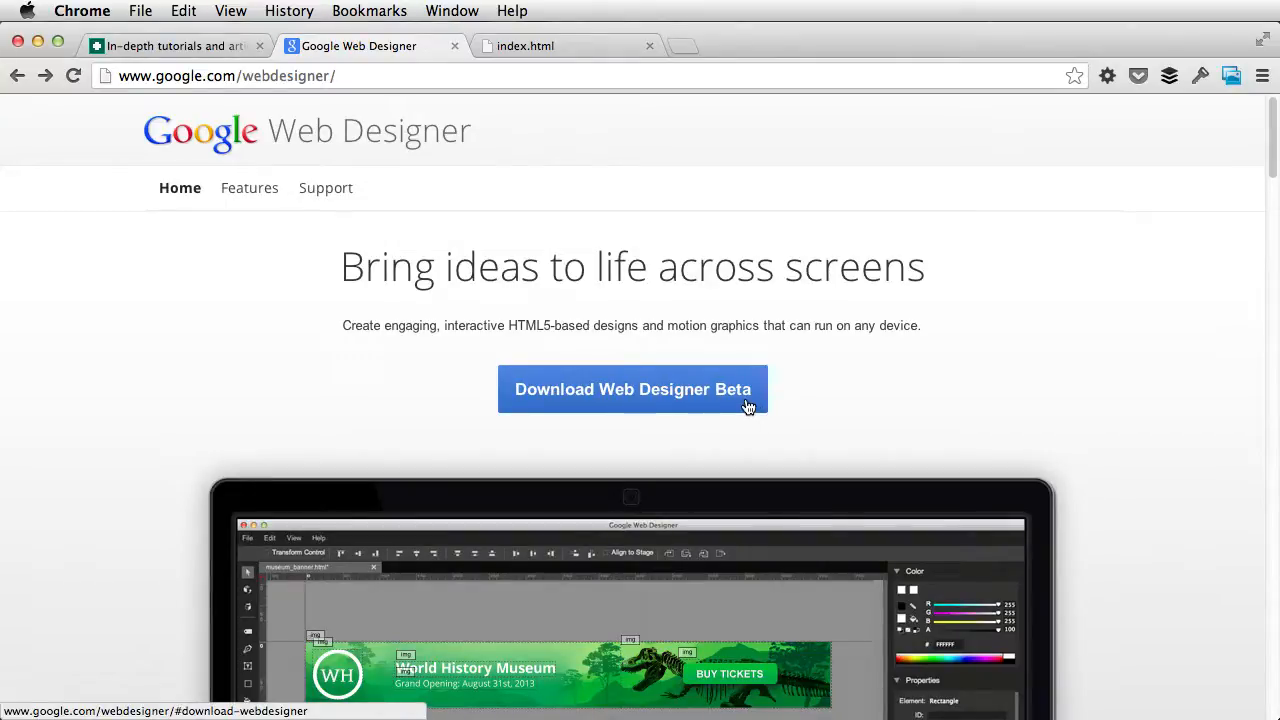
mouse_move(758, 406)
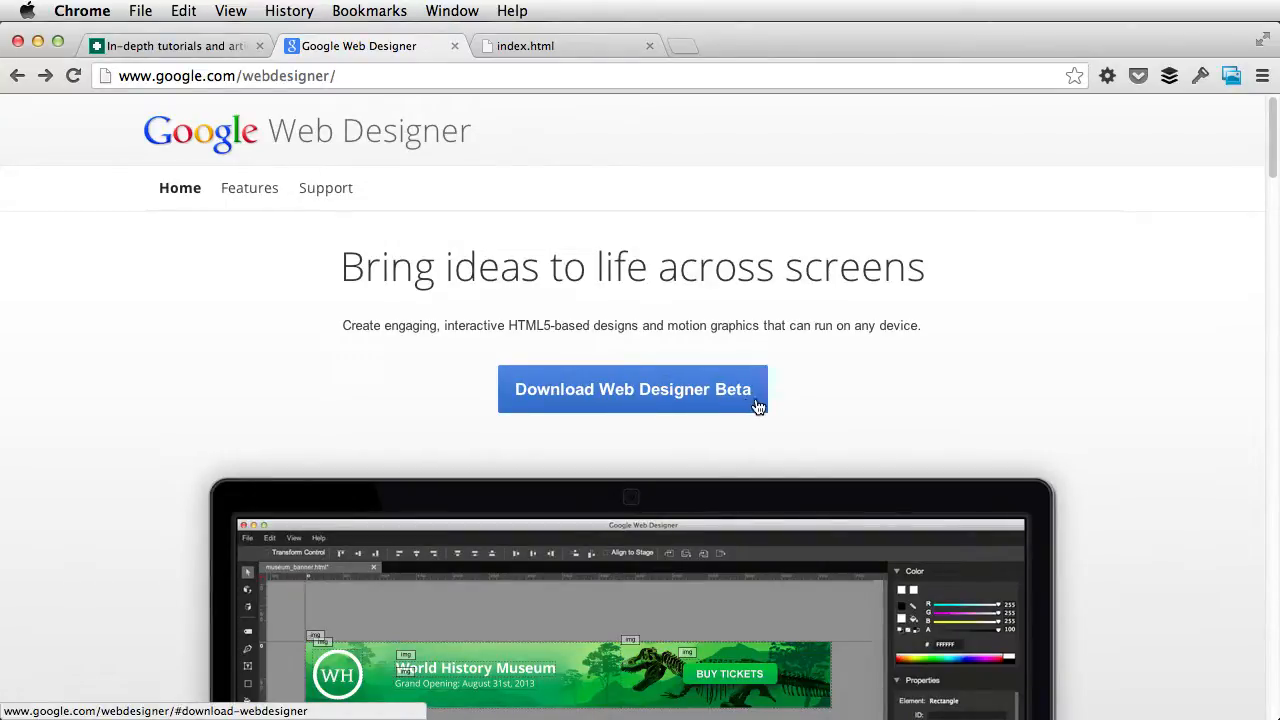
mouse_move(825, 379)
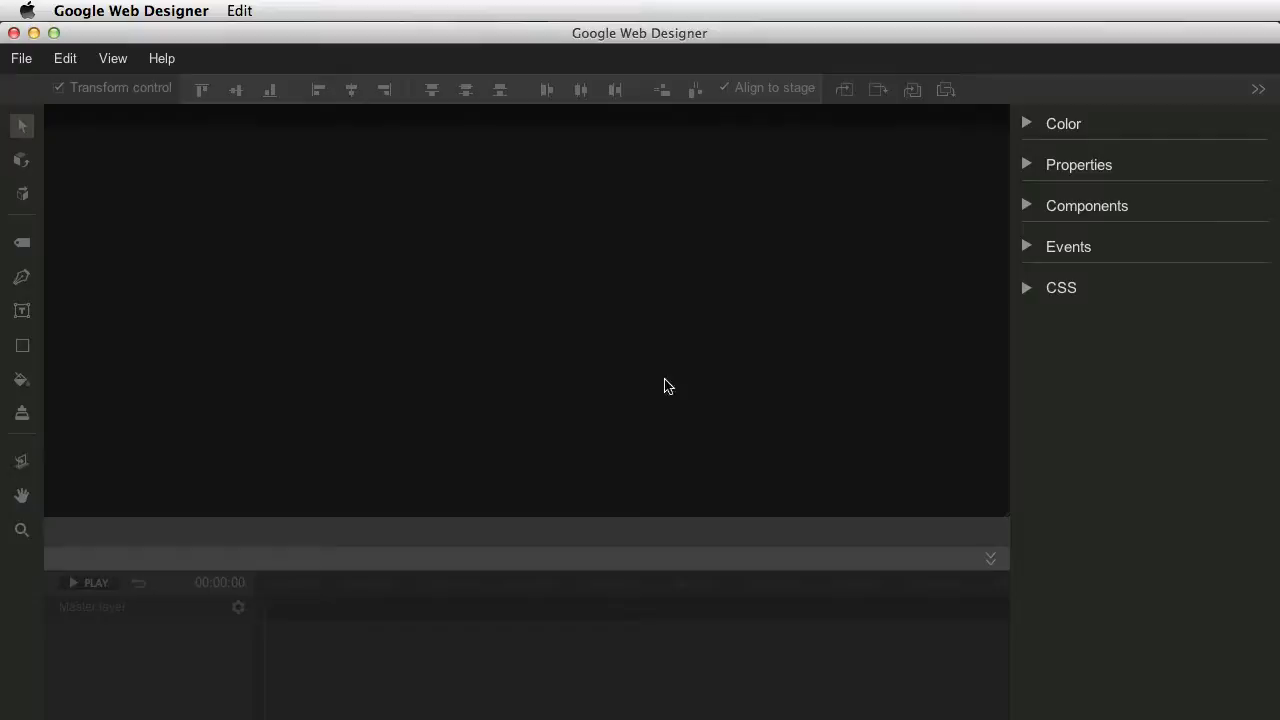
mouse_move(91, 69)
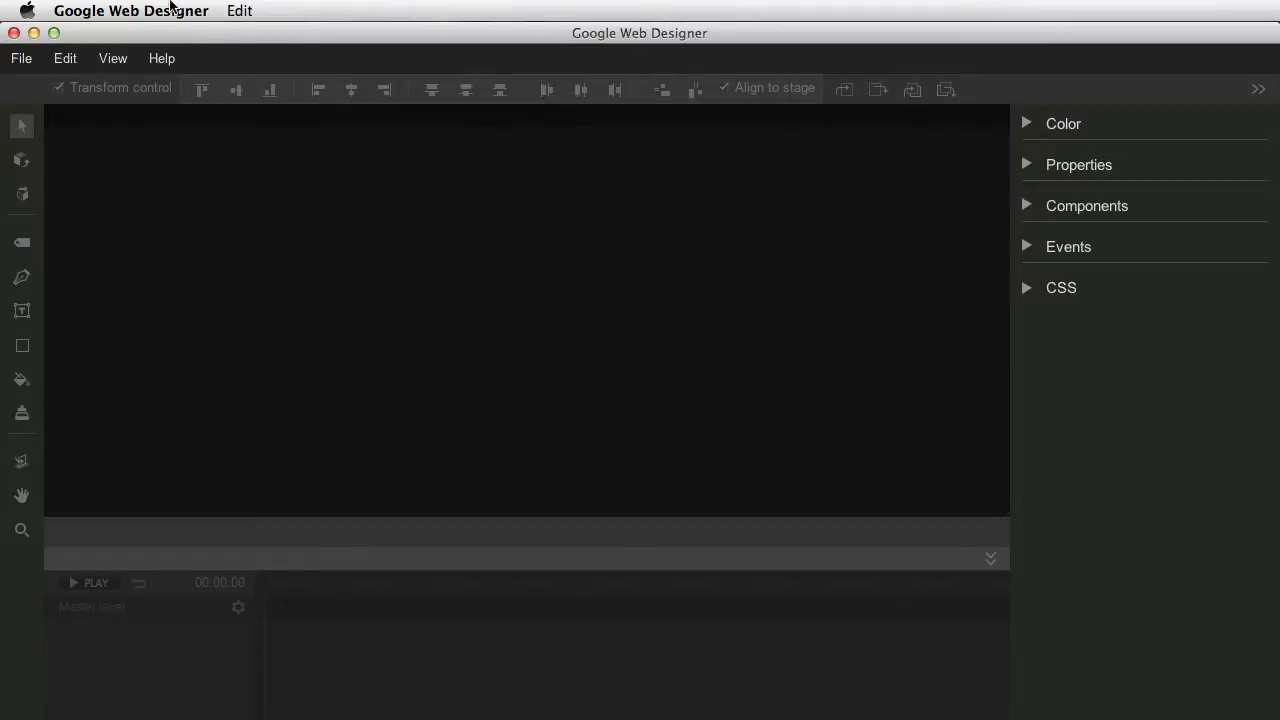
mouse_move(244, 39)
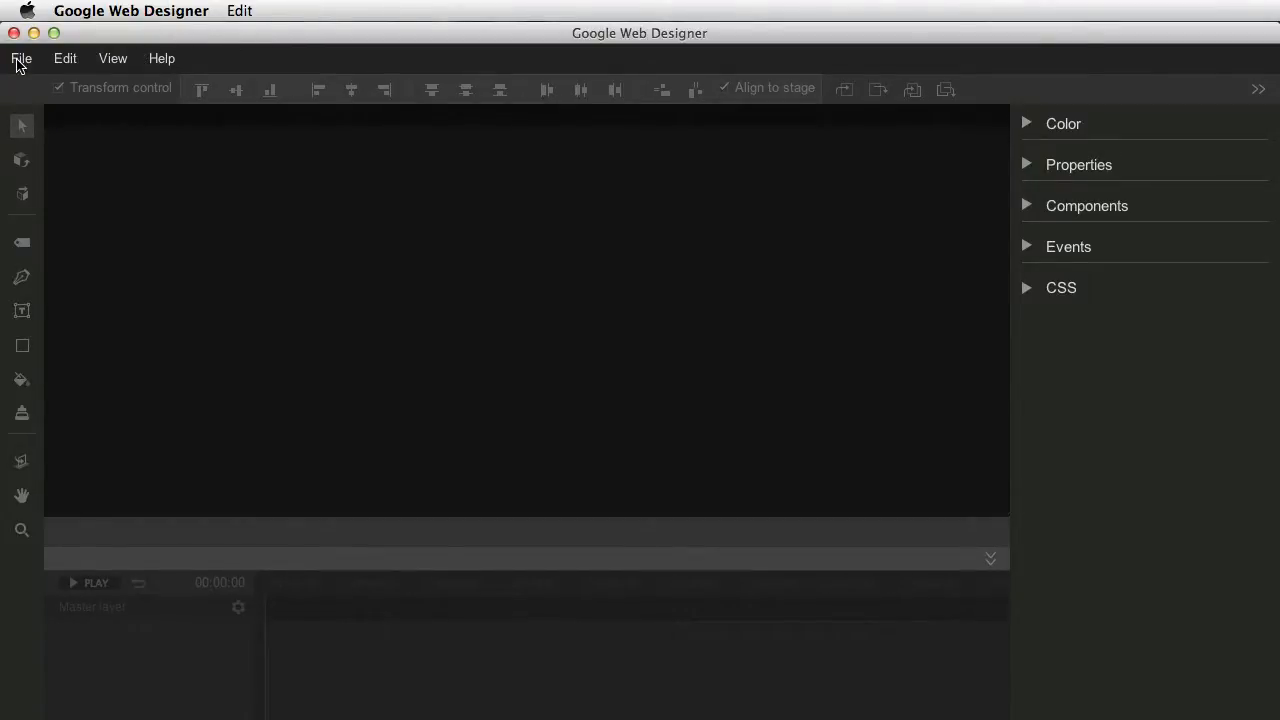
- Open the File menu in the empty Google Web Designer window
left_click(21, 58)
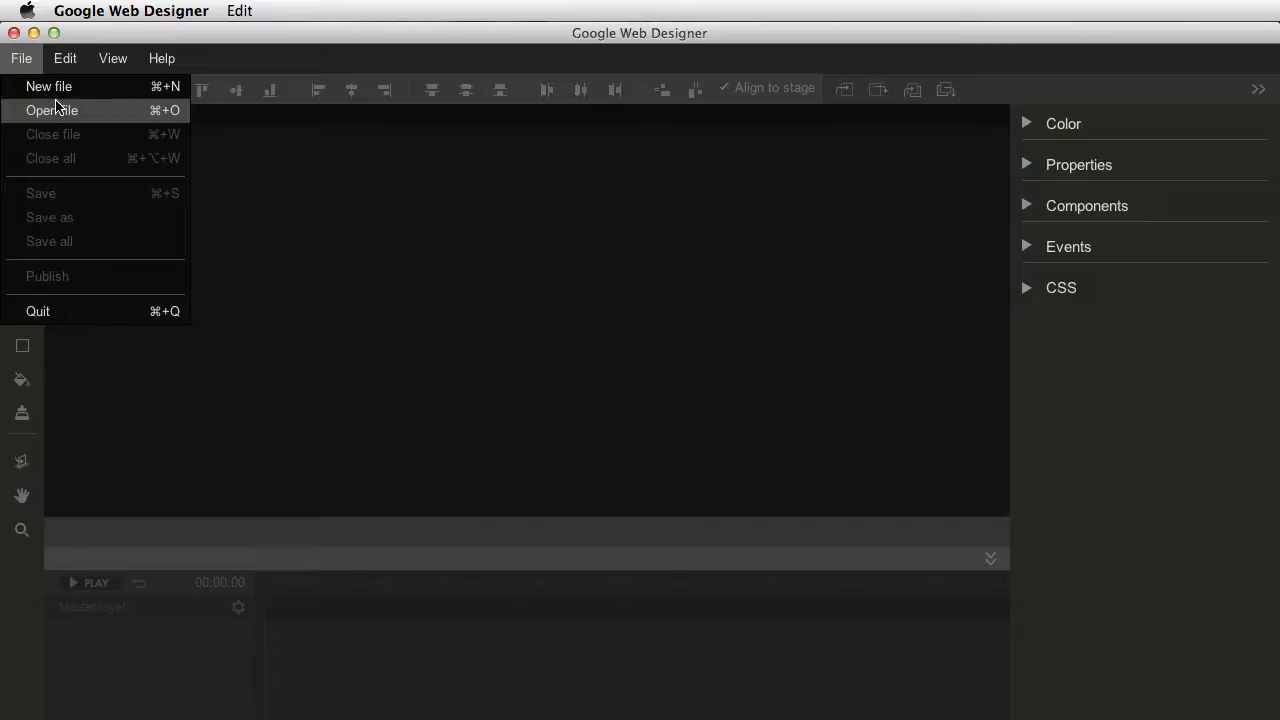
- Create a new 300×250 Banner file named 'test'
left_click(48, 86)
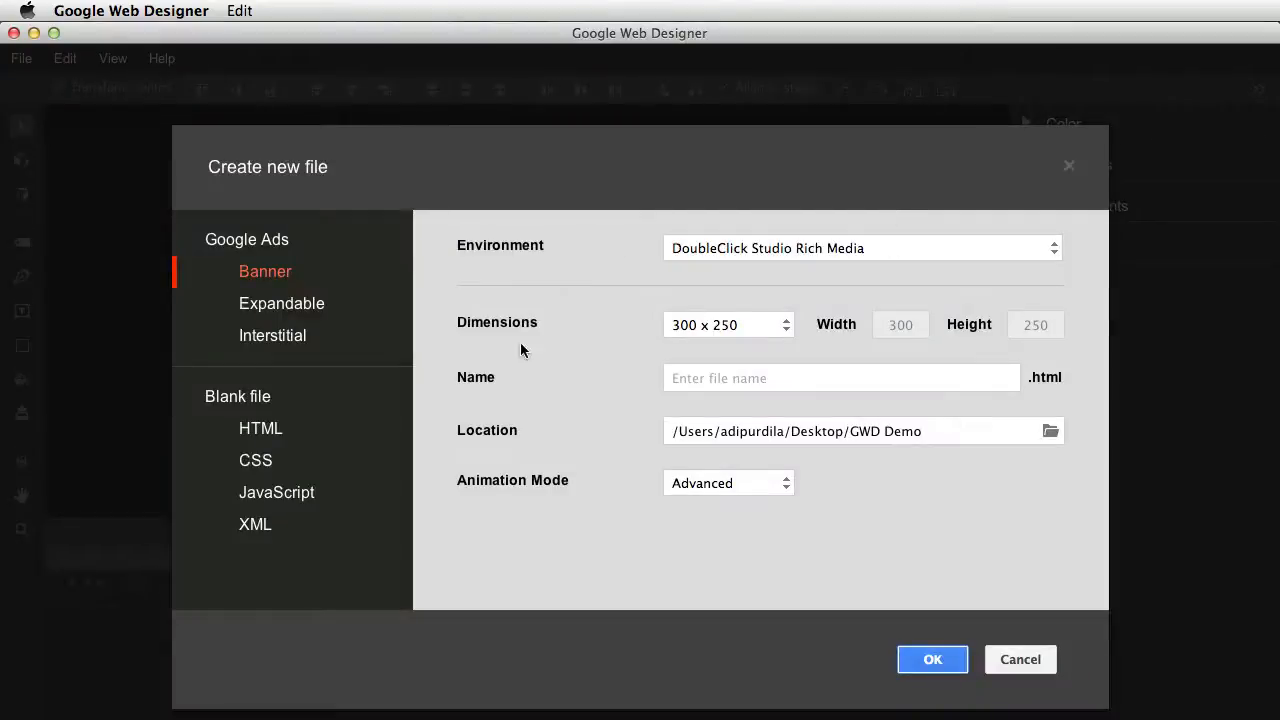
left_click(841, 378)
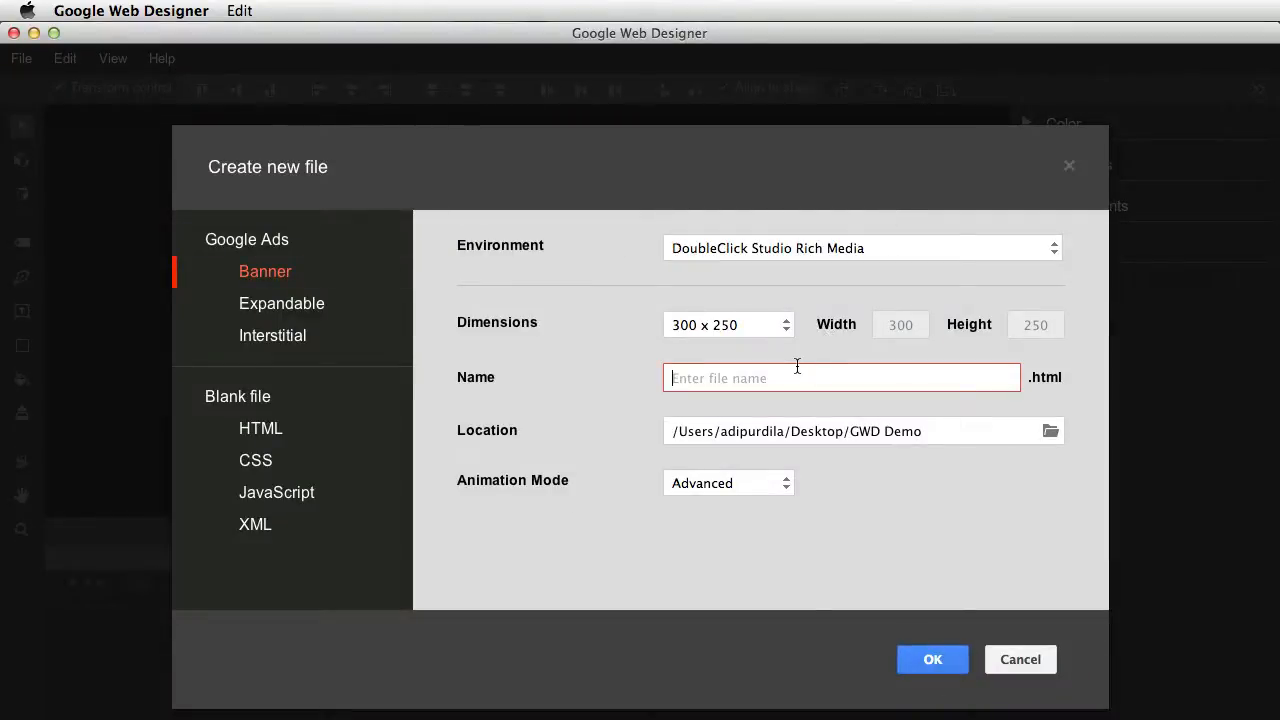
type("test")
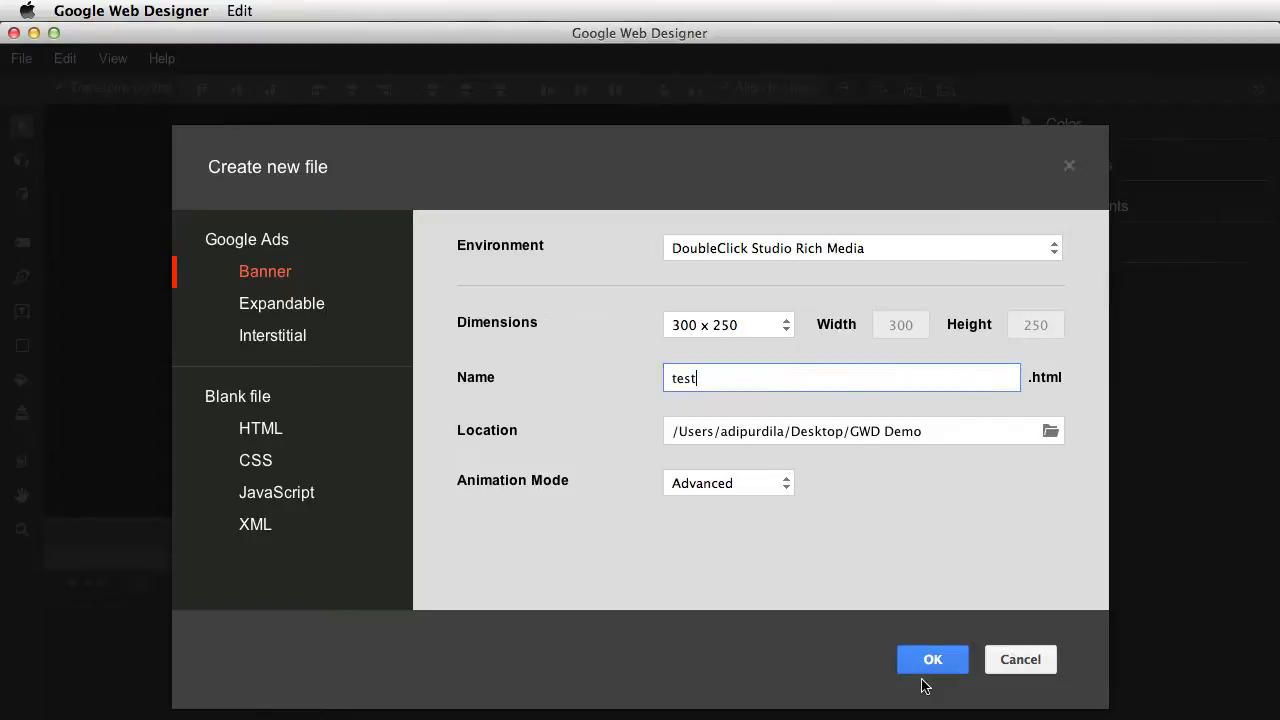
left_click(932, 659)
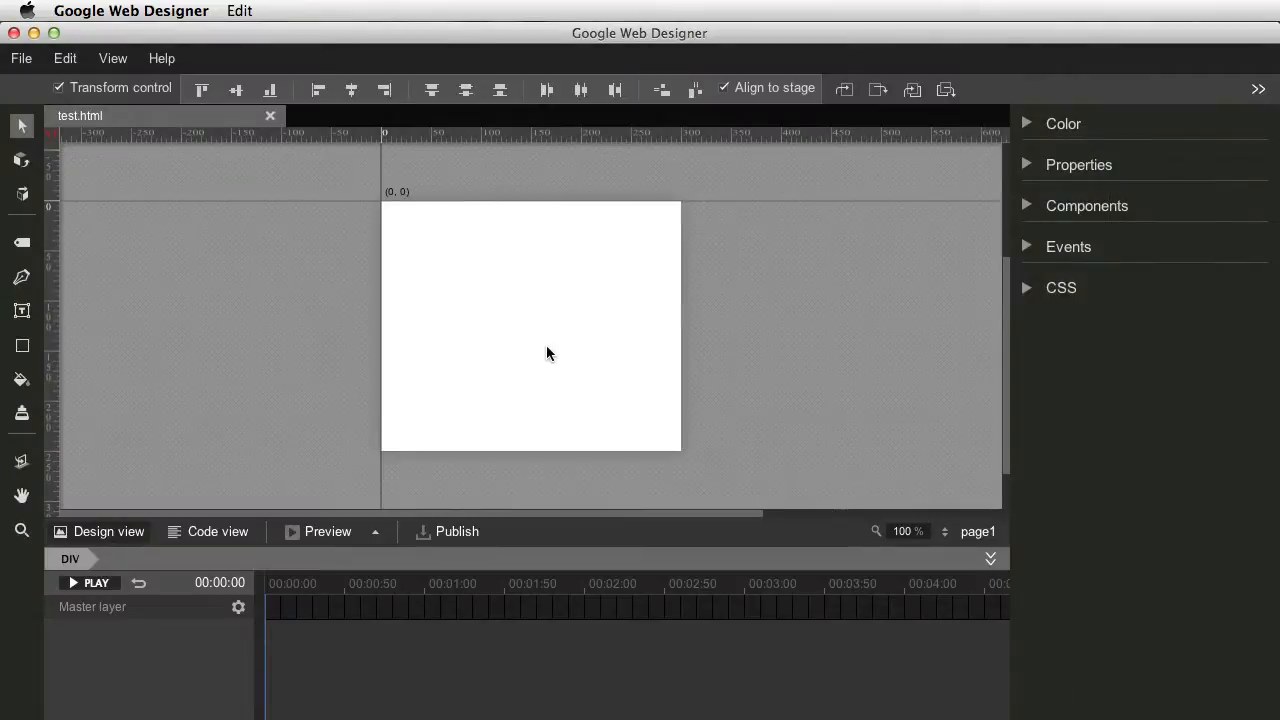
mouse_move(184, 488)
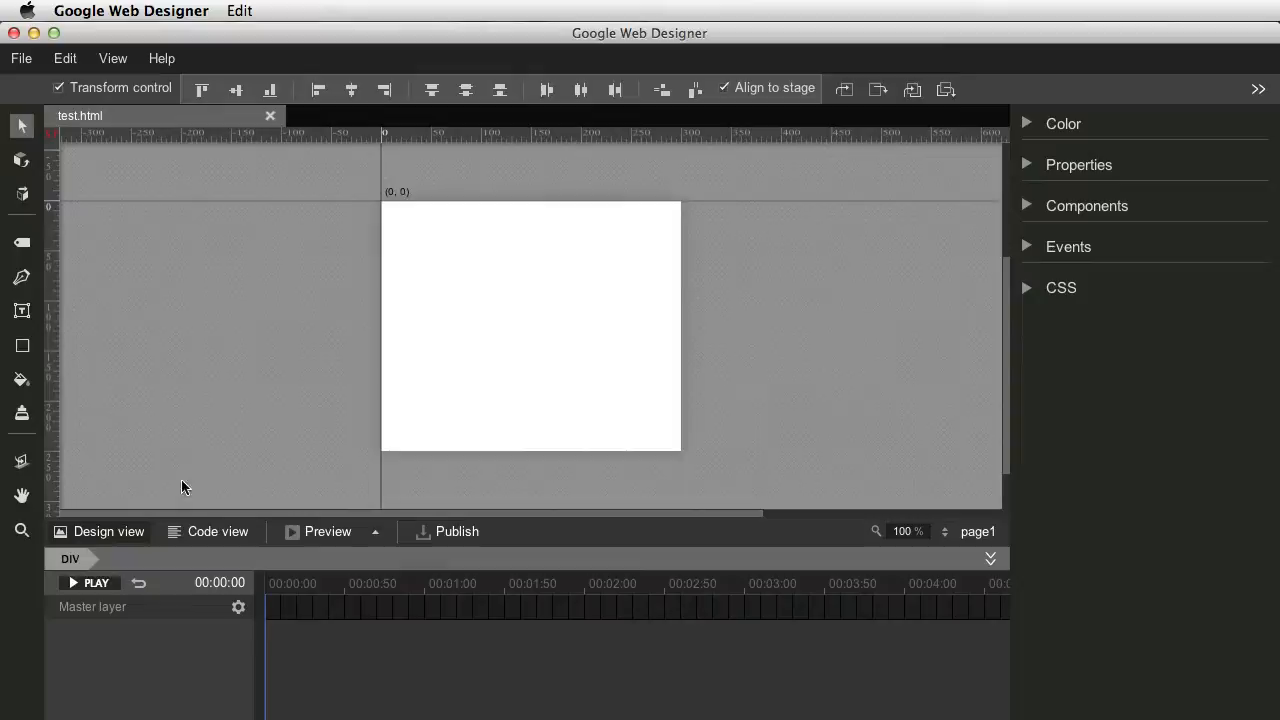
mouse_move(475, 308)
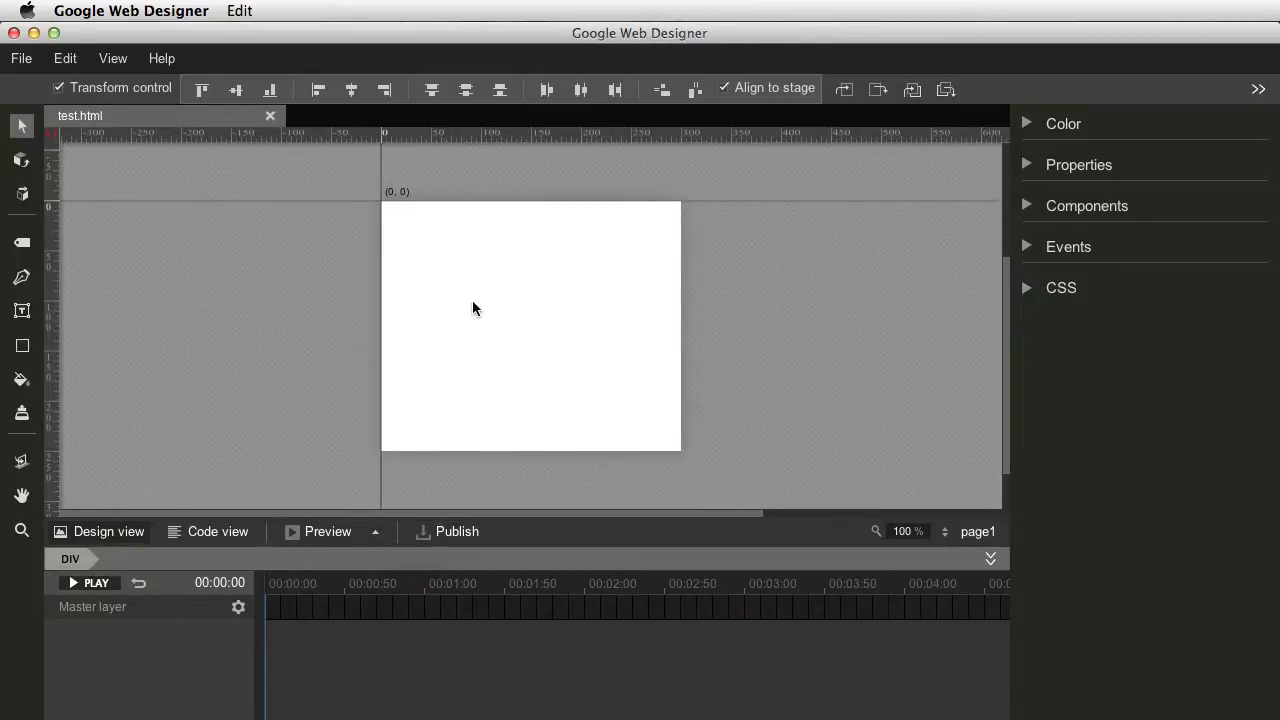
mouse_move(517, 362)
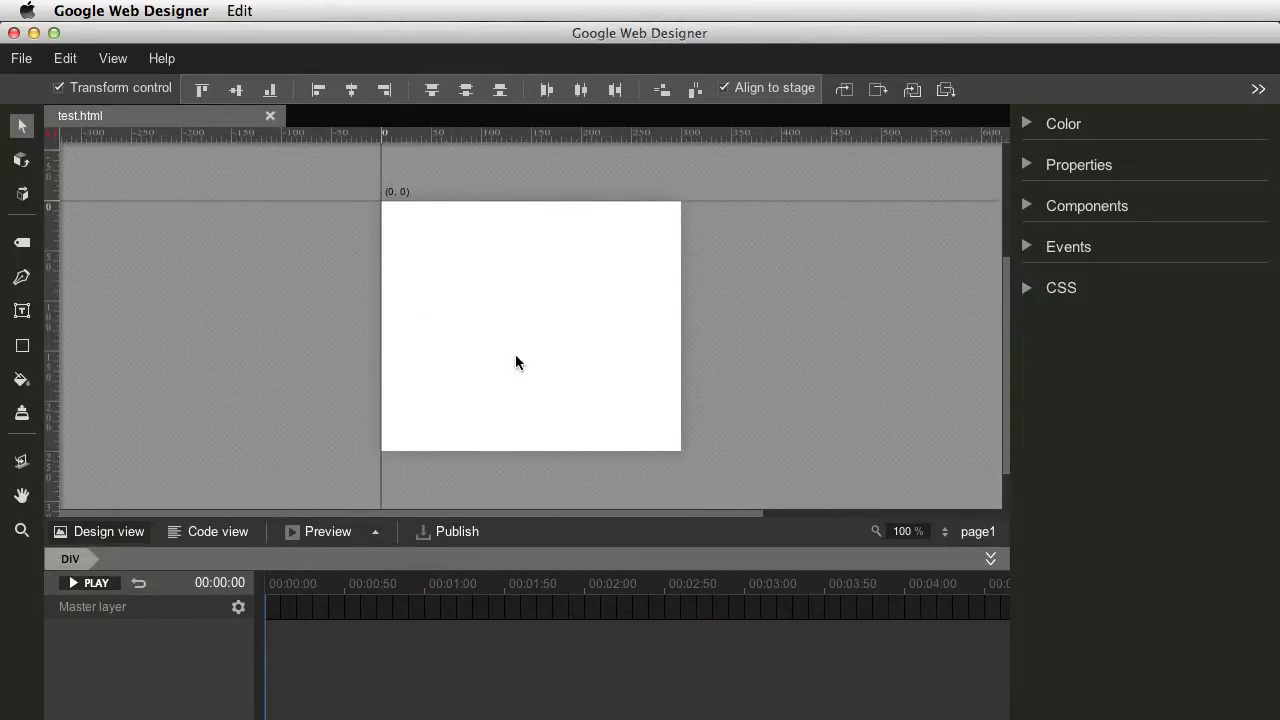
mouse_move(22, 160)
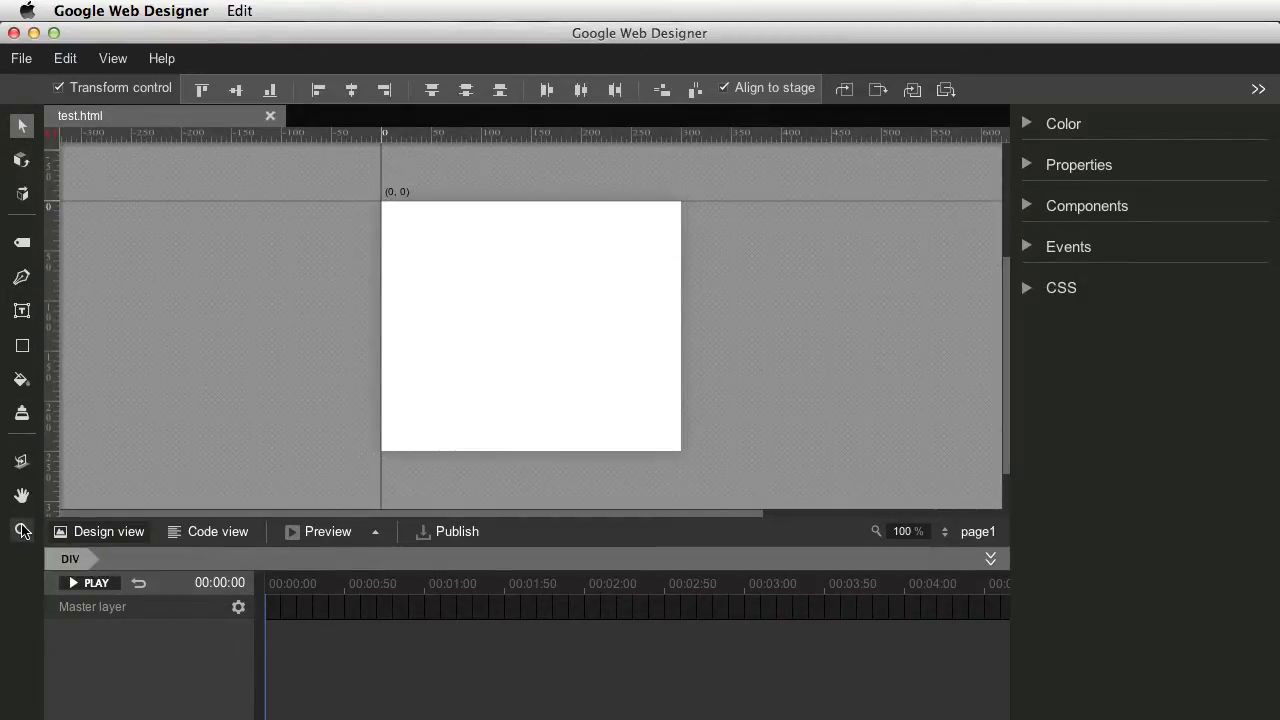
mouse_move(22, 531)
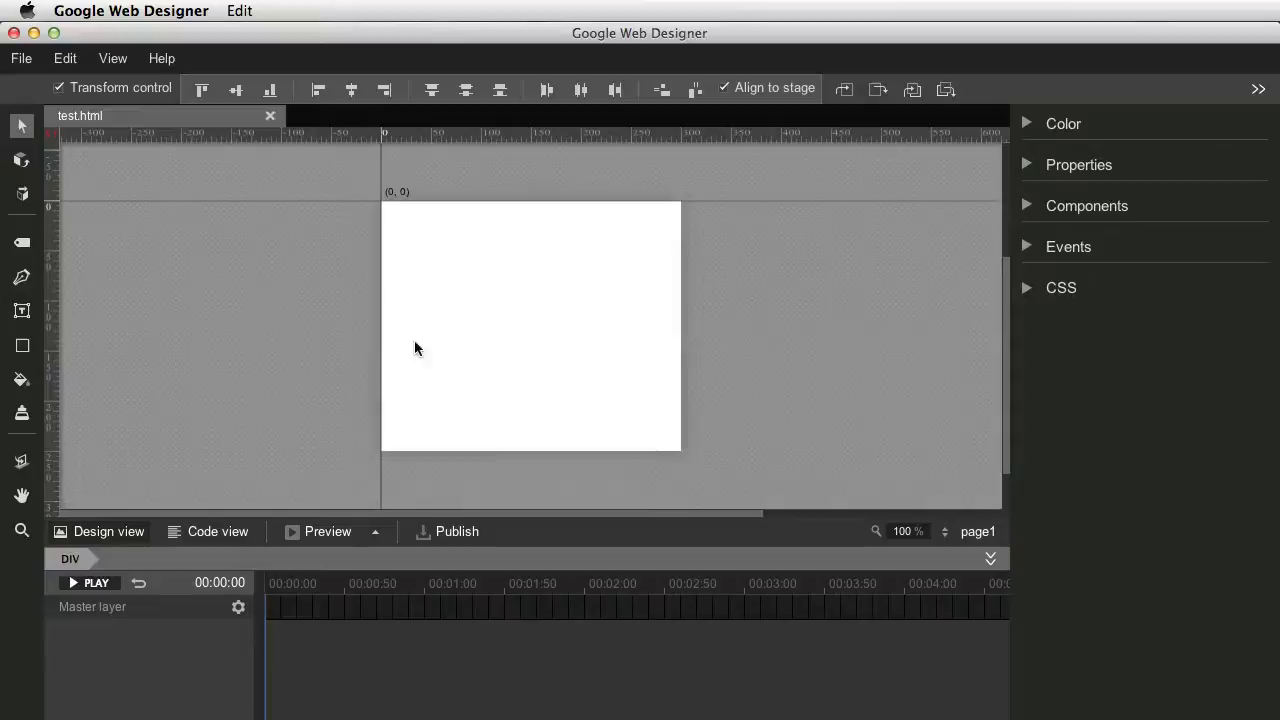
mouse_move(352, 325)
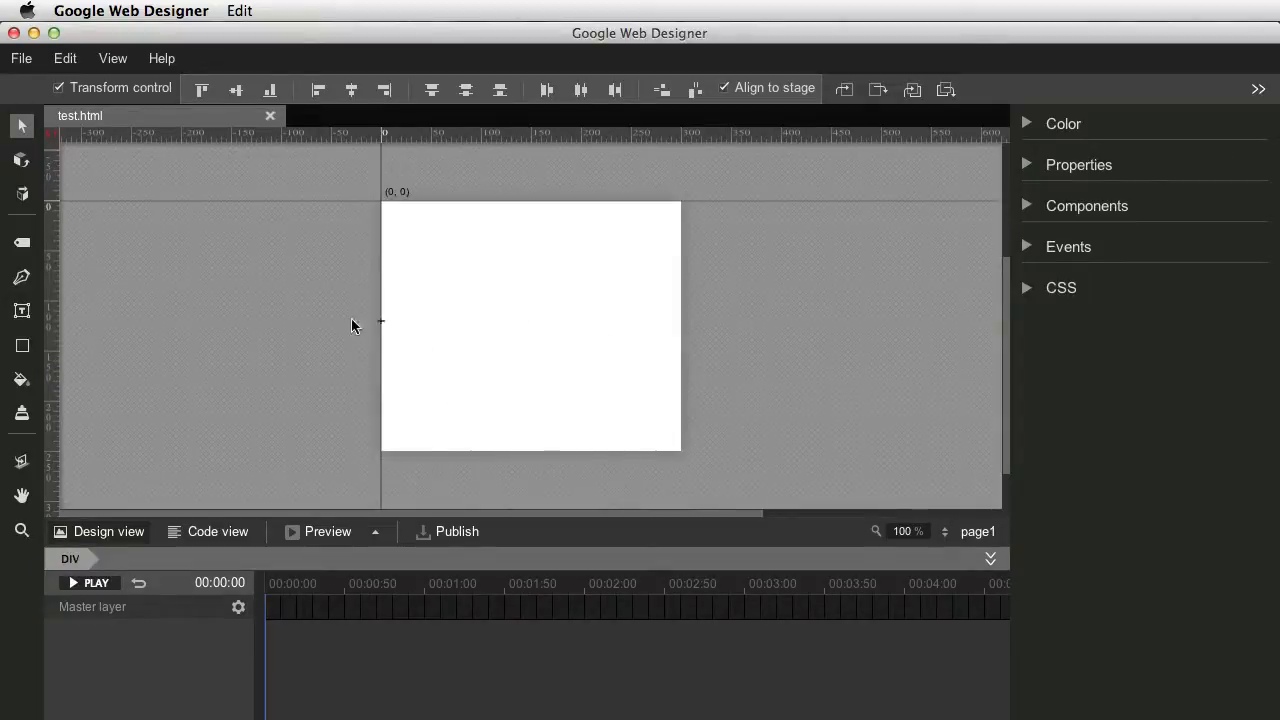
mouse_move(35, 156)
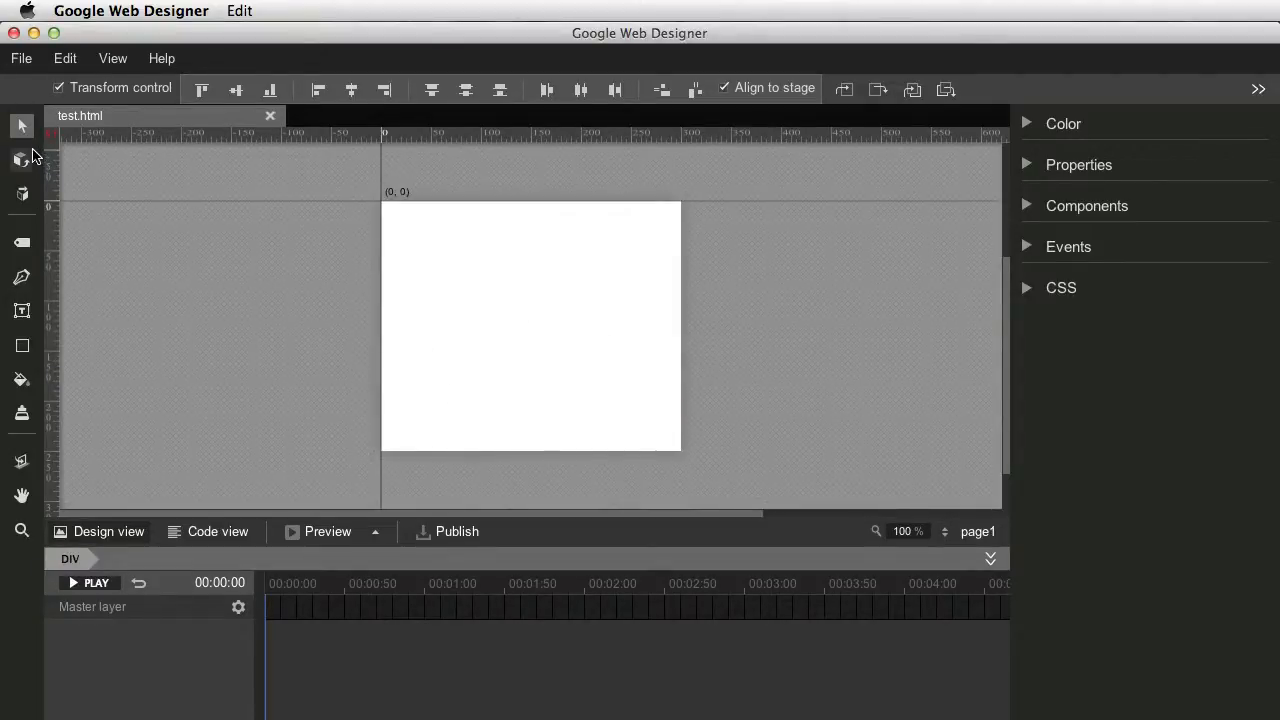
mouse_move(1078, 244)
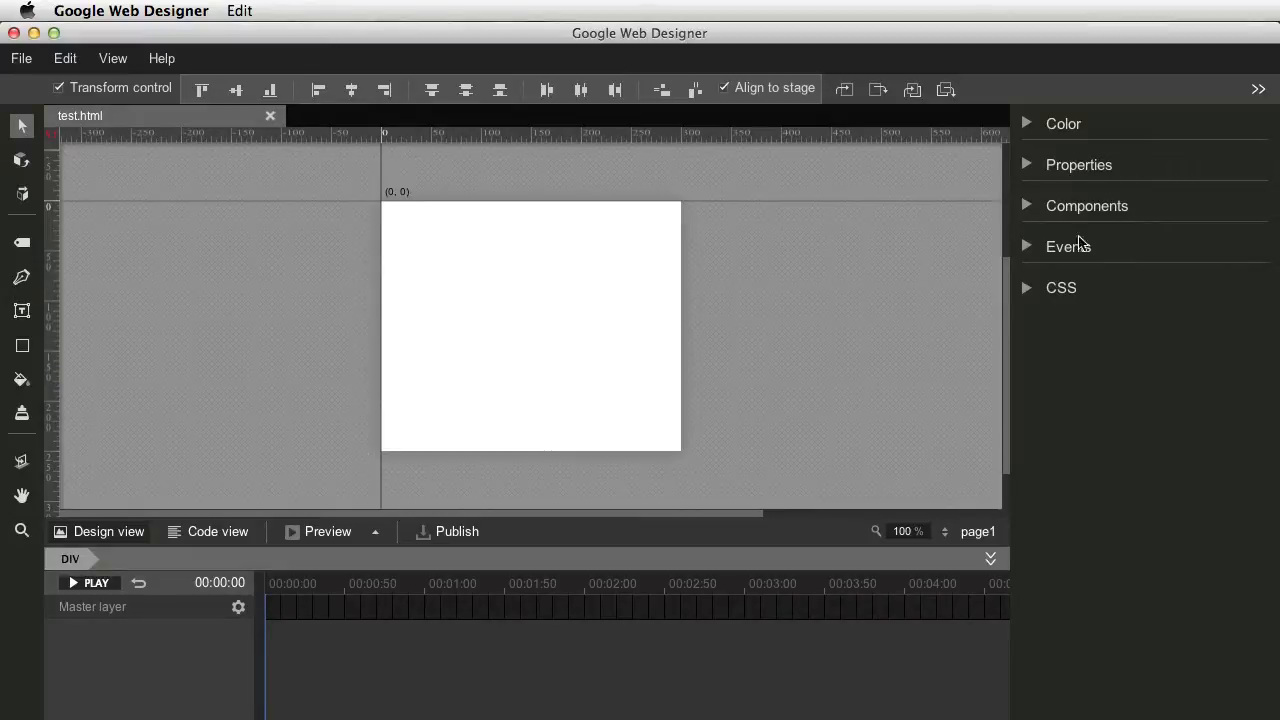
mouse_move(128, 104)
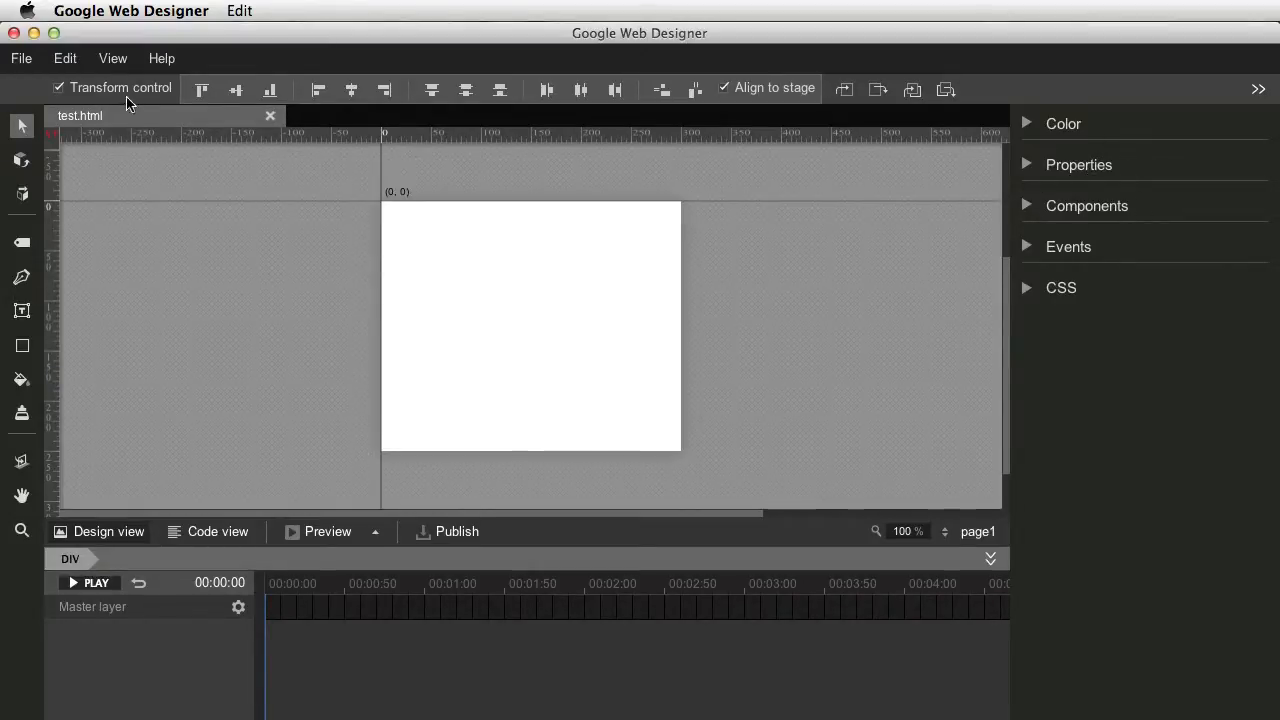
mouse_move(725, 331)
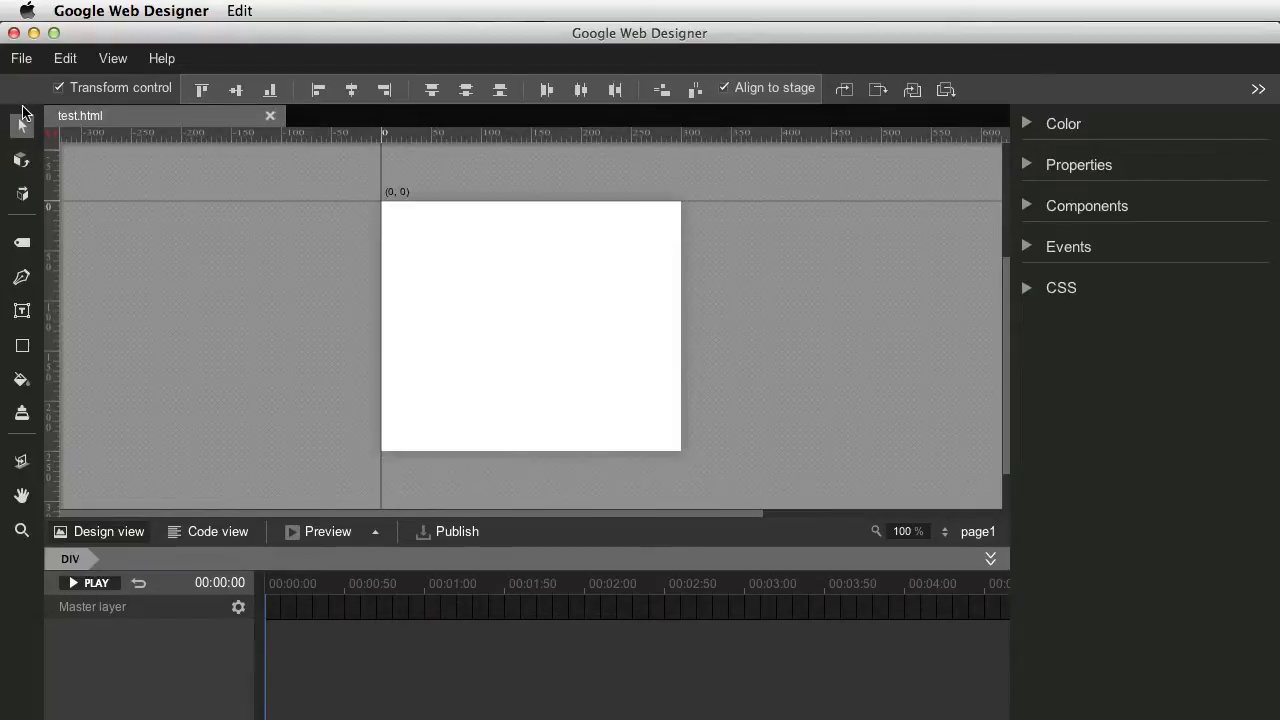
left_click(21, 127)
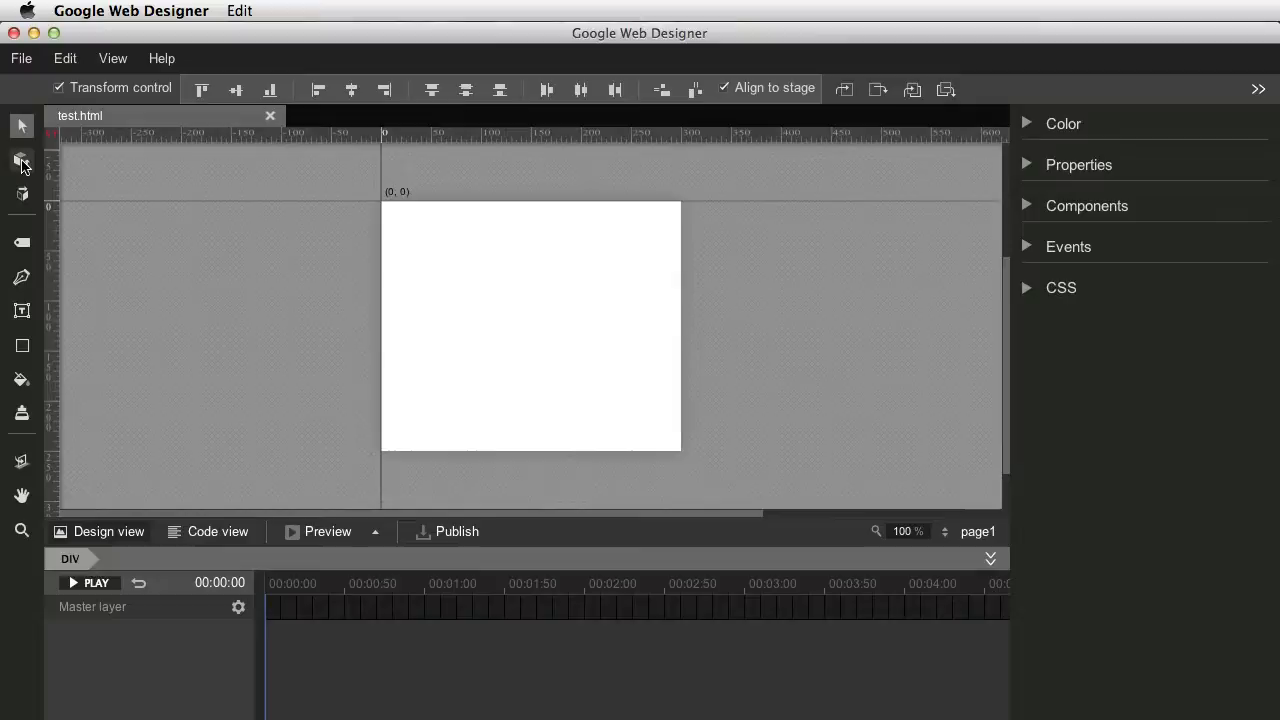
mouse_move(22, 160)
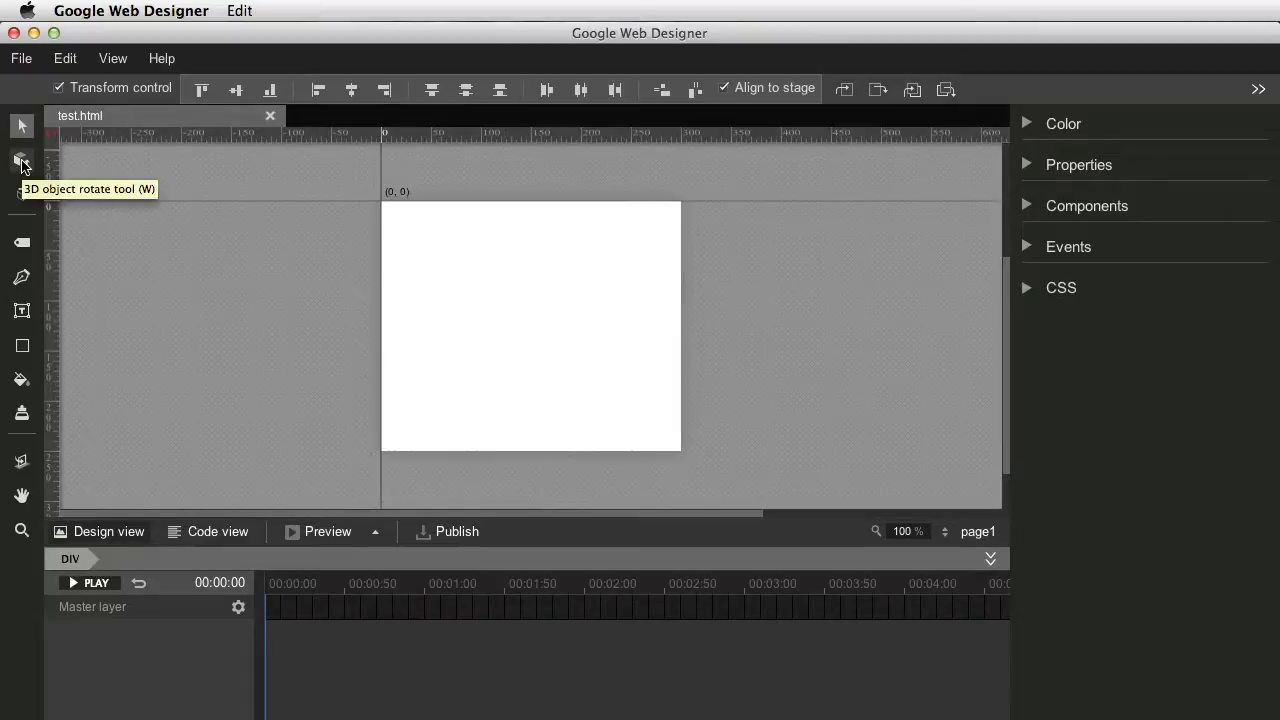
mouse_move(22, 194)
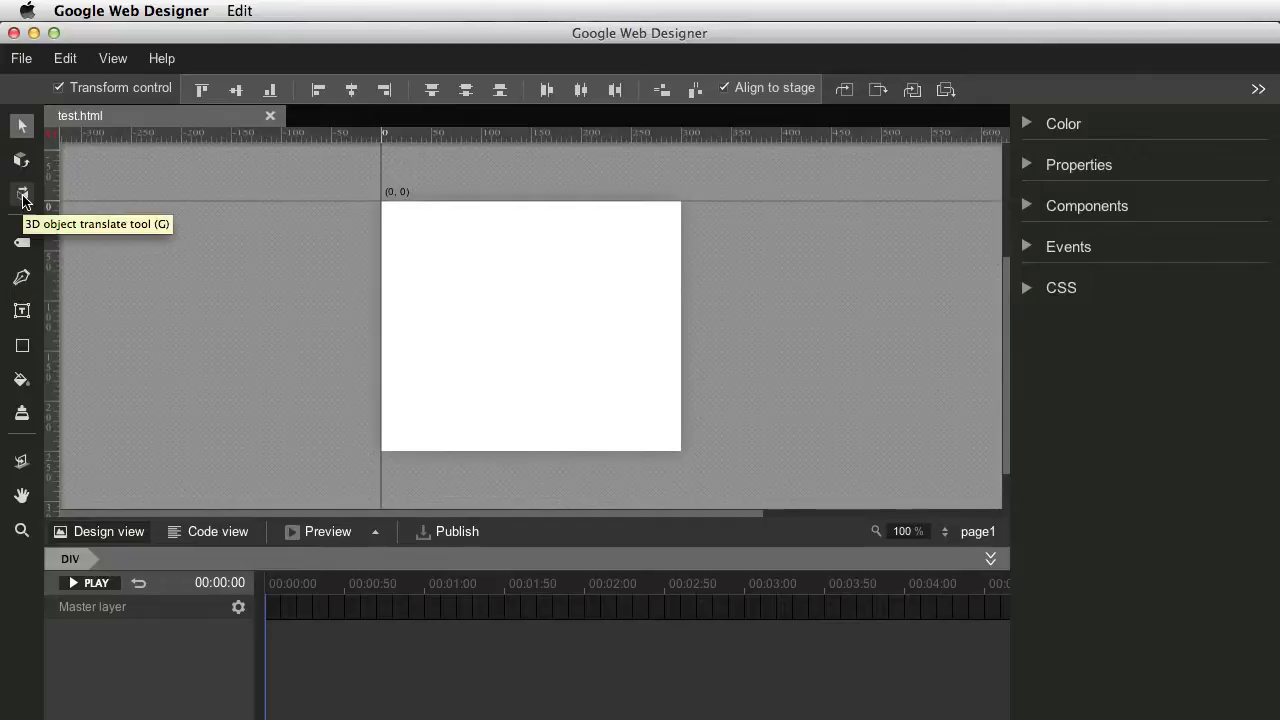
left_click(22, 243)
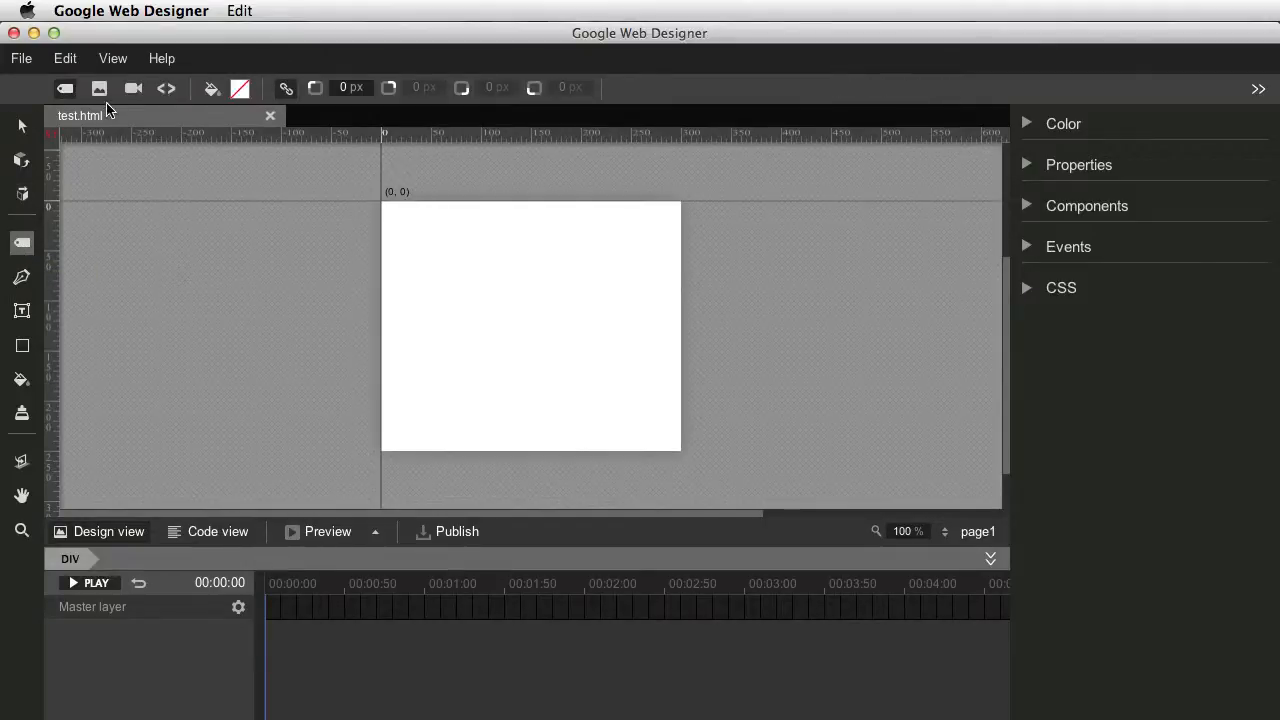
mouse_move(65, 90)
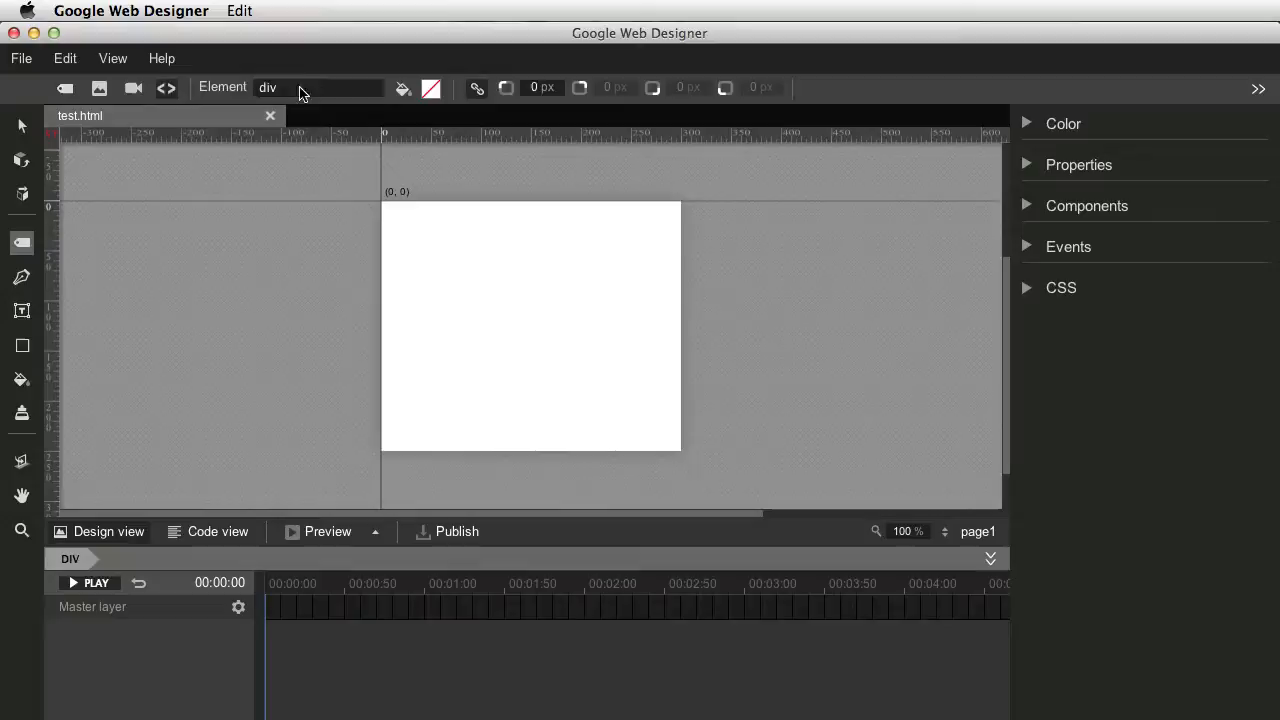
mouse_move(30, 280)
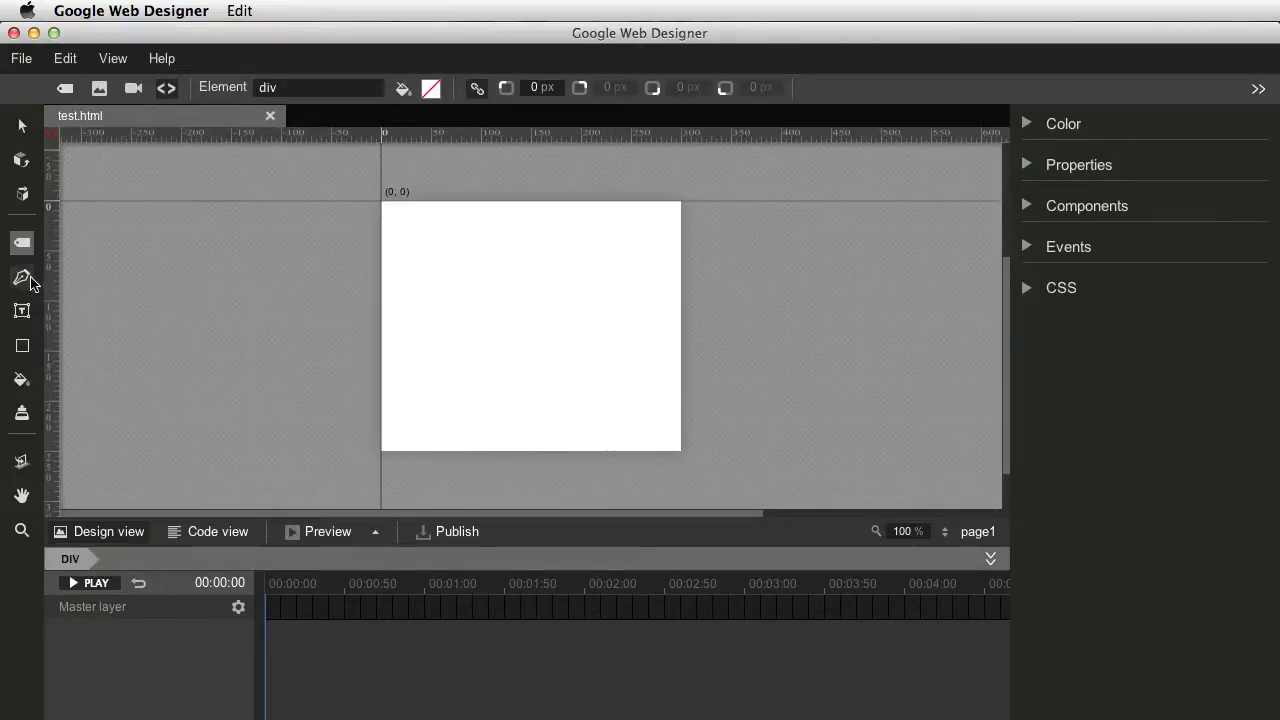
- Draw a wavy freeform curved path on the stage with the Pen tool
left_click(22, 277)
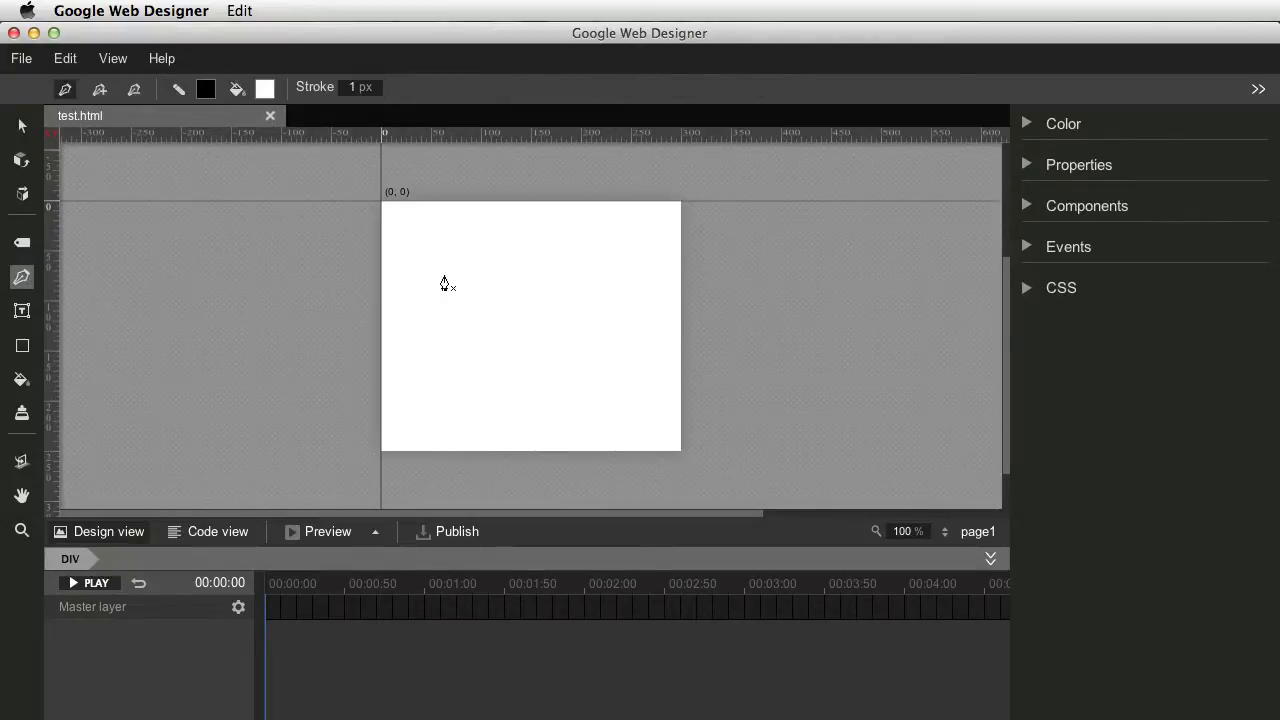
left_click_drag(430, 240, 515, 275)
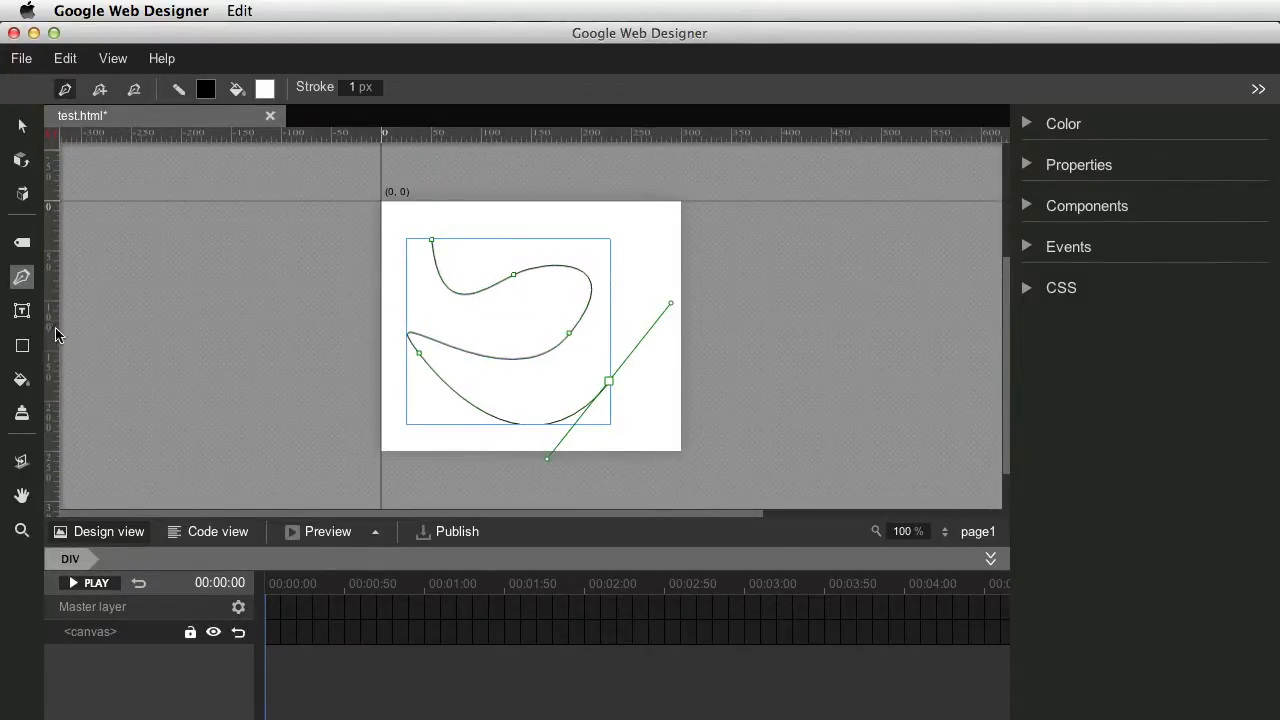
left_click(22, 310)
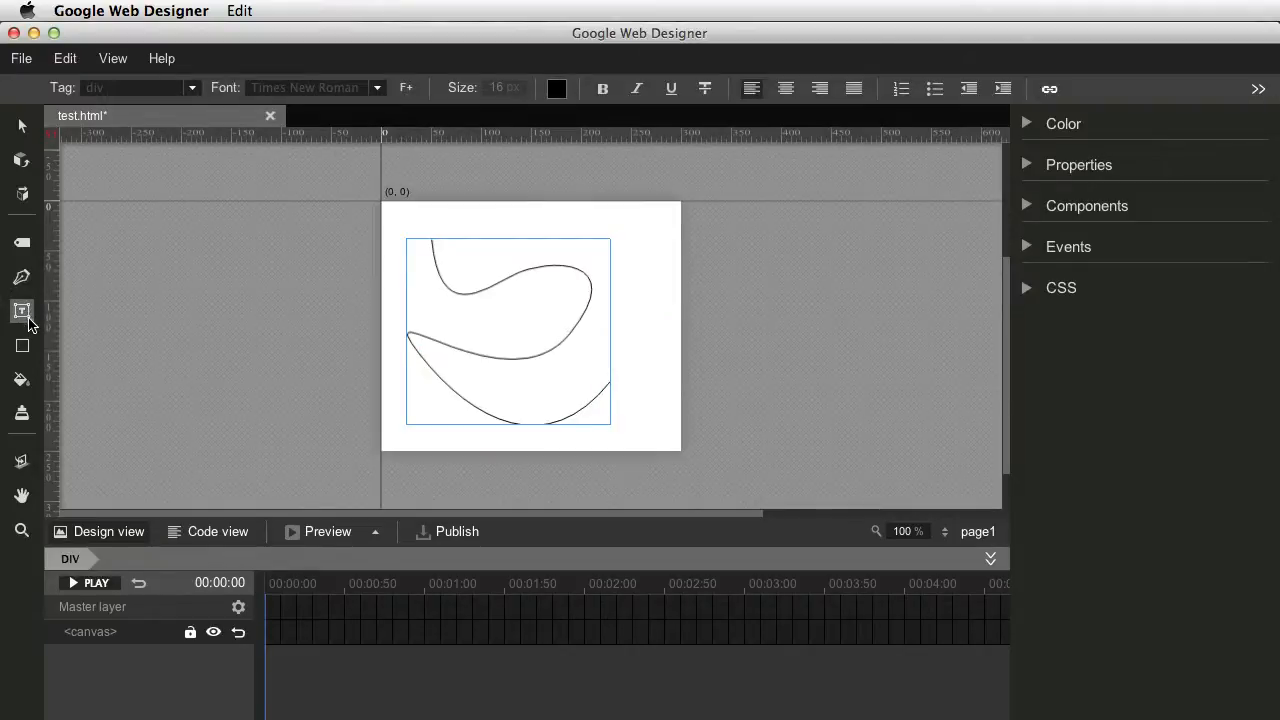
- Draw a square shape right of the path and select the Fill and Stroke tools
left_click(22, 345)
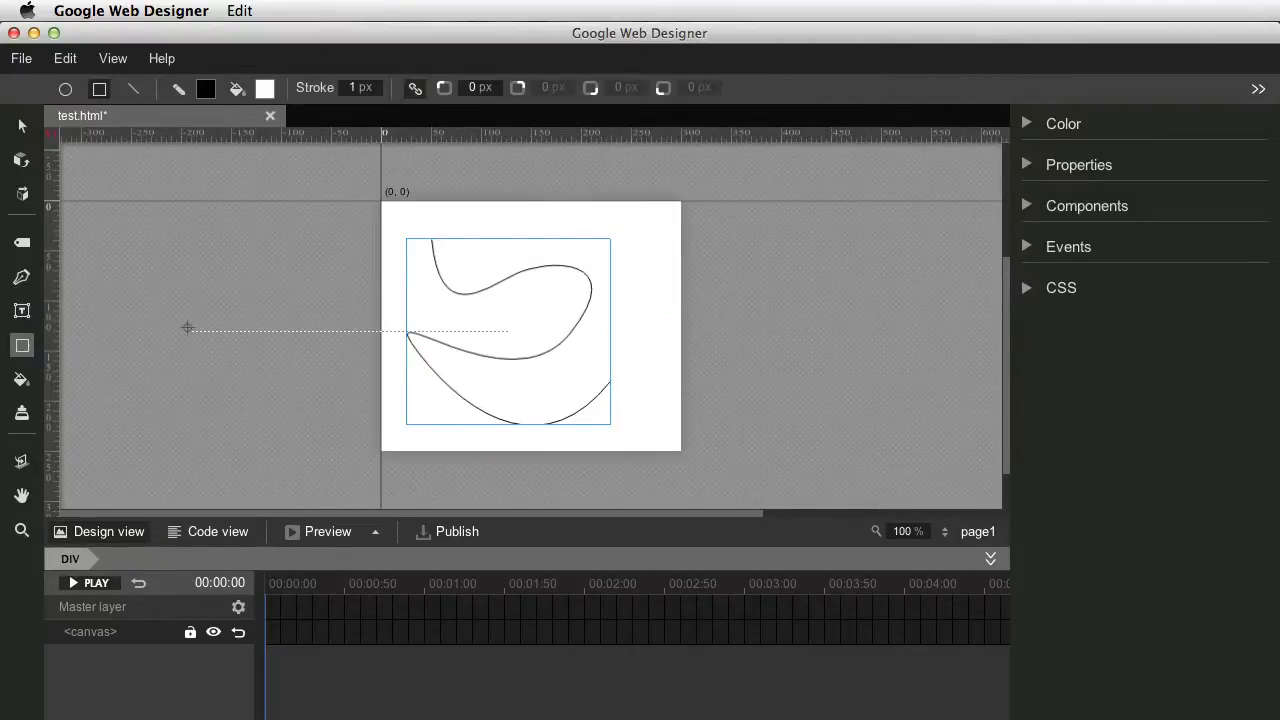
left_click_drag(660, 238, 813, 385)
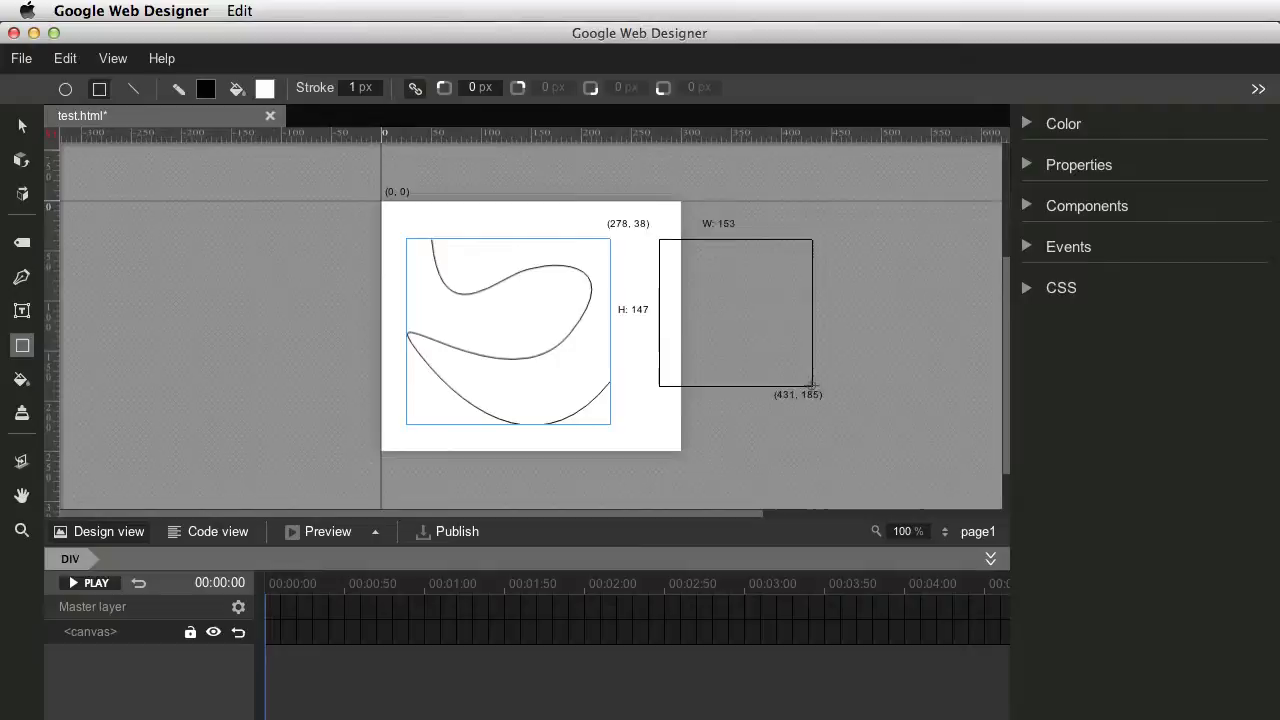
left_click(22, 379)
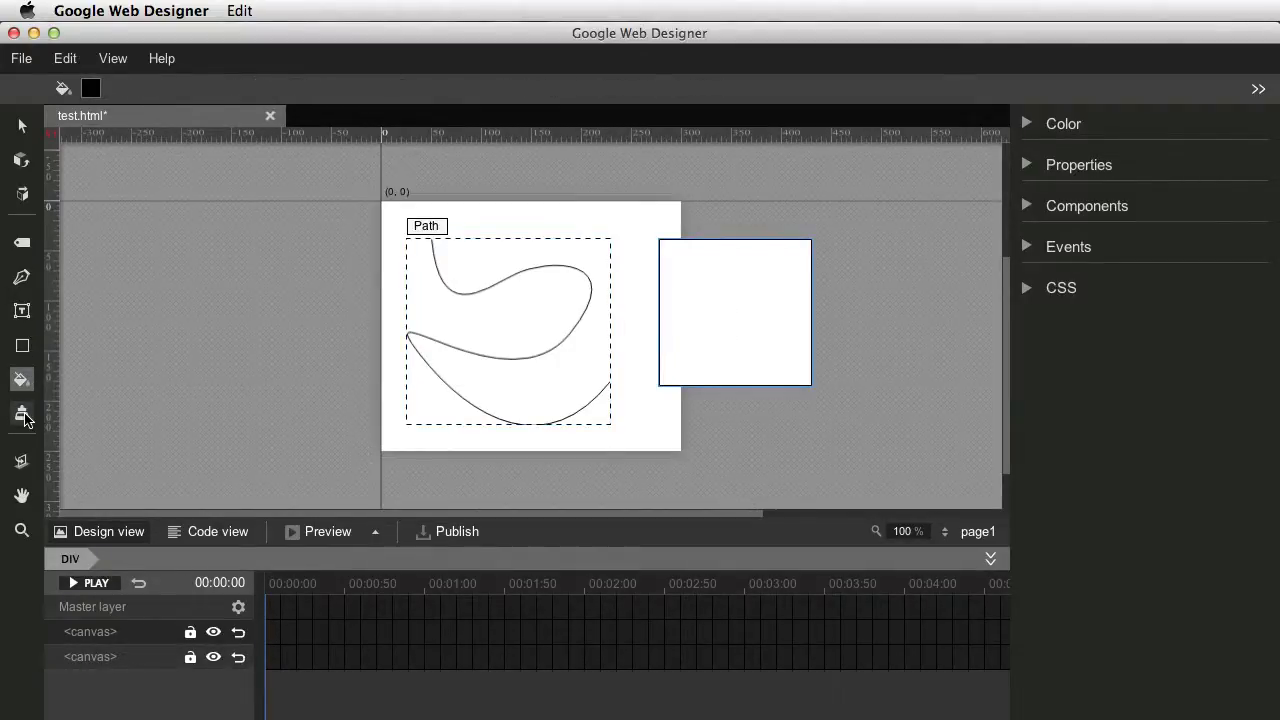
left_click(22, 413)
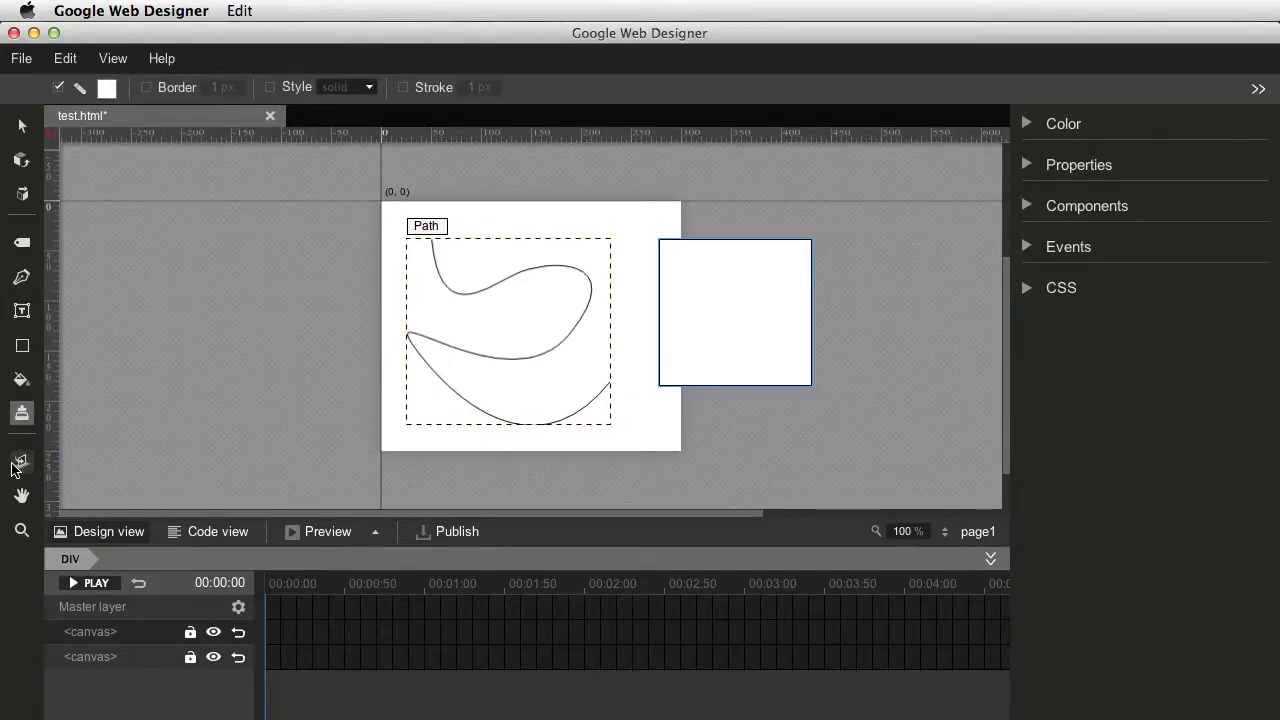
- Tilt the stage in 3D by dragging with the 3D Rotation tool
left_click(21, 462)
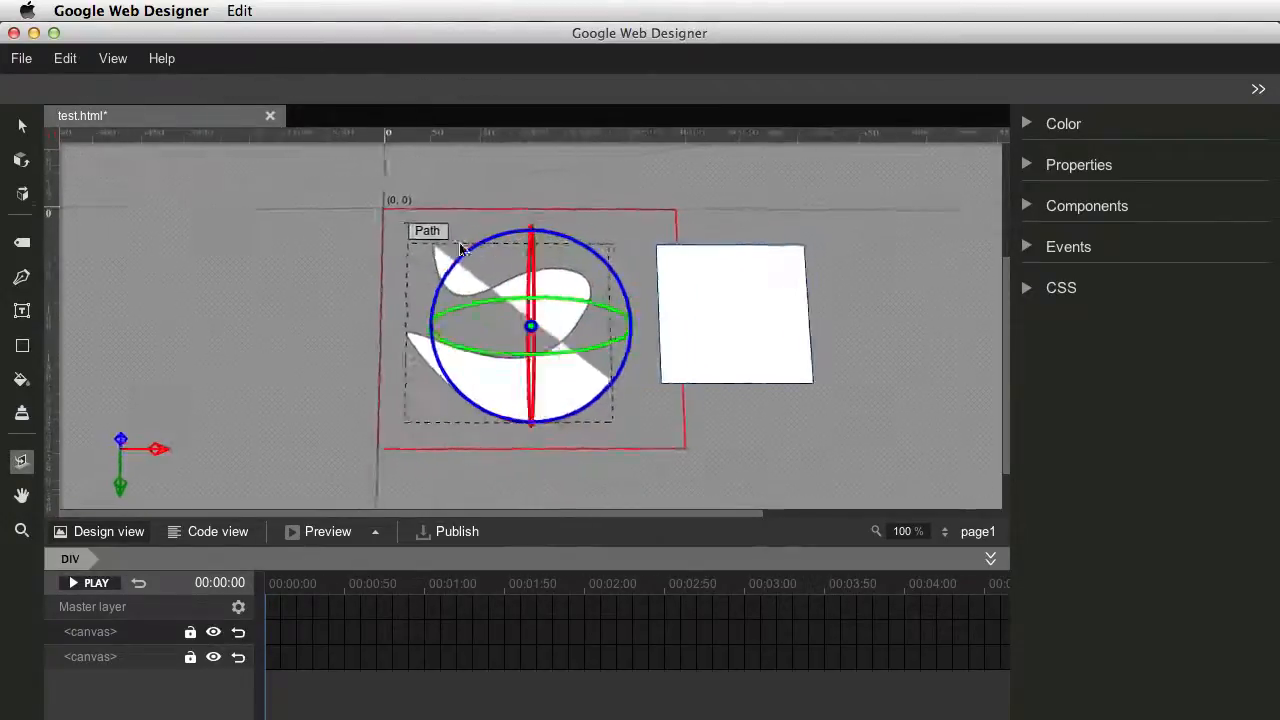
left_click_drag(460, 250, 332, 405)
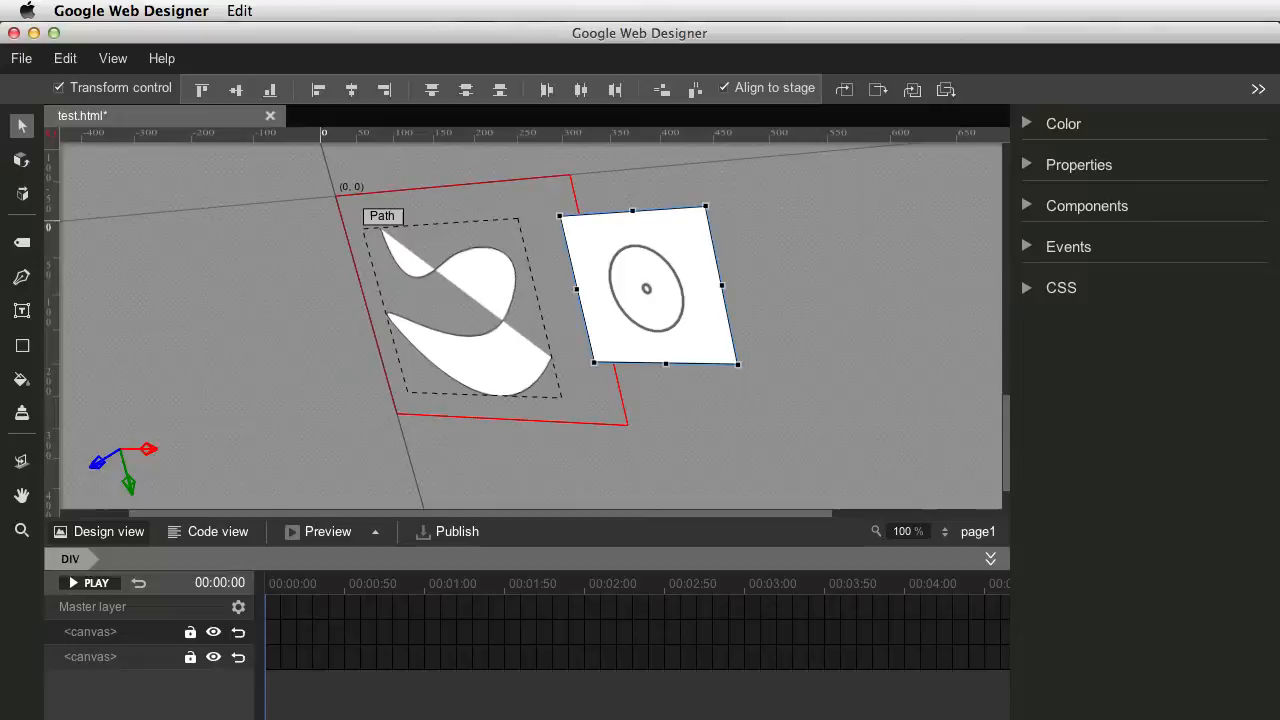
mouse_move(883, 717)
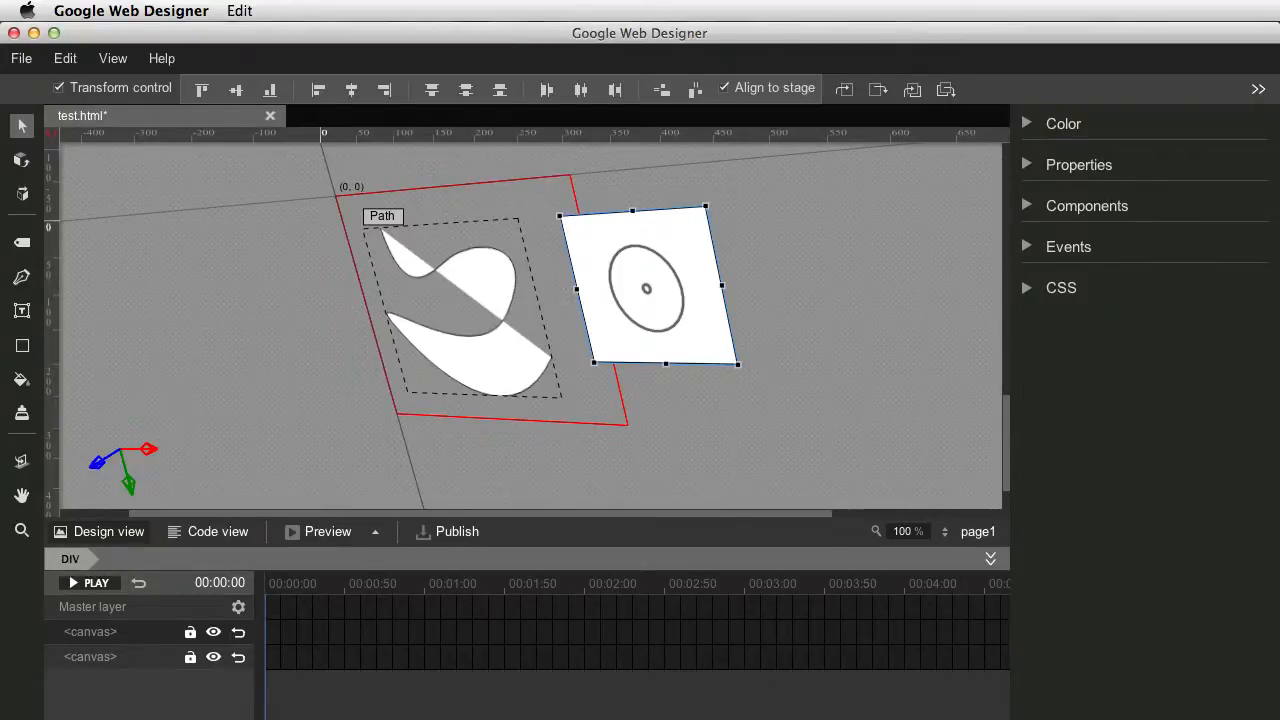
mouse_move(439, 658)
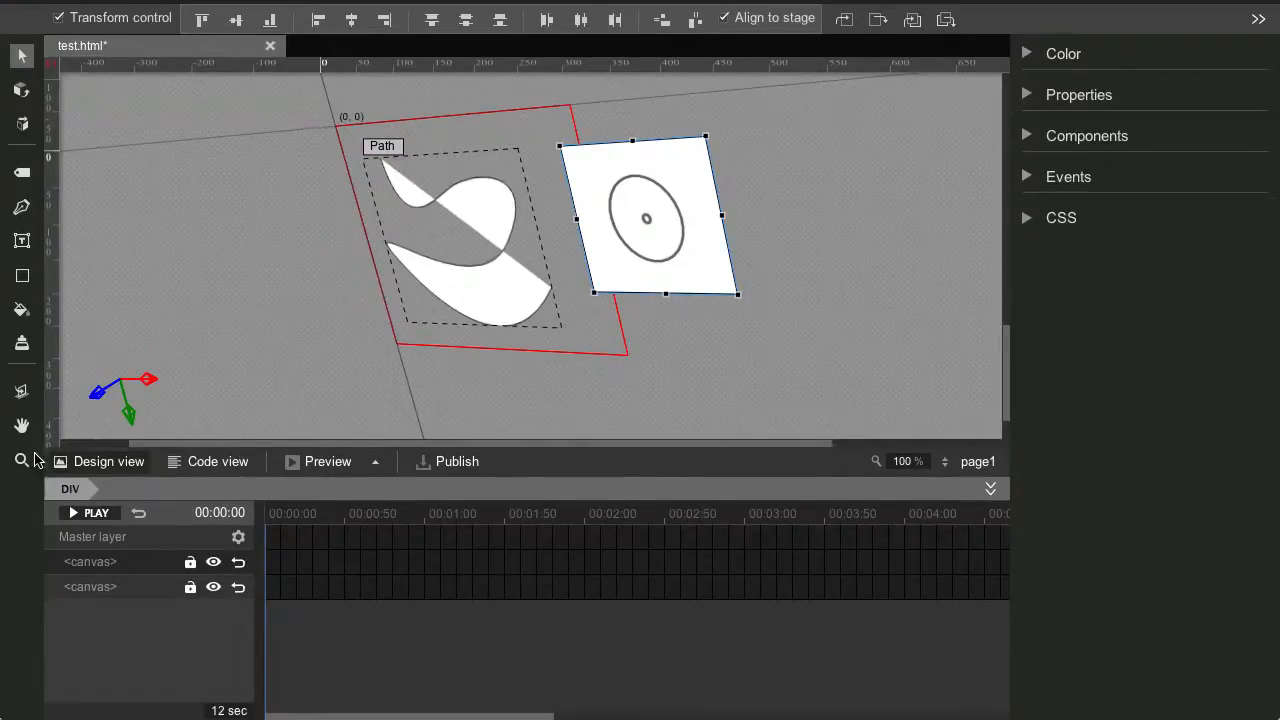
mouse_move(888, 617)
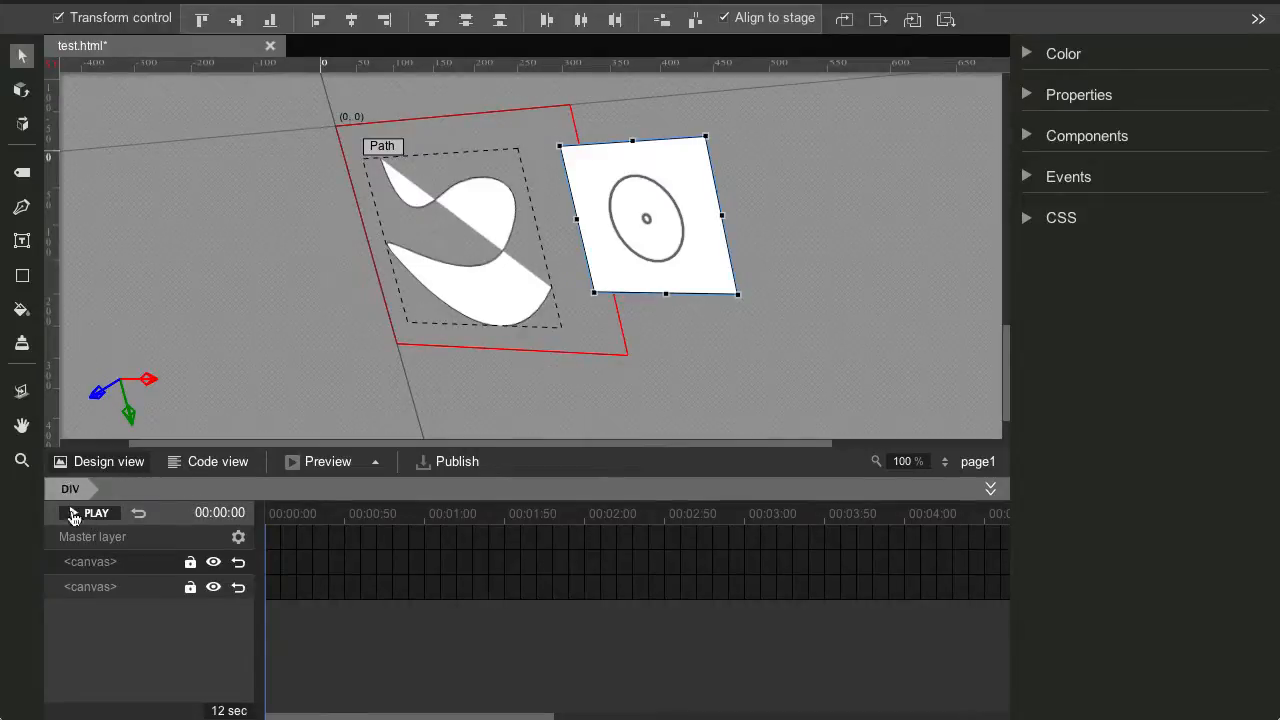
mouse_move(105, 543)
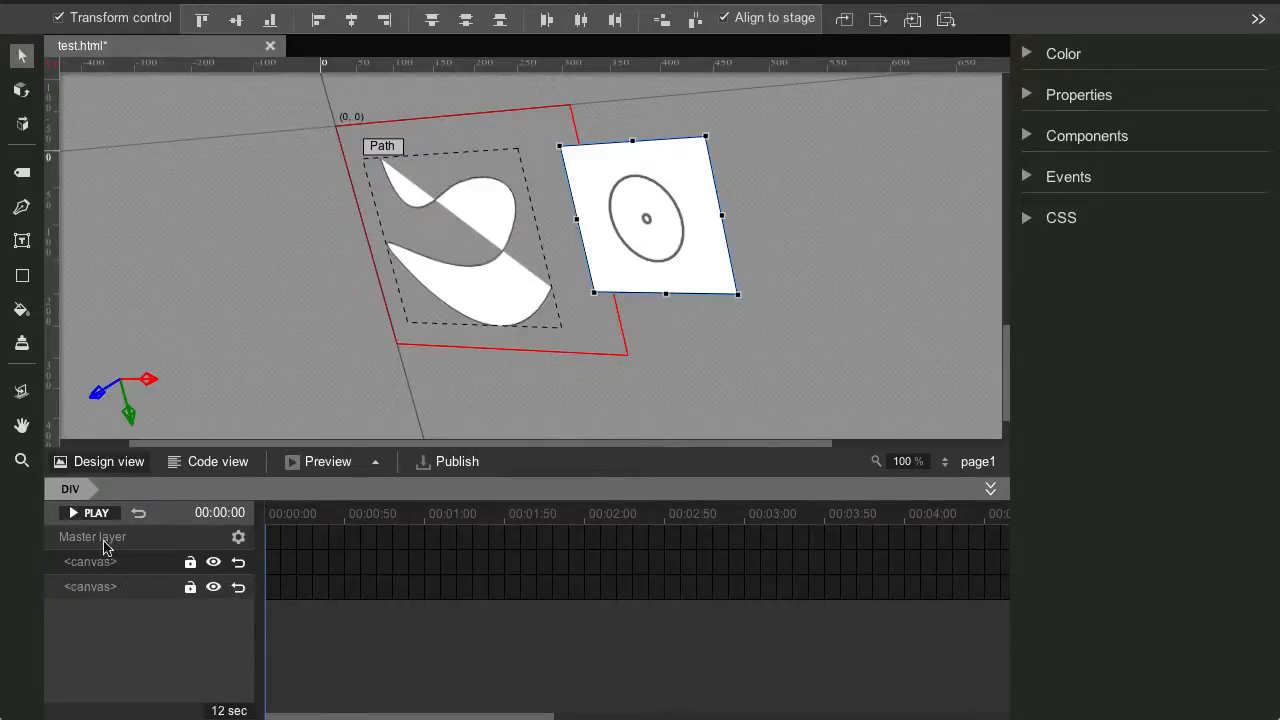
mouse_move(131, 587)
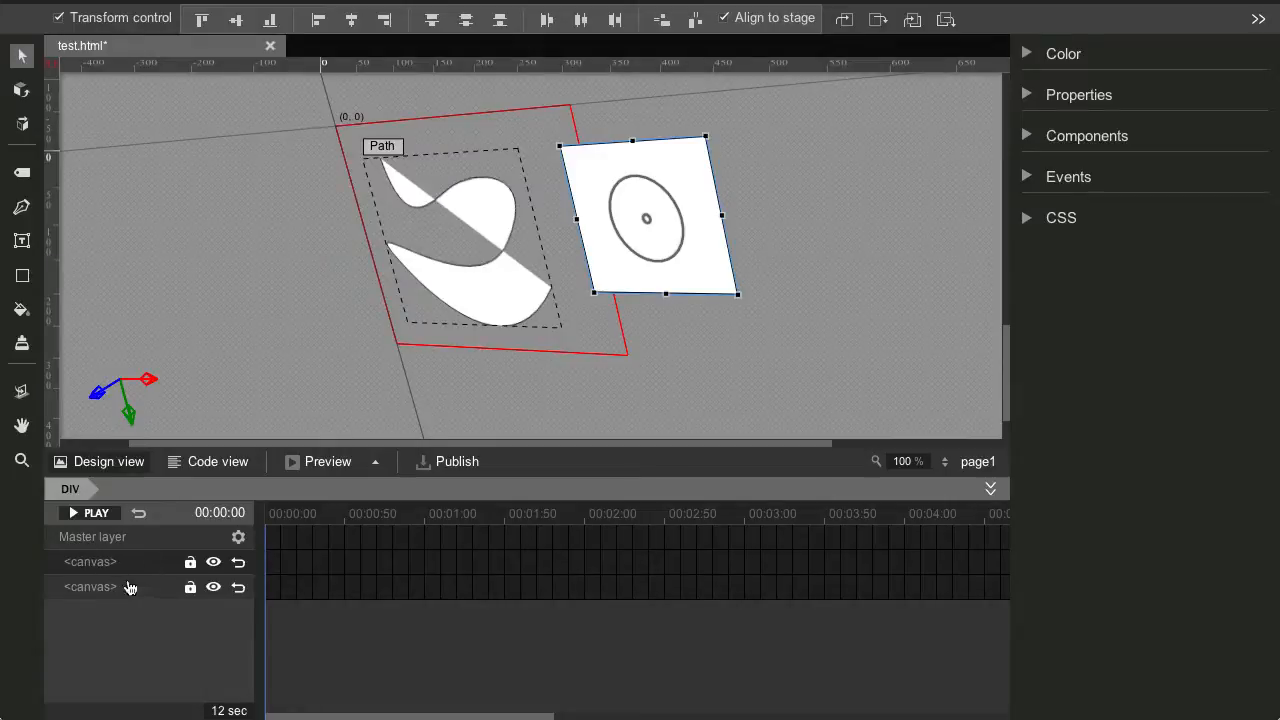
mouse_move(522, 588)
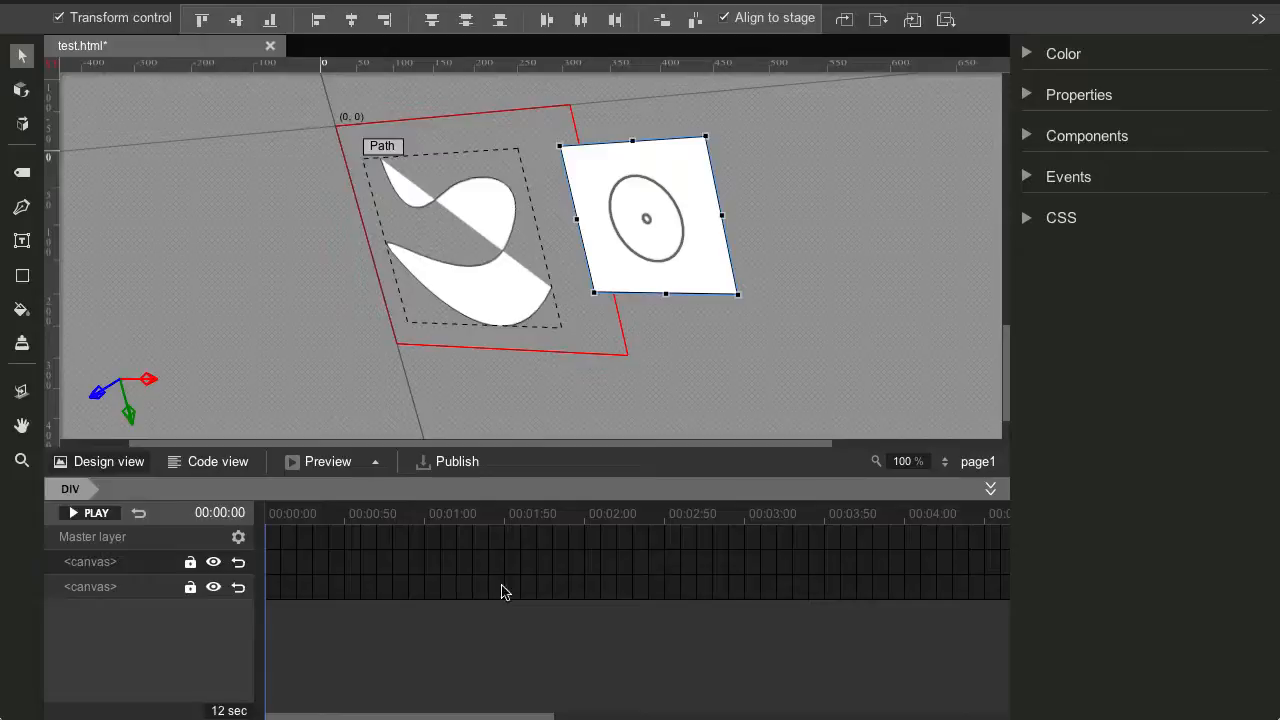
mouse_move(105, 490)
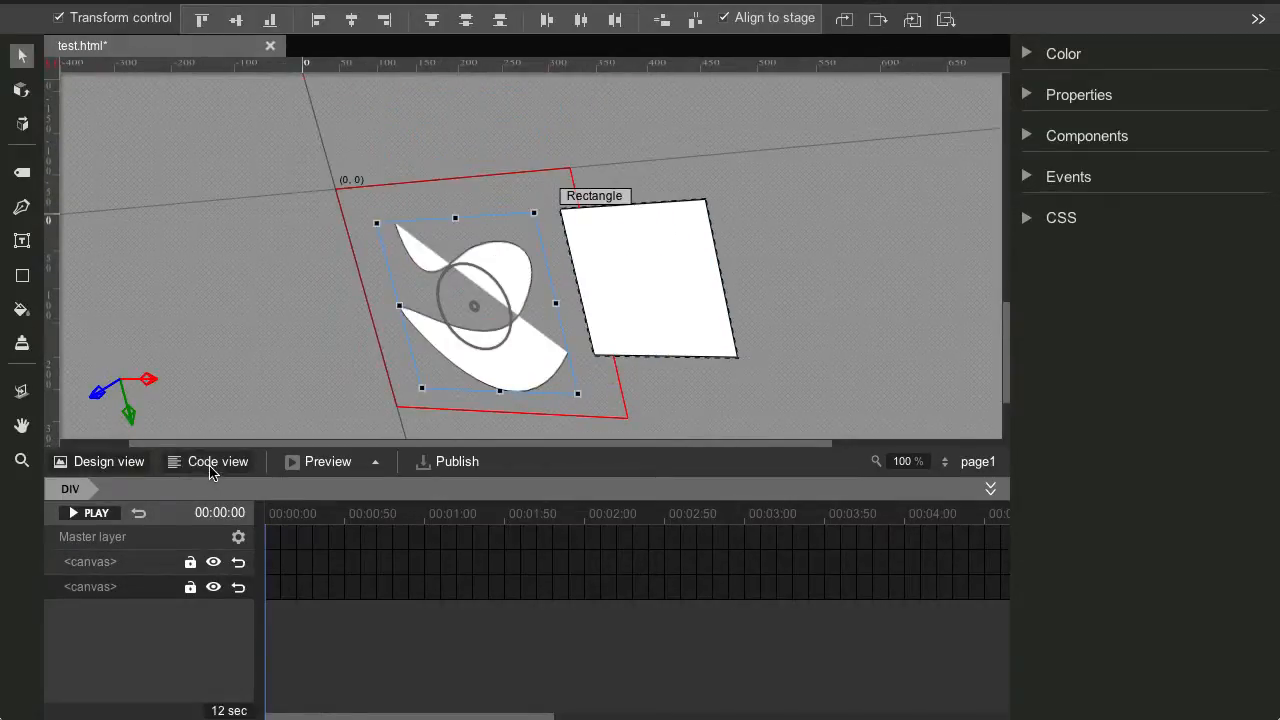
- View test.html in Code view scrolled to its body, keeping Chrome as preview browser
left_click(217, 462)
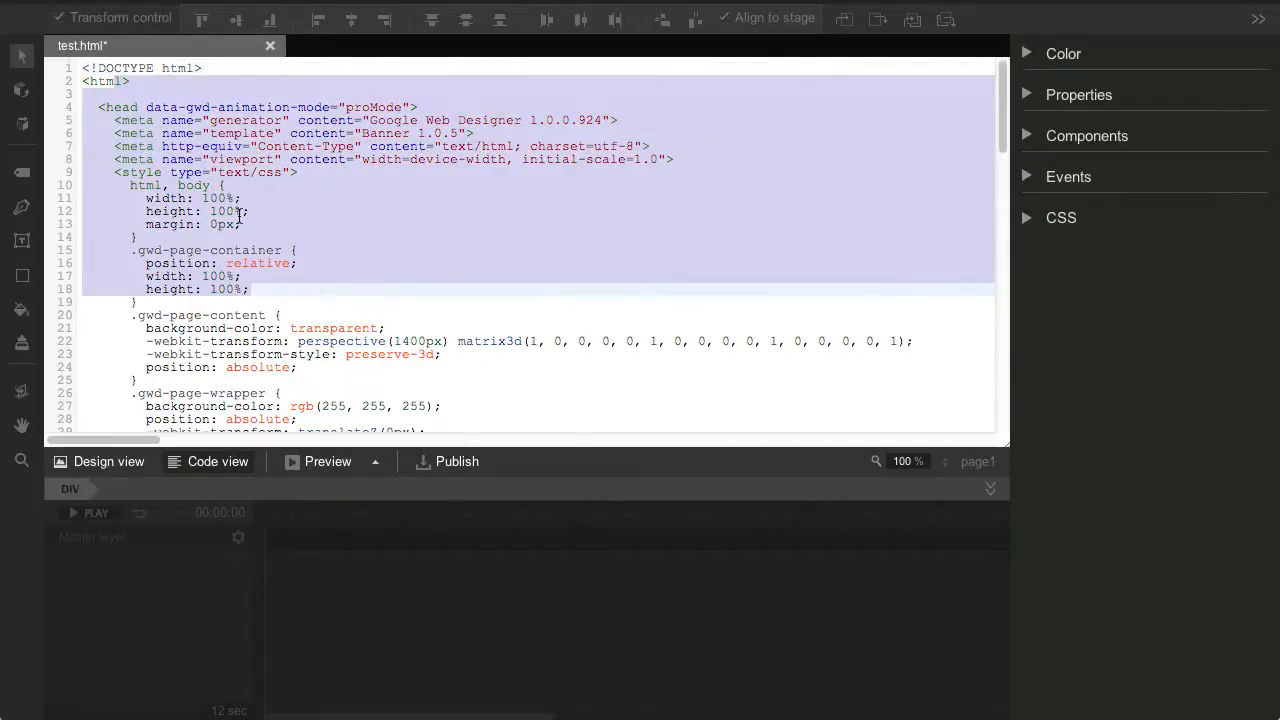
scroll("down", 3)
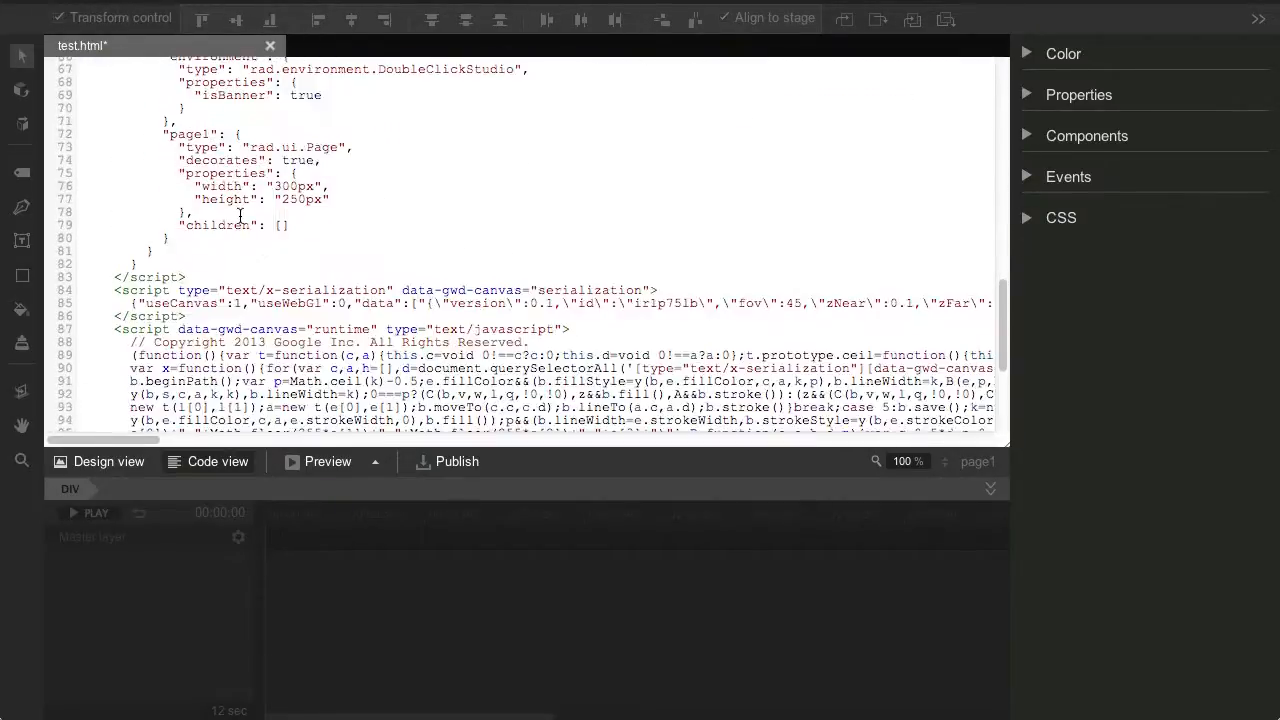
left_click(381, 461)
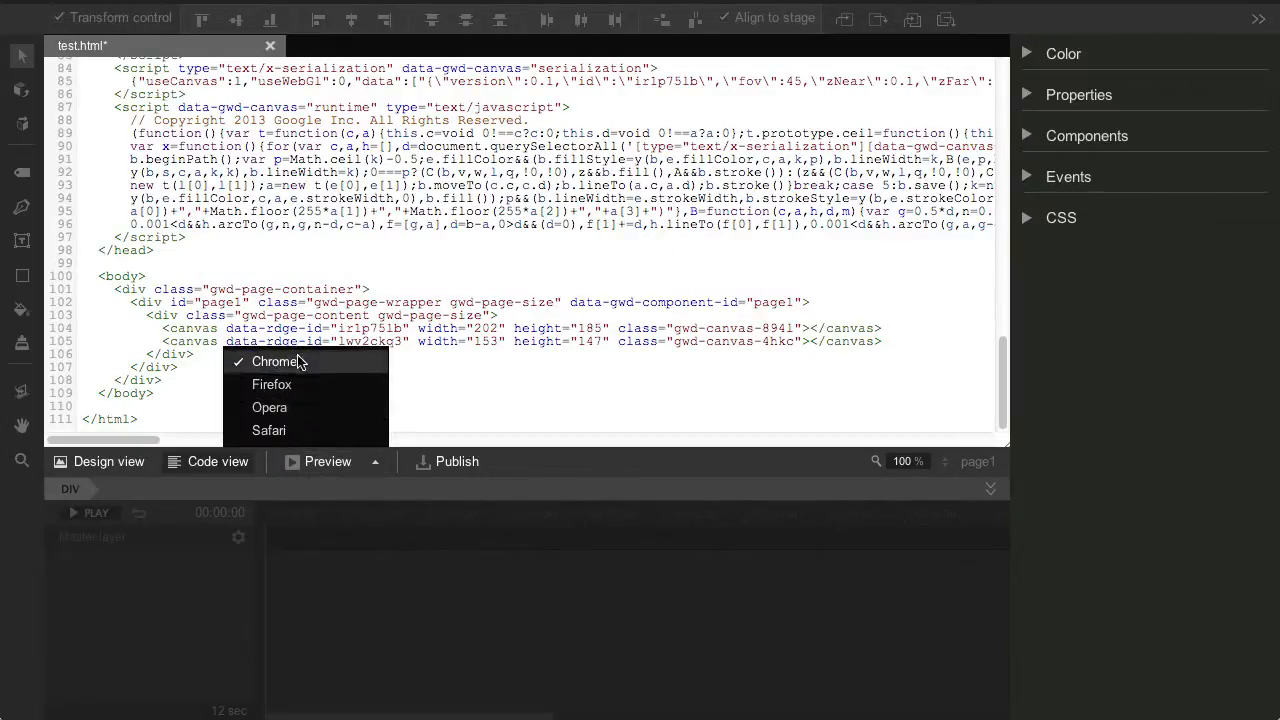
left_click(277, 361)
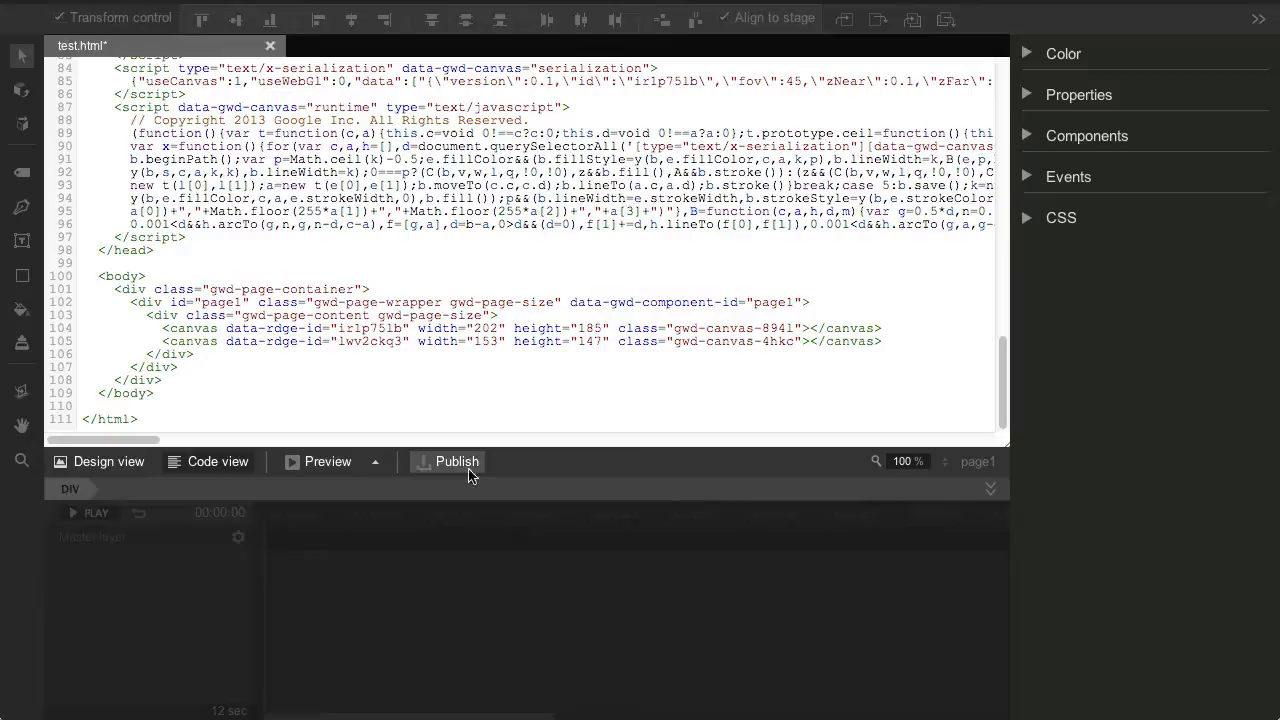
mouse_move(452, 478)
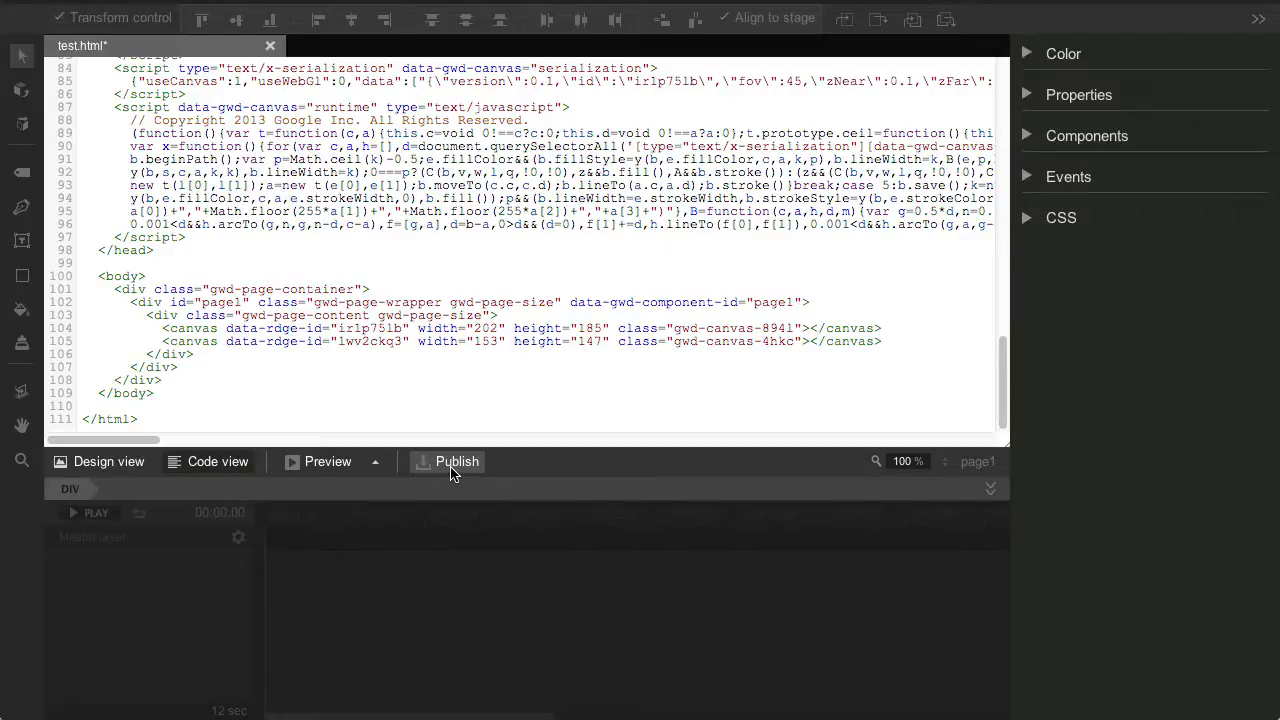
- Switch back to Design view and restore the timeline panel
left_click(108, 462)
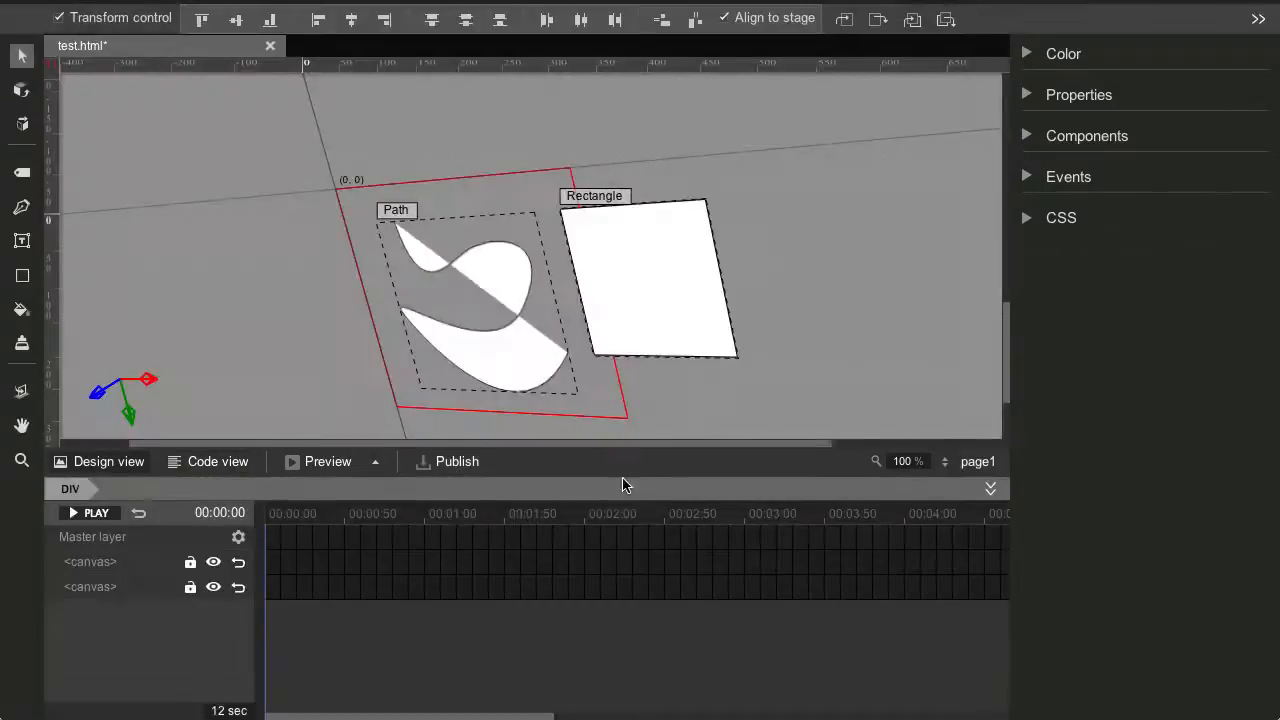
mouse_move(996, 482)
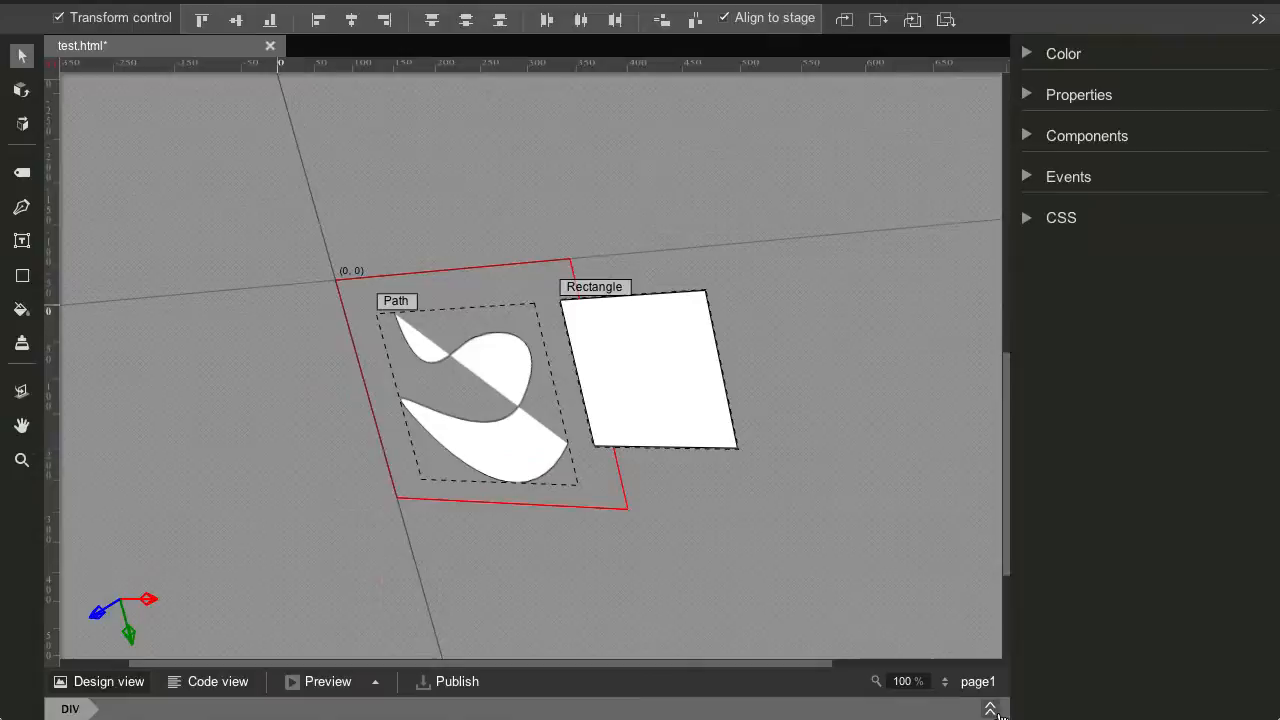
left_click(990, 710)
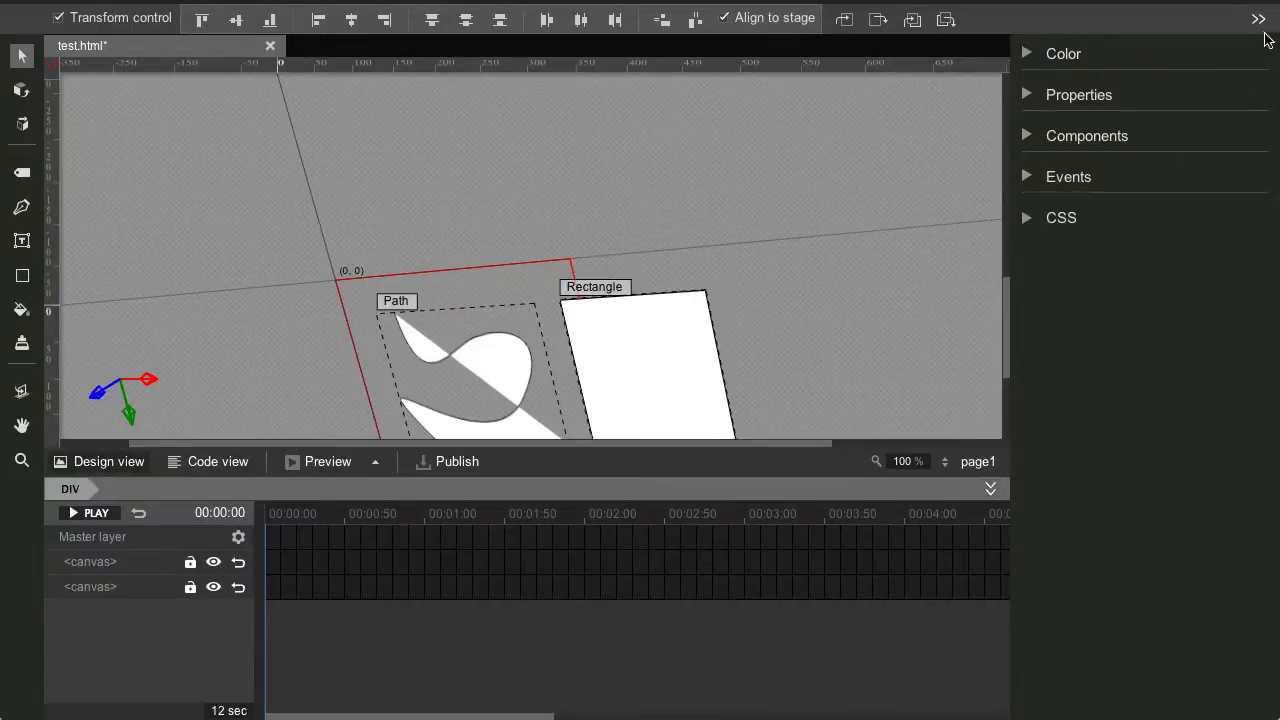
mouse_move(1044, 390)
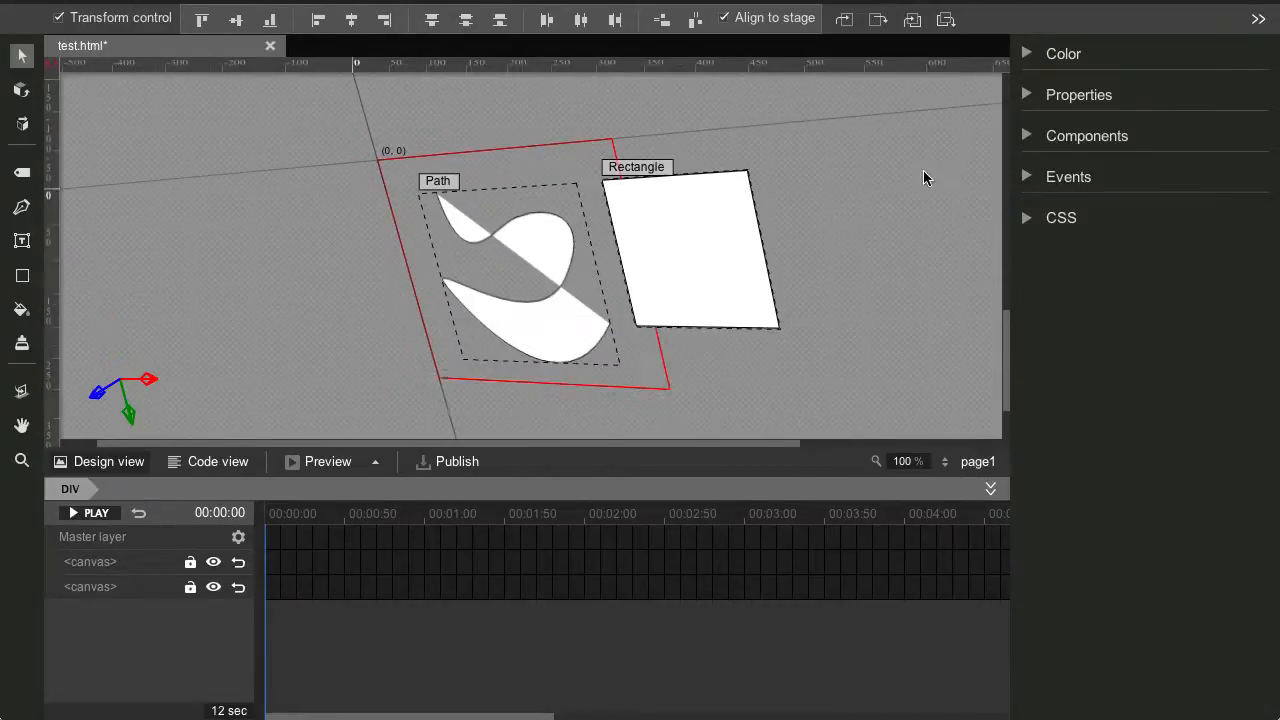
- Expand the colour and properties panels, then show the Components list
left_click(1062, 54)
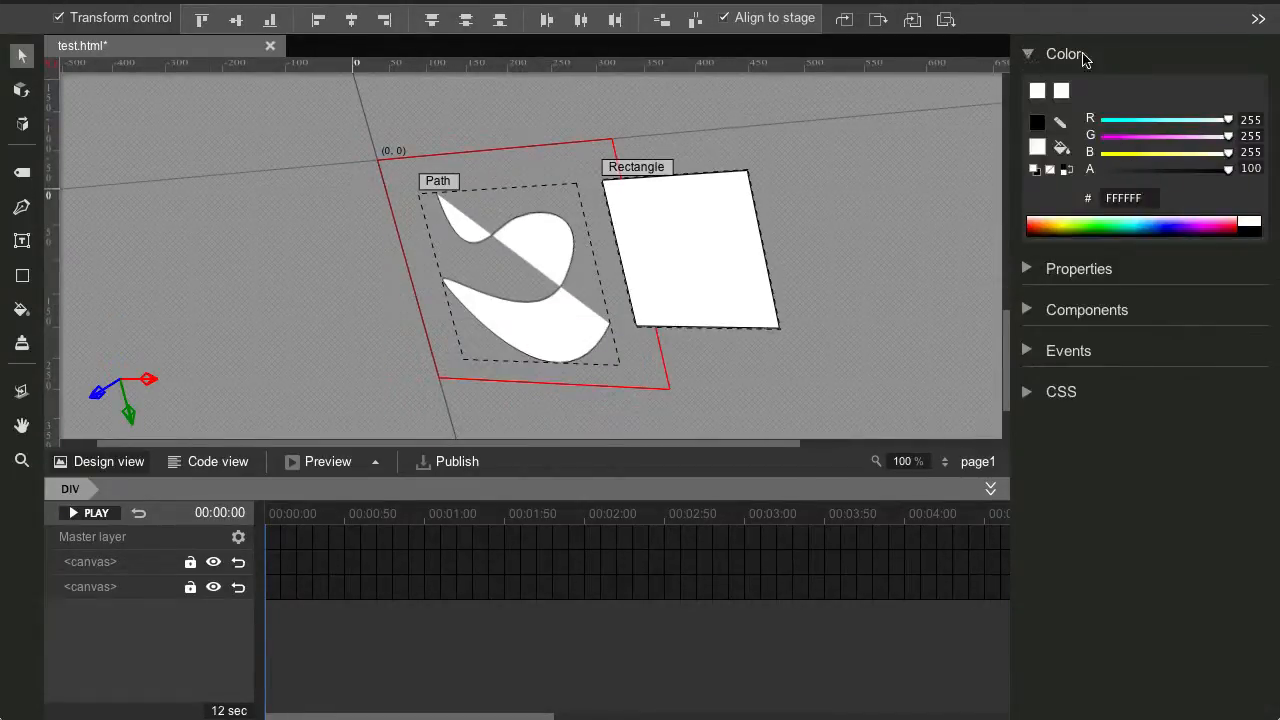
left_click(1078, 268)
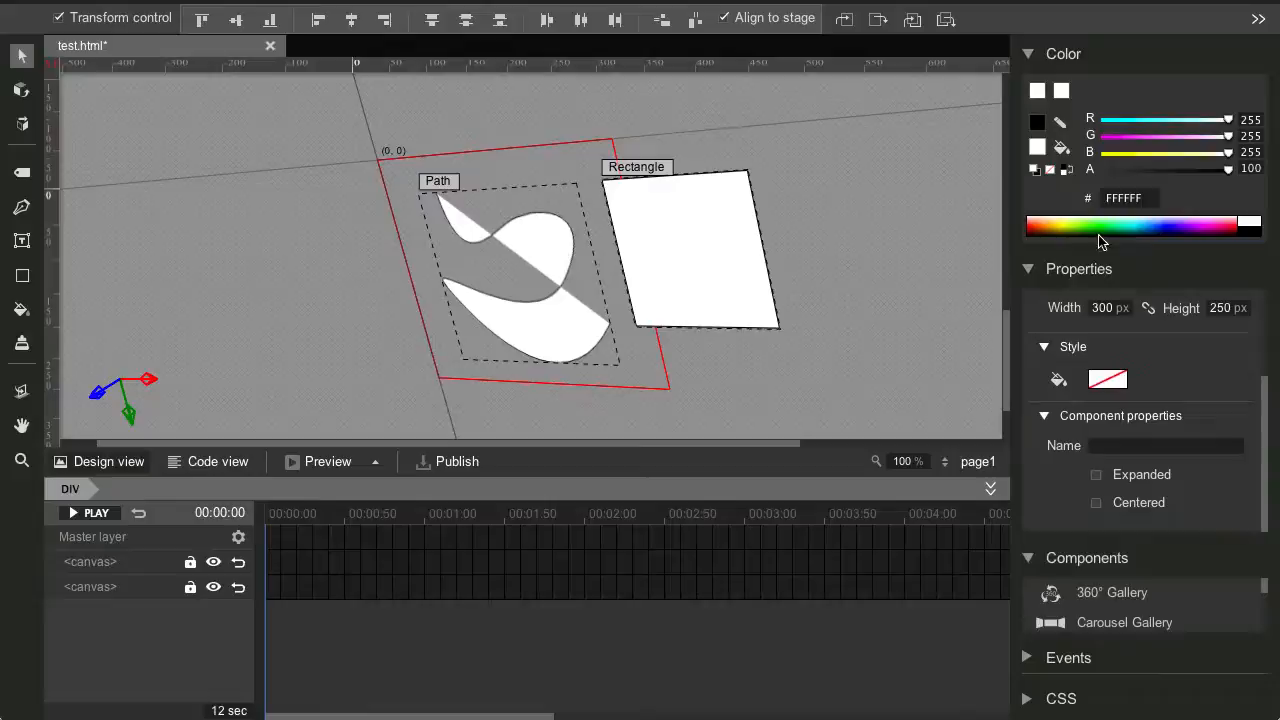
left_click(1063, 54)
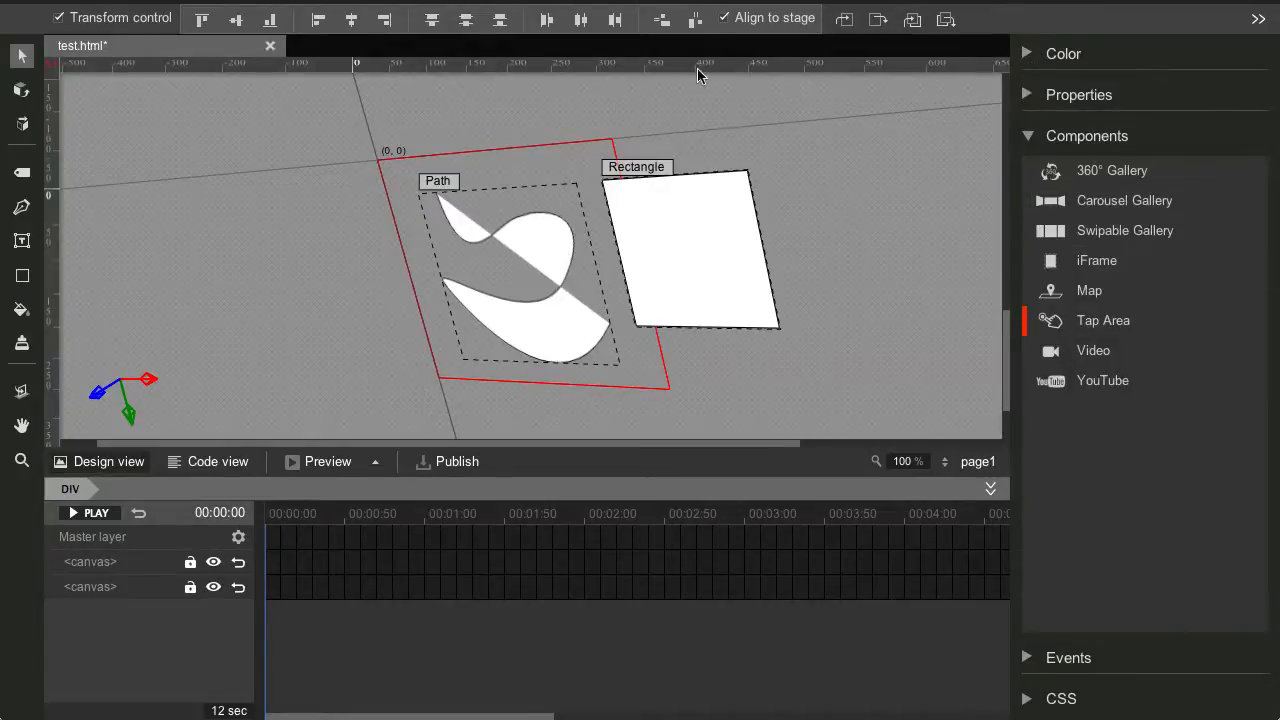
mouse_move(1098, 175)
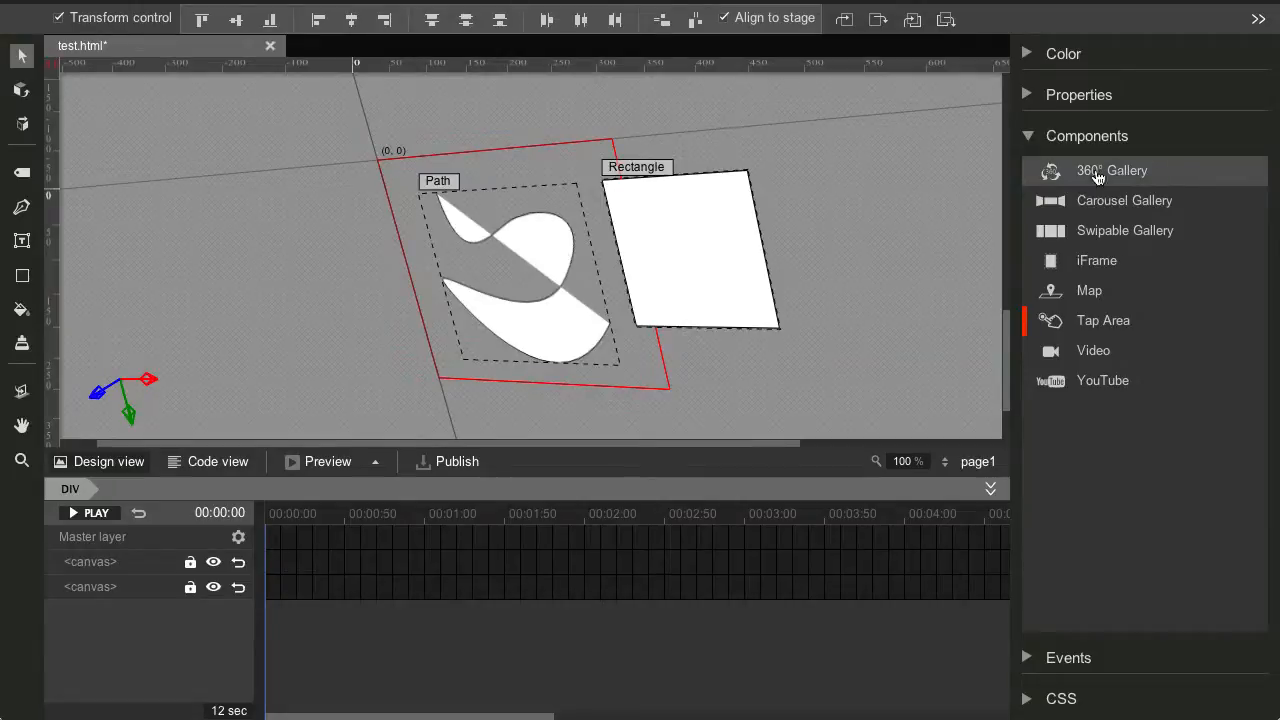
mouse_move(1083, 231)
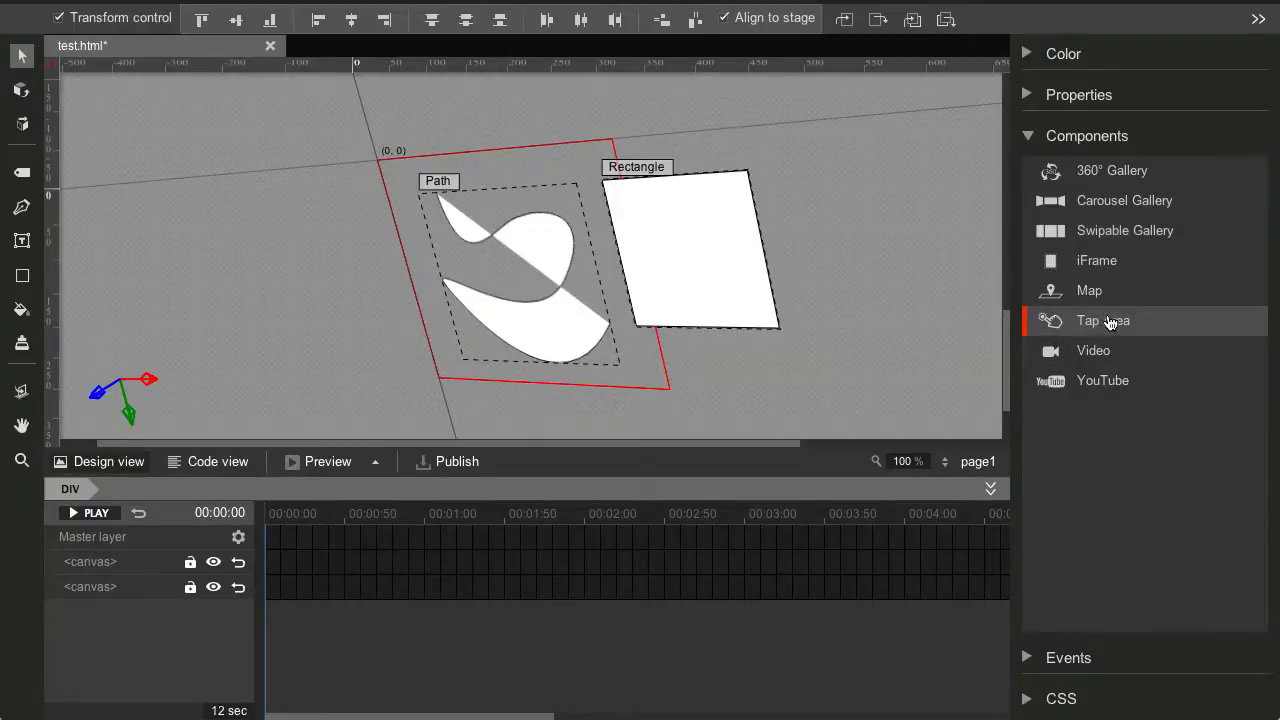
mouse_move(1093, 350)
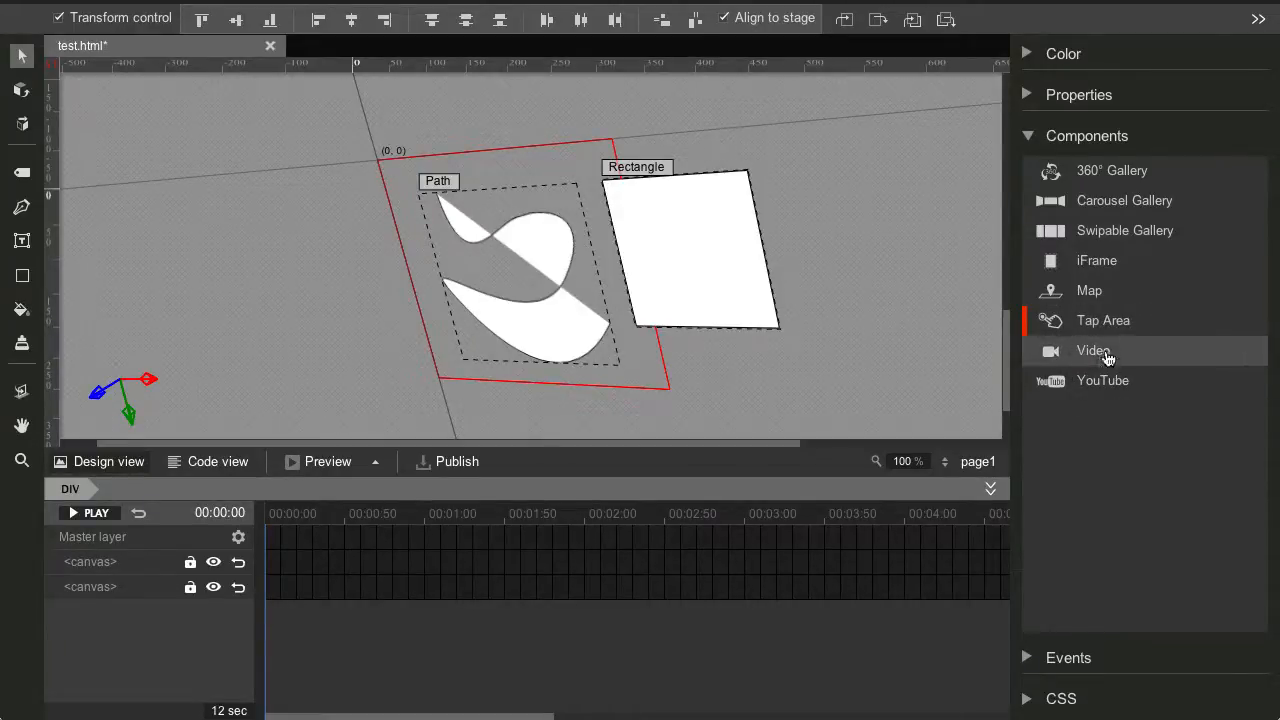
mouse_move(1102, 420)
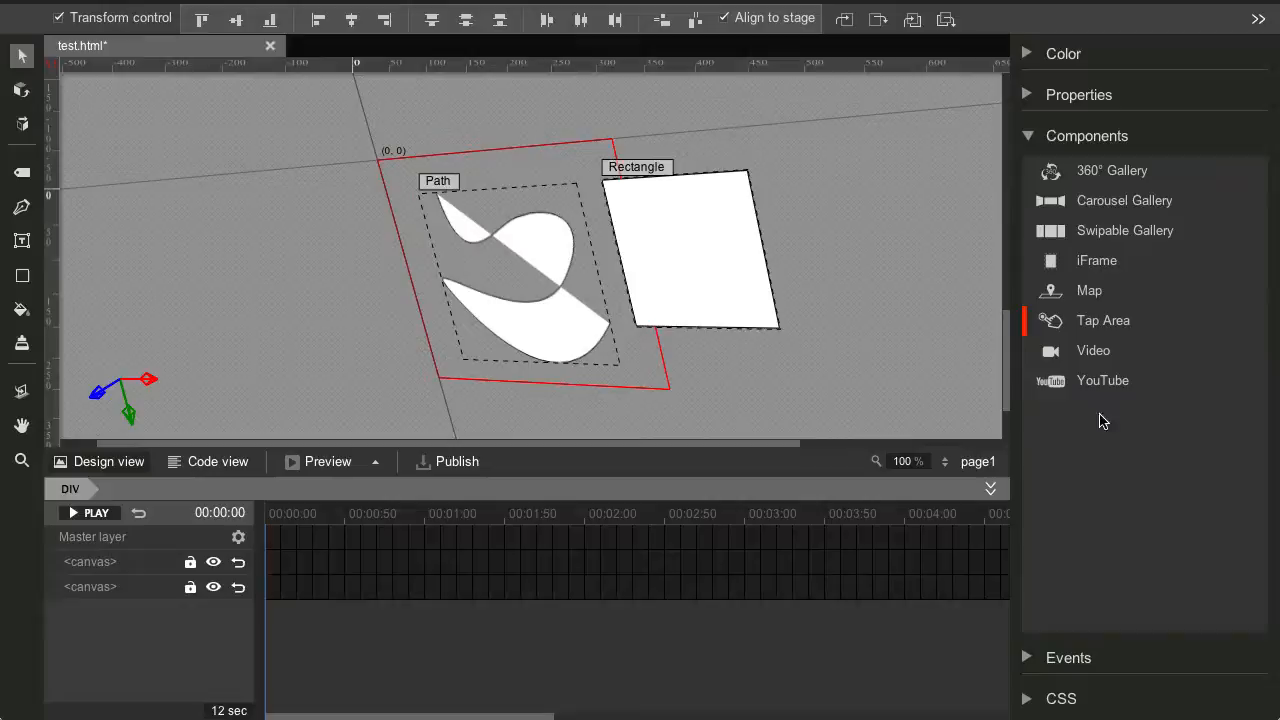
- Expand the Events panel with its All pages, Current page and Selection tabs
left_click(1068, 177)
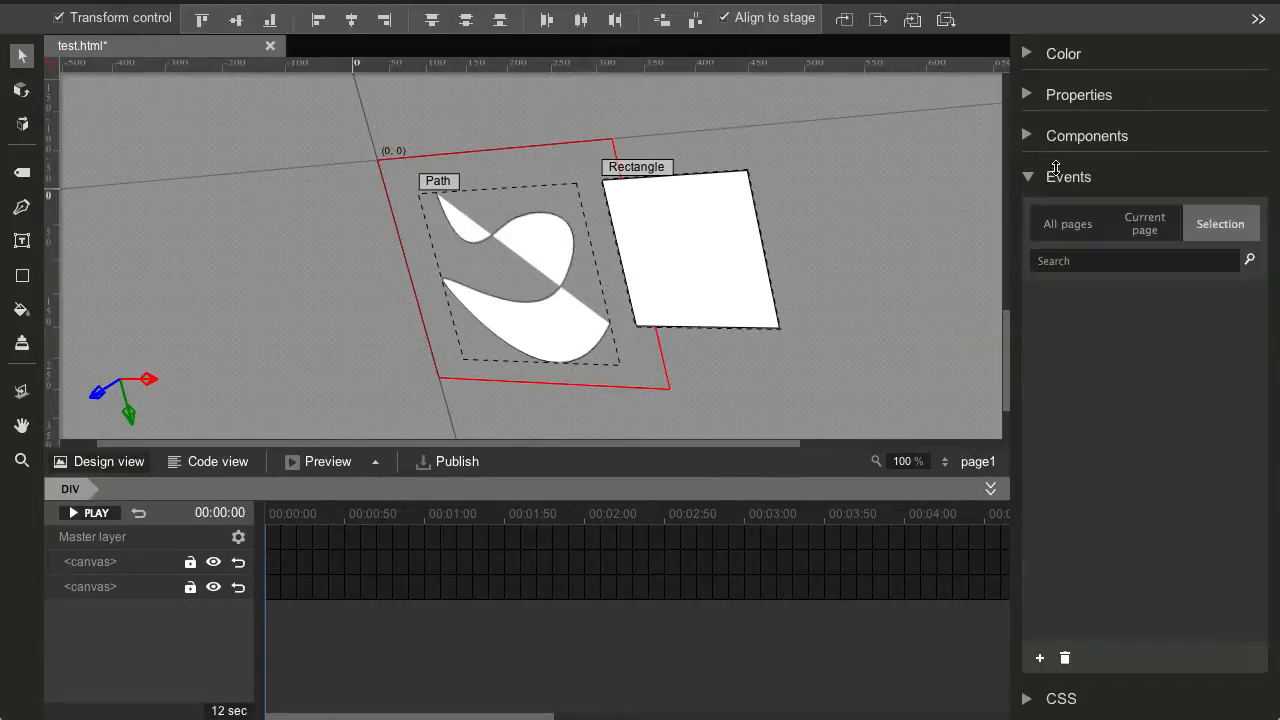
mouse_move(1130, 221)
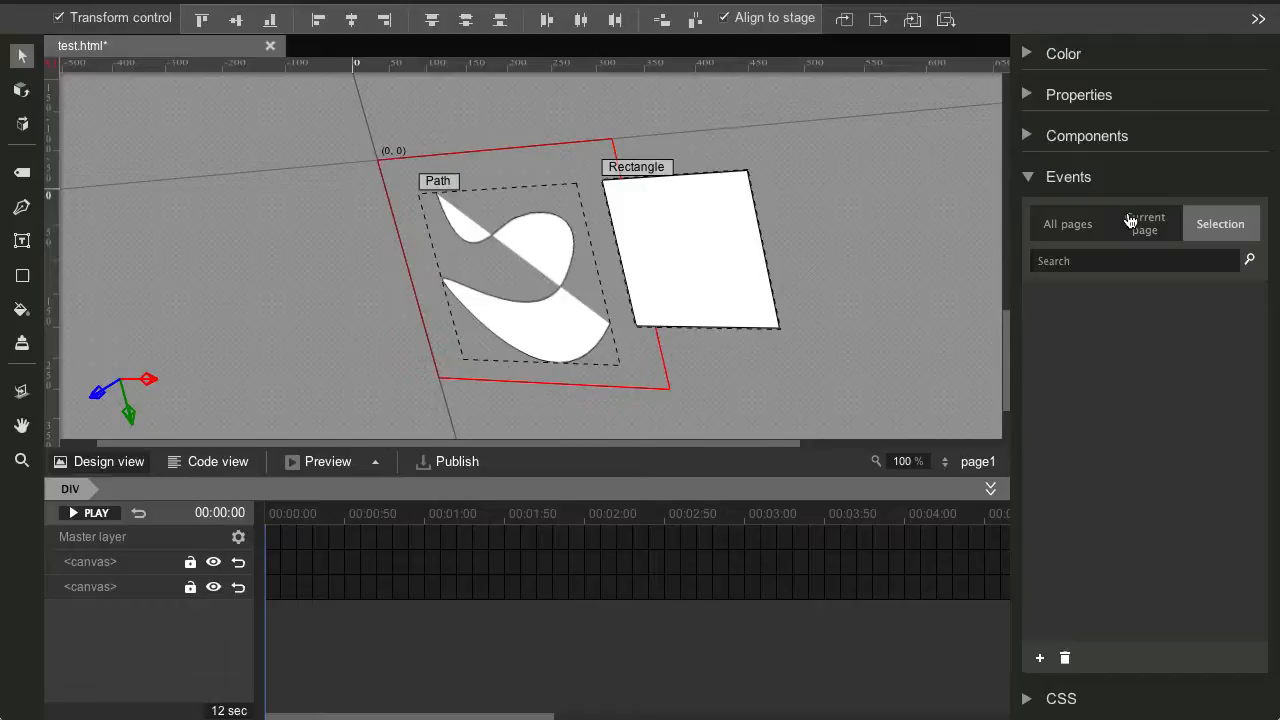
mouse_move(1170, 228)
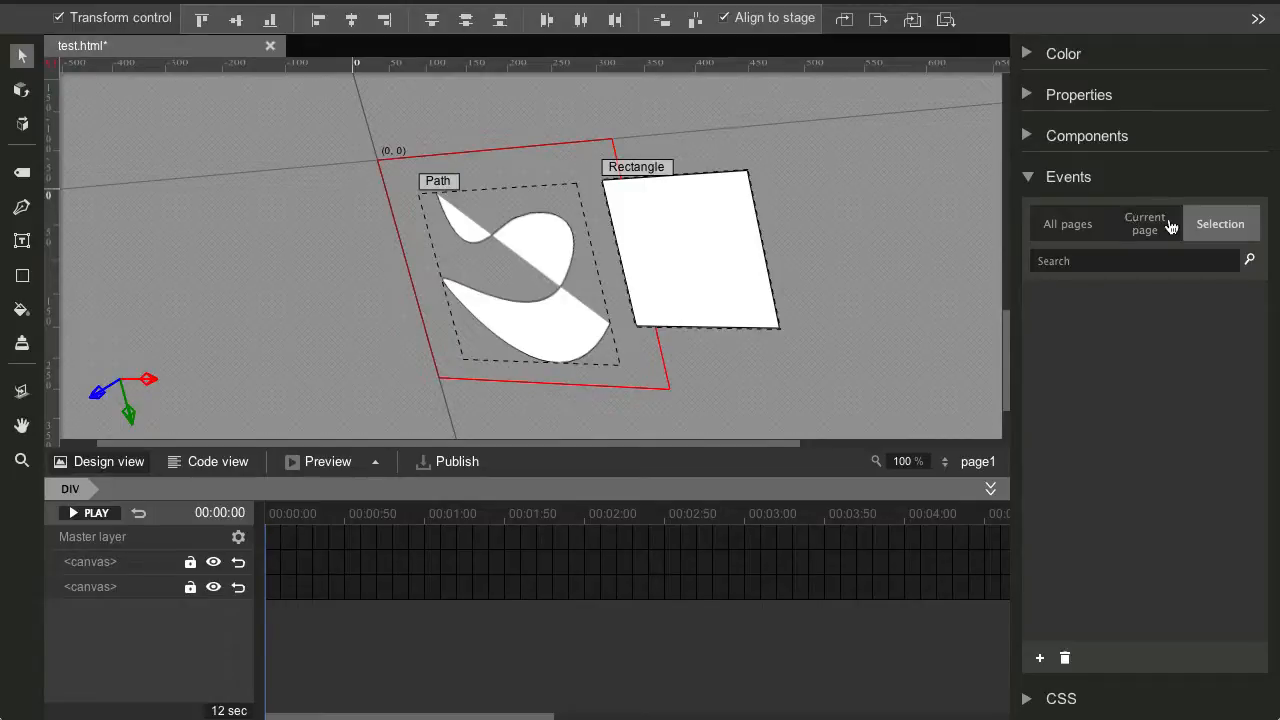
mouse_move(1079, 331)
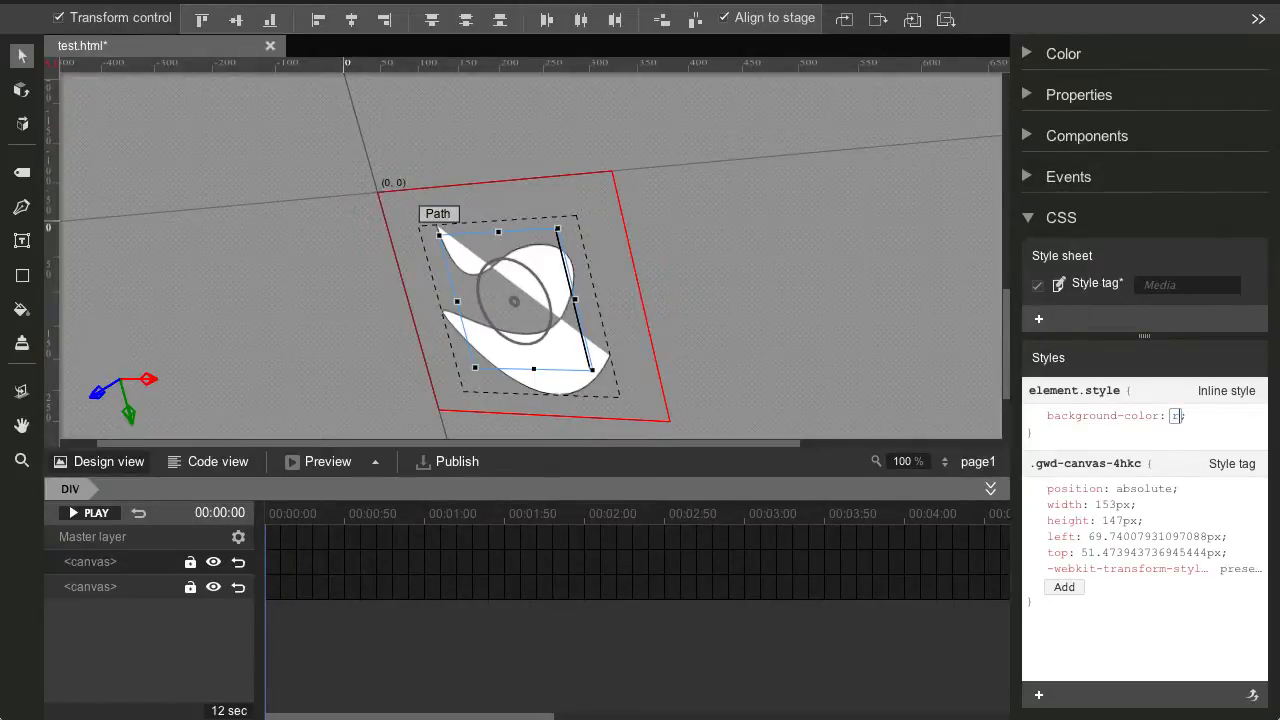
- Enter 'red' as the path's background-color in element.style
type("red")
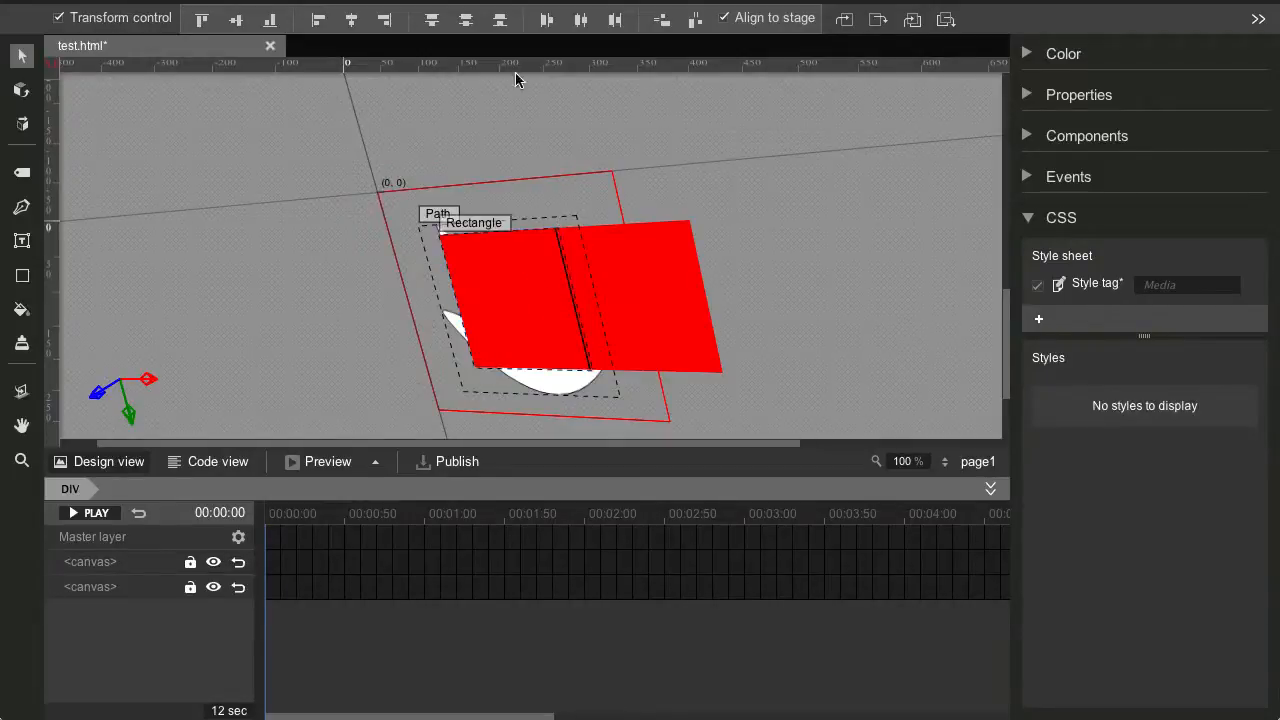
mouse_move(675, 140)
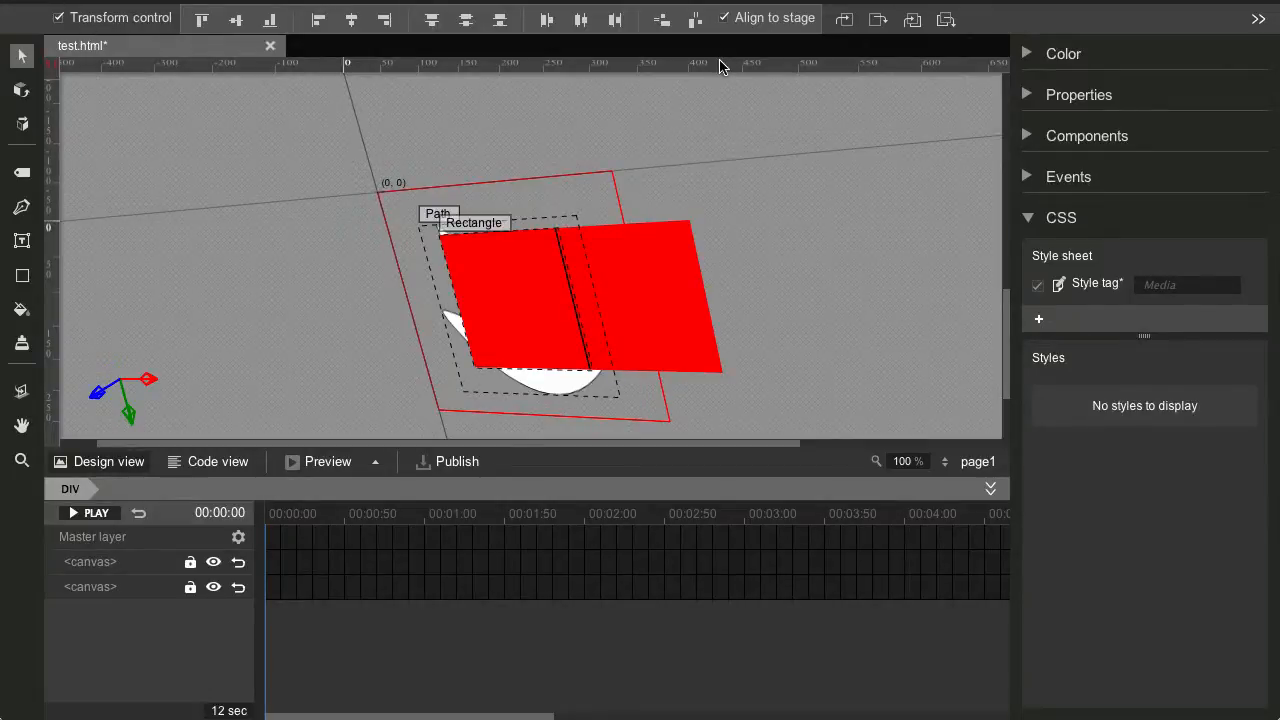
mouse_move(55, 99)
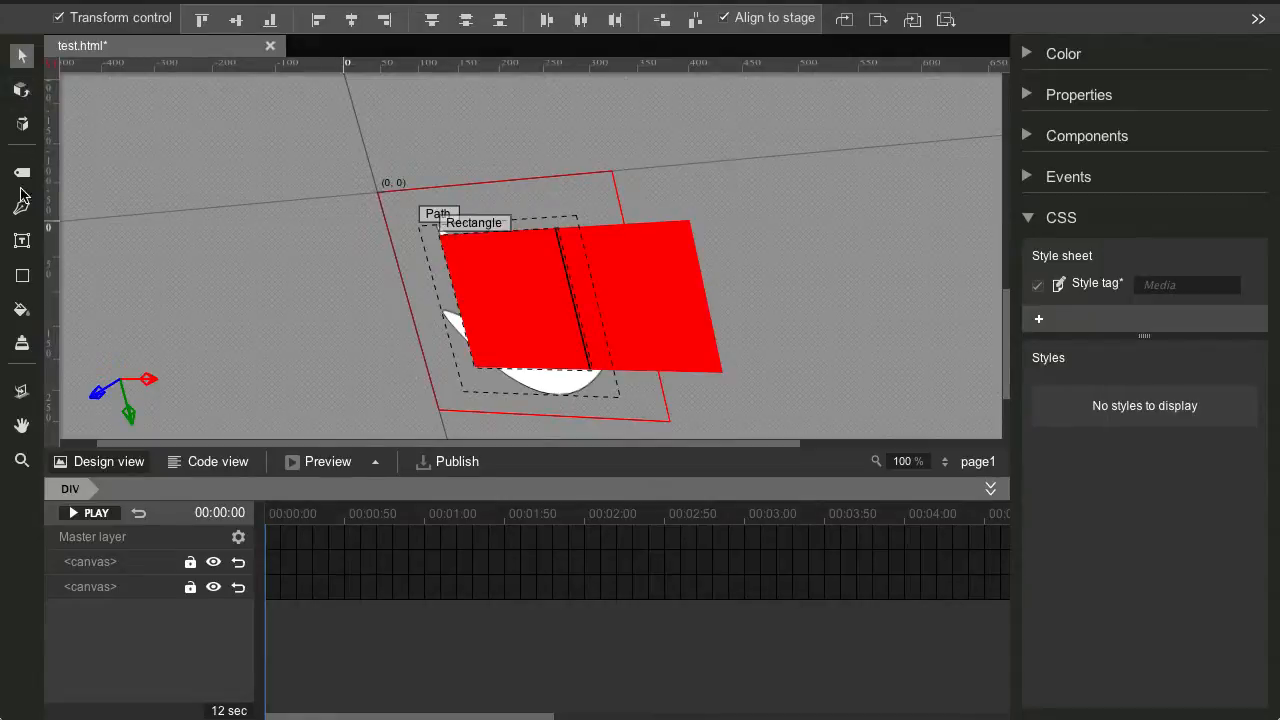
mouse_move(20, 55)
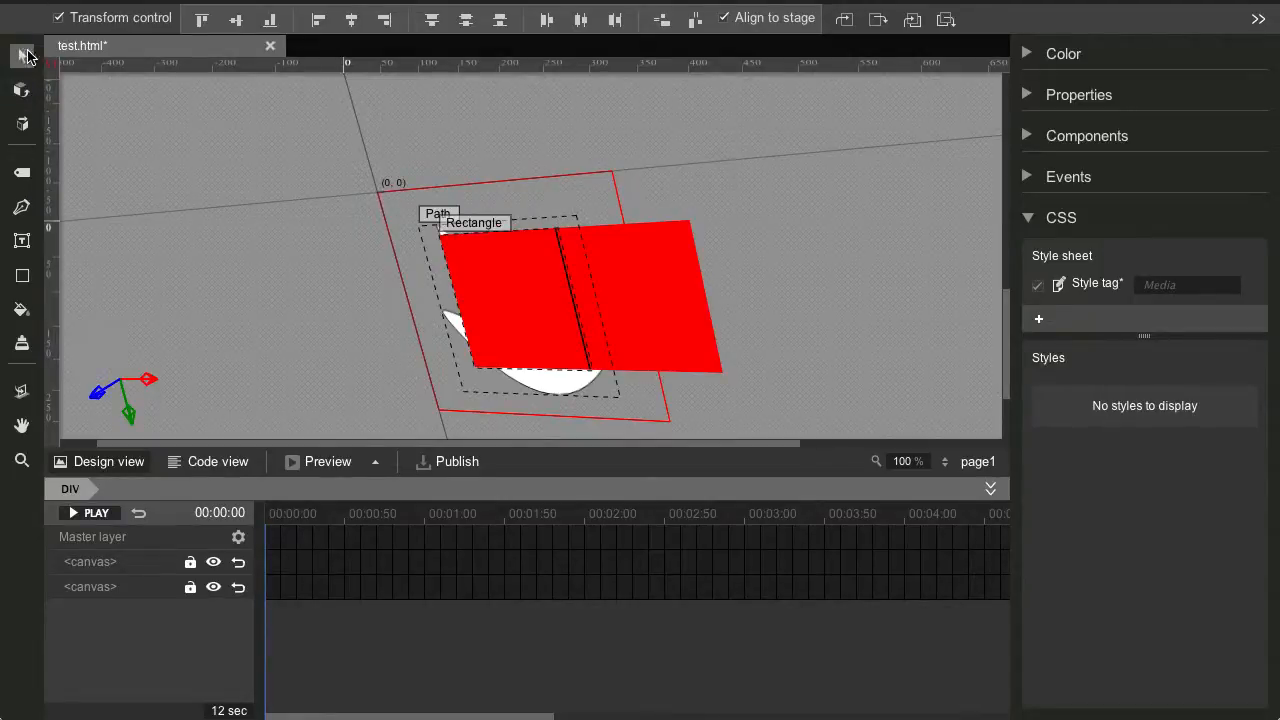
mouse_move(20, 54)
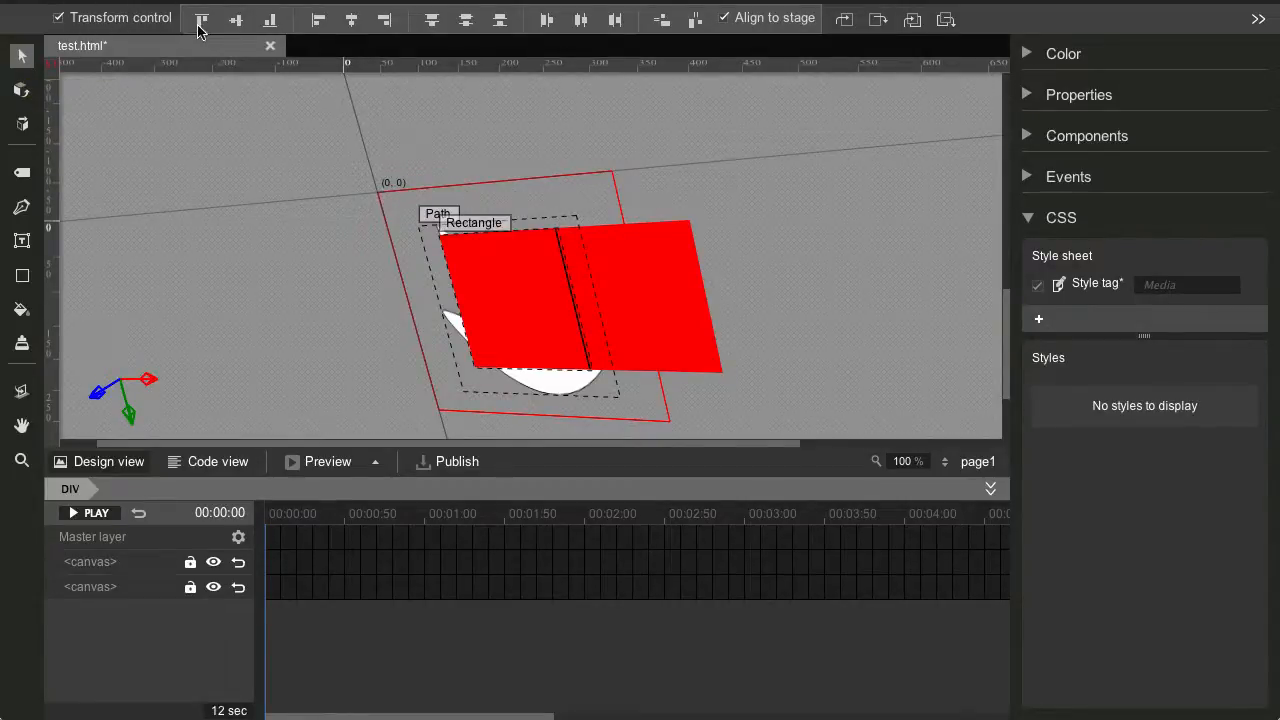
mouse_move(864, 38)
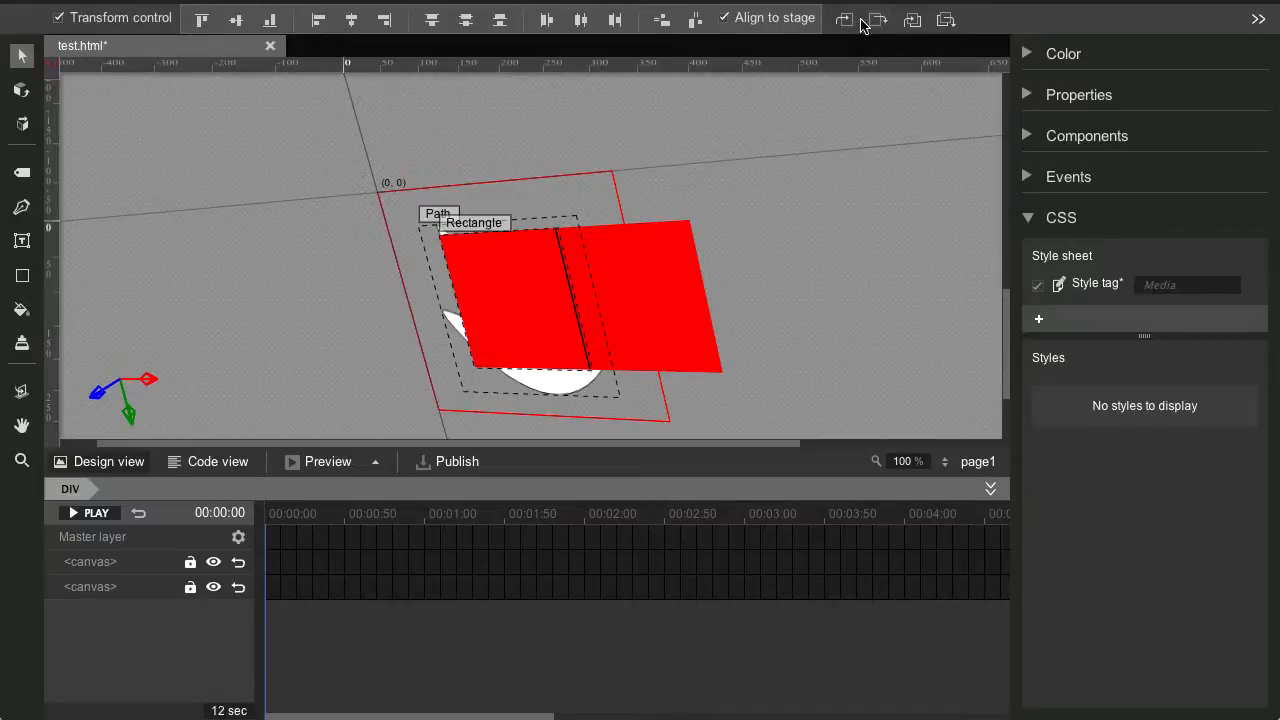
mouse_move(847, 20)
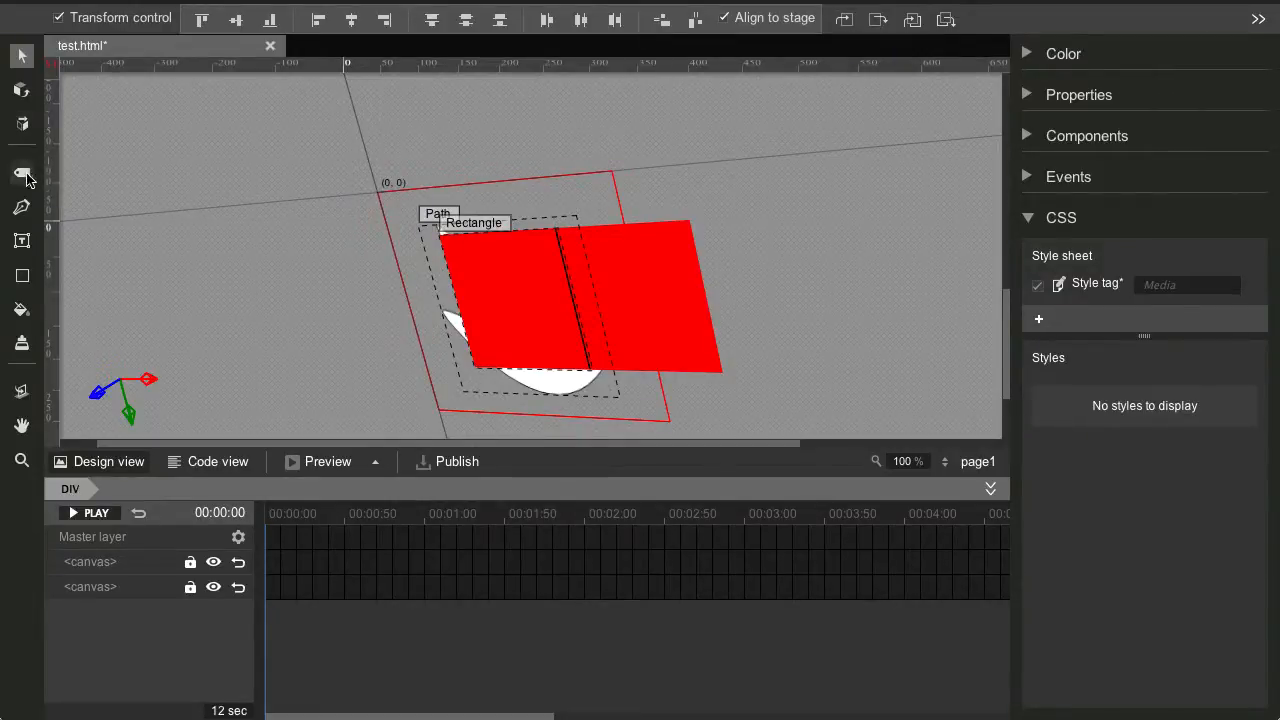
- Switch from the Tag tool for adding divs to the Text tool
left_click(22, 174)
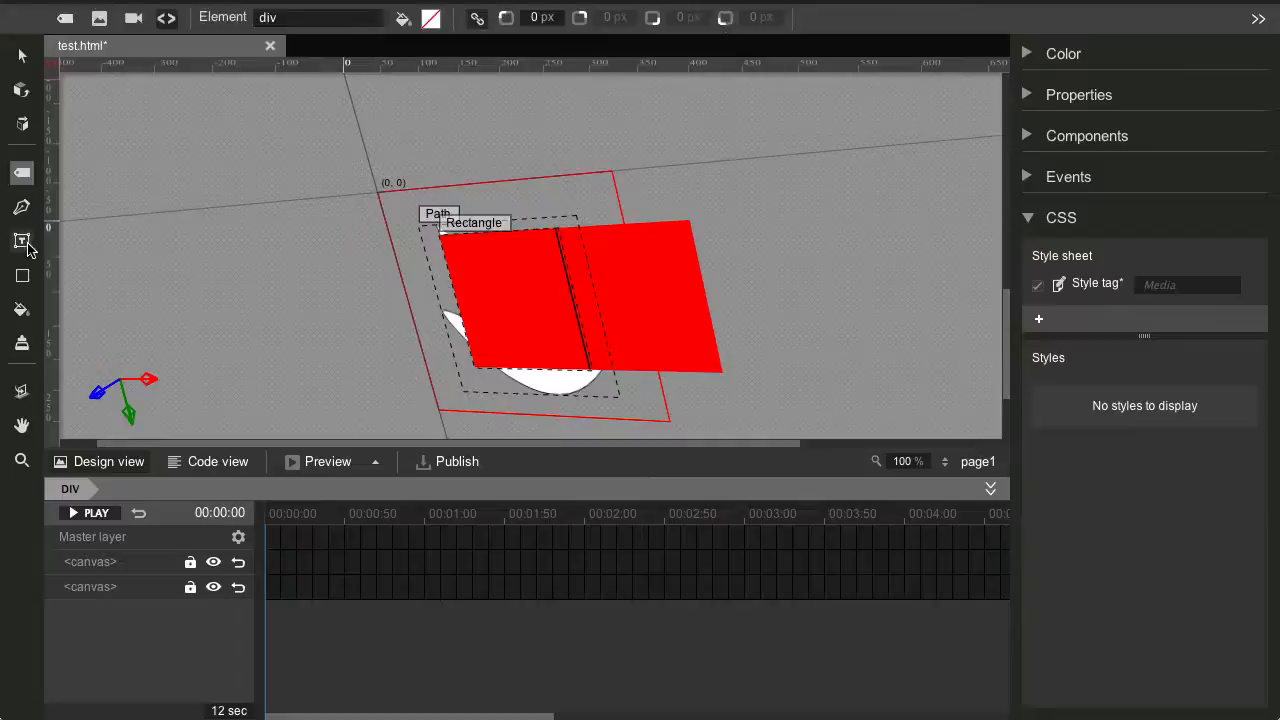
left_click(22, 240)
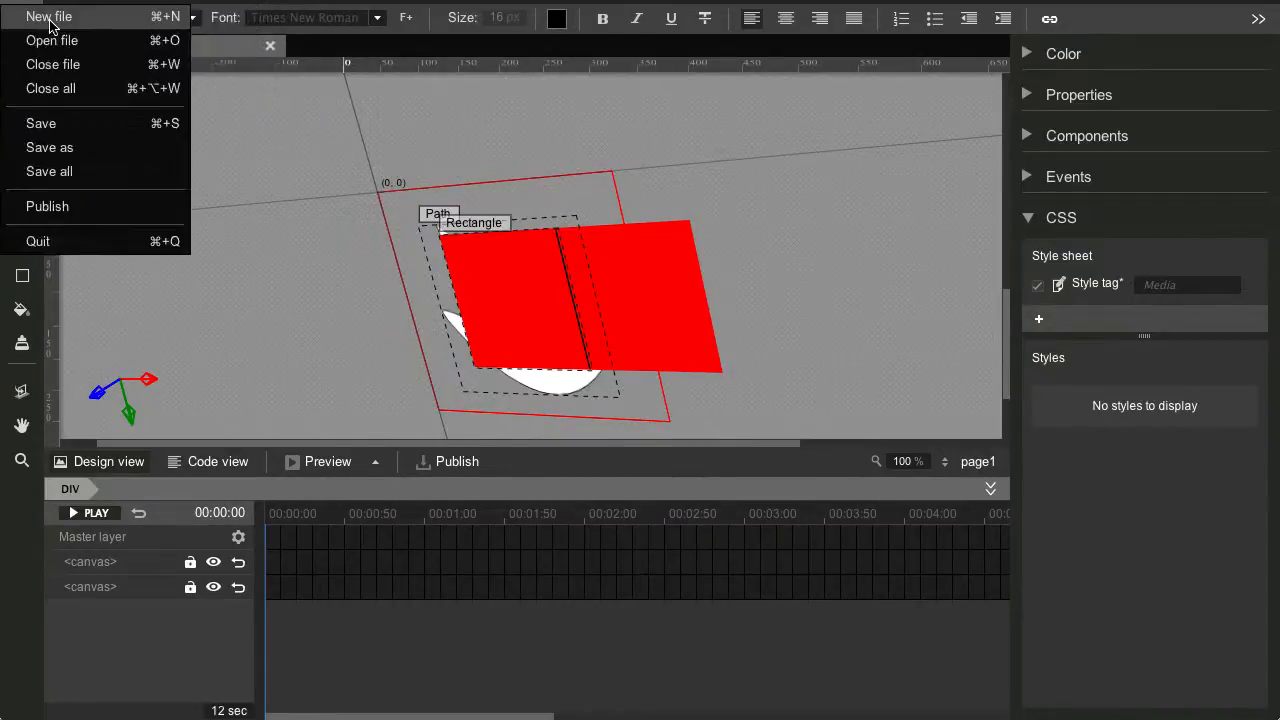
- Start a new file and compare the Banner and Interstitial ad types
left_click(48, 16)
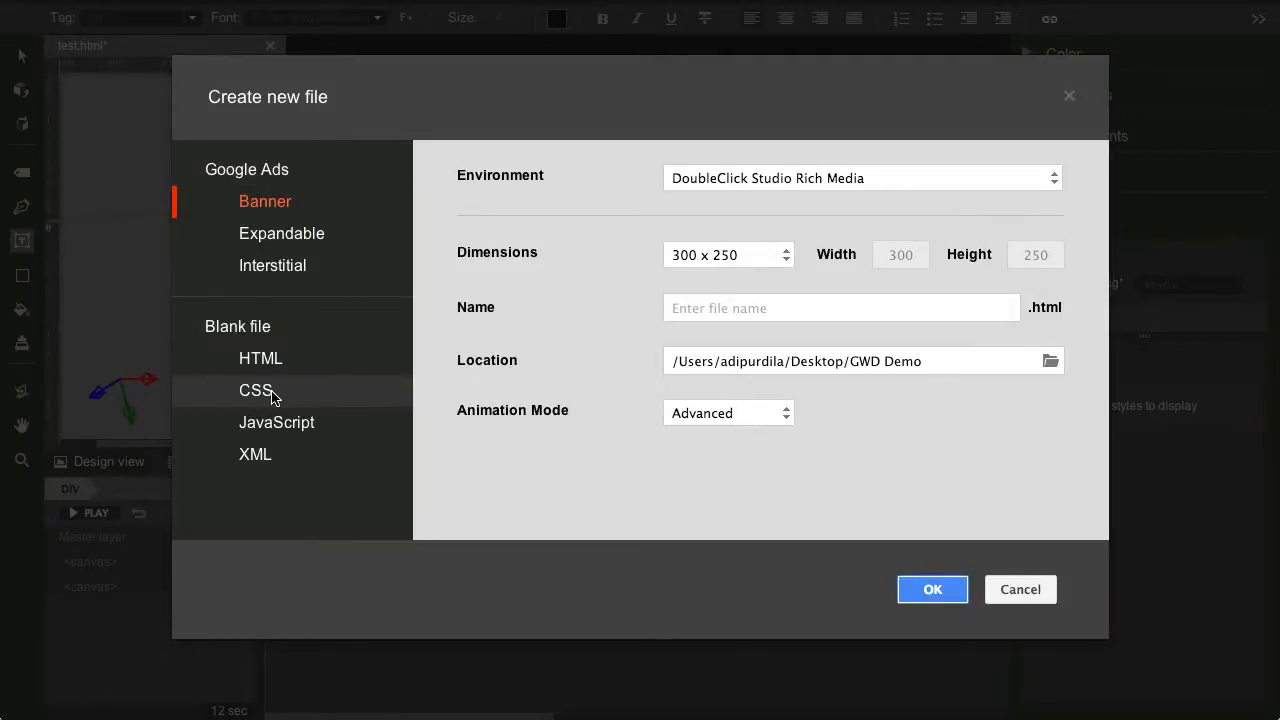
mouse_move(281, 461)
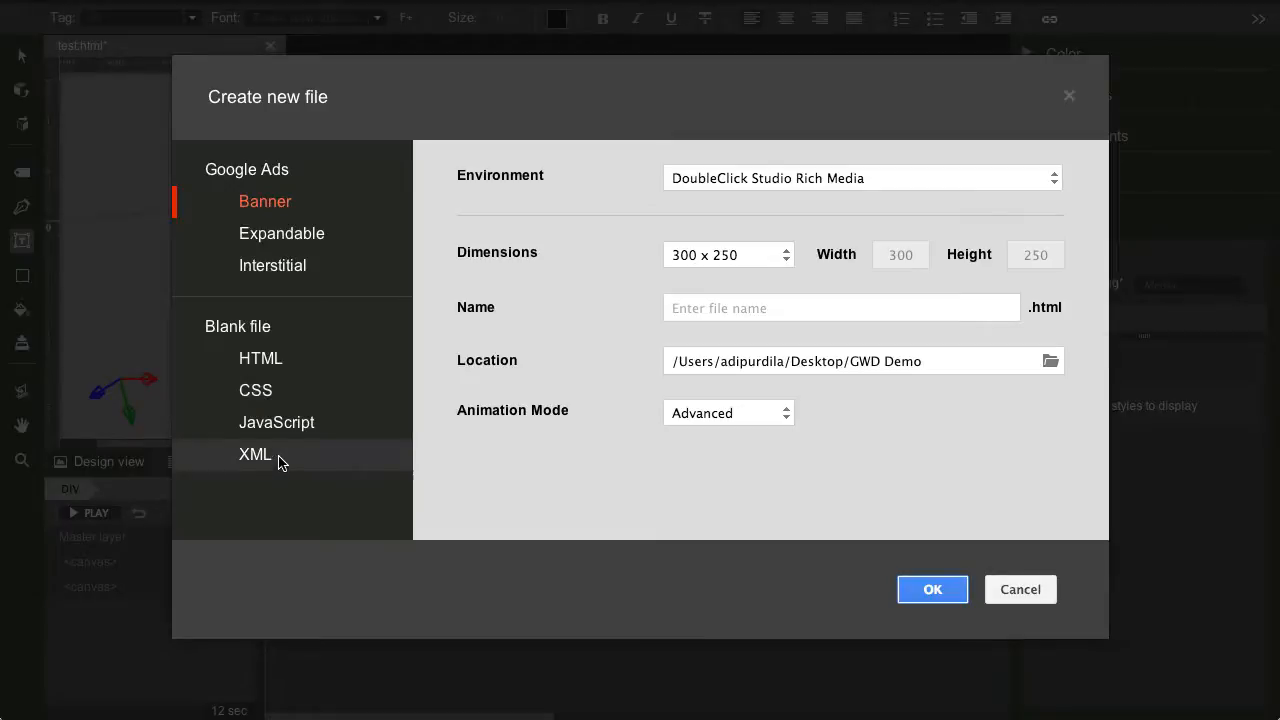
mouse_move(291, 181)
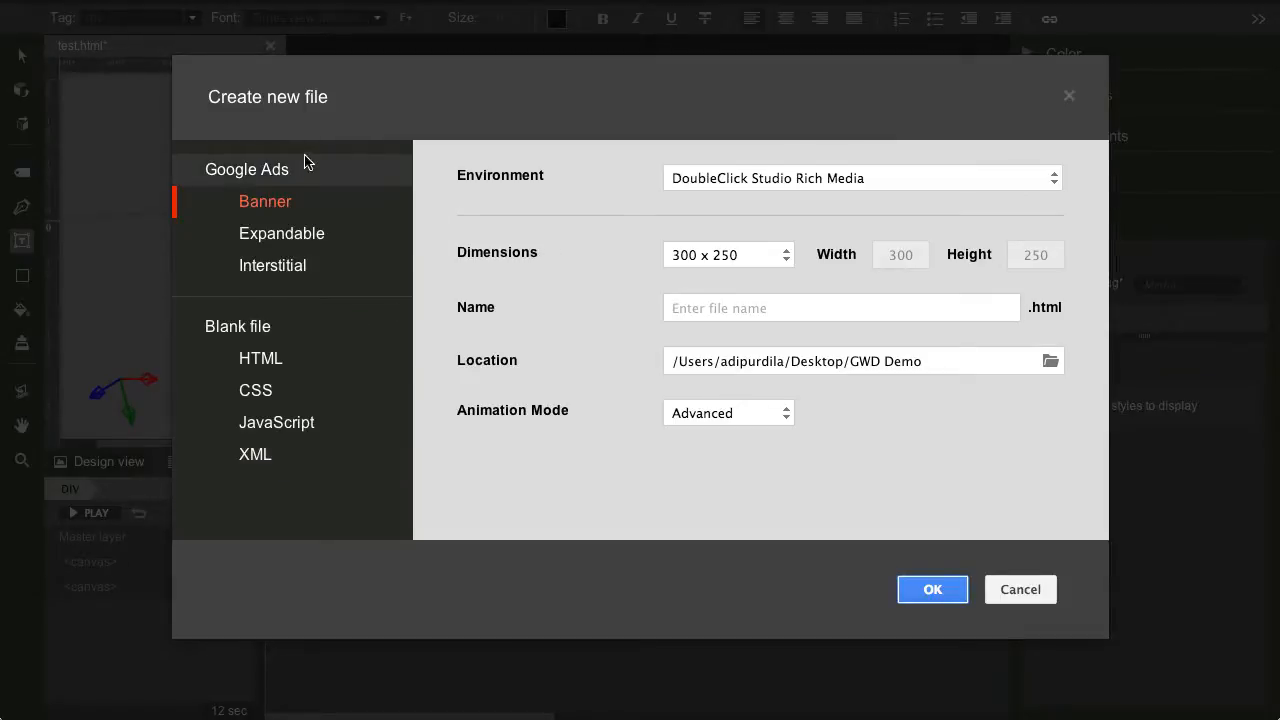
mouse_move(302, 231)
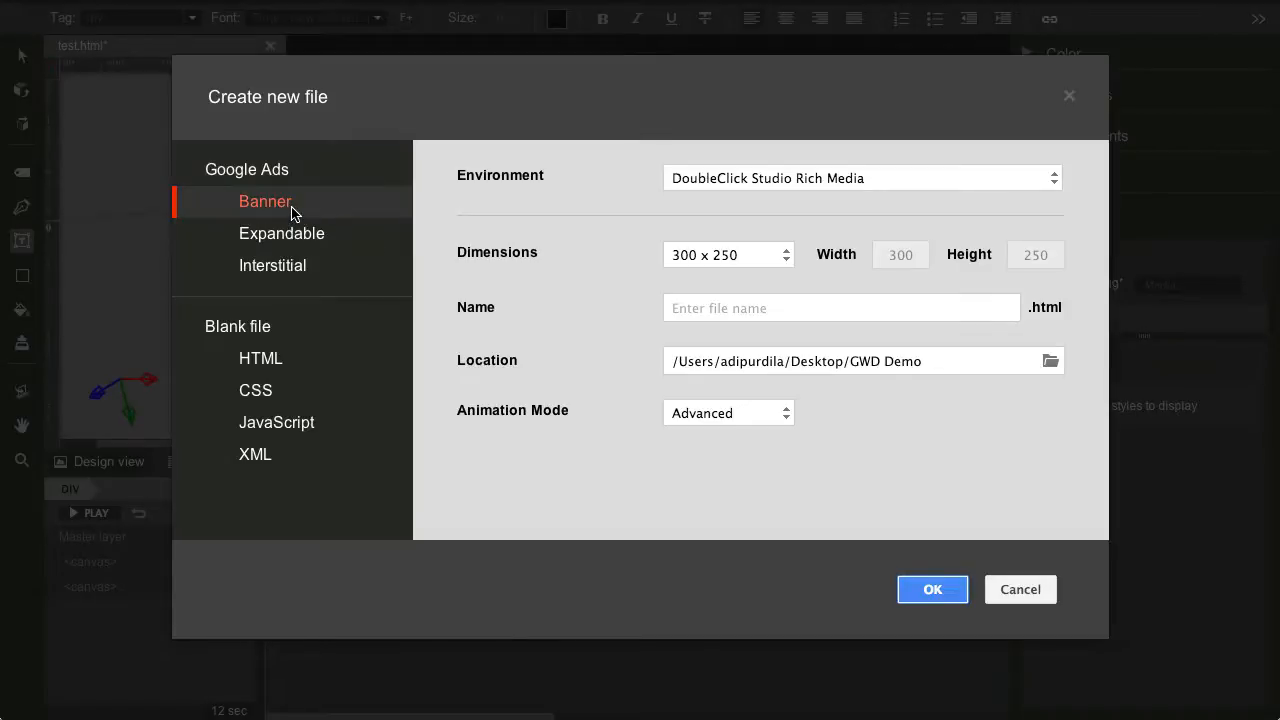
left_click(281, 233)
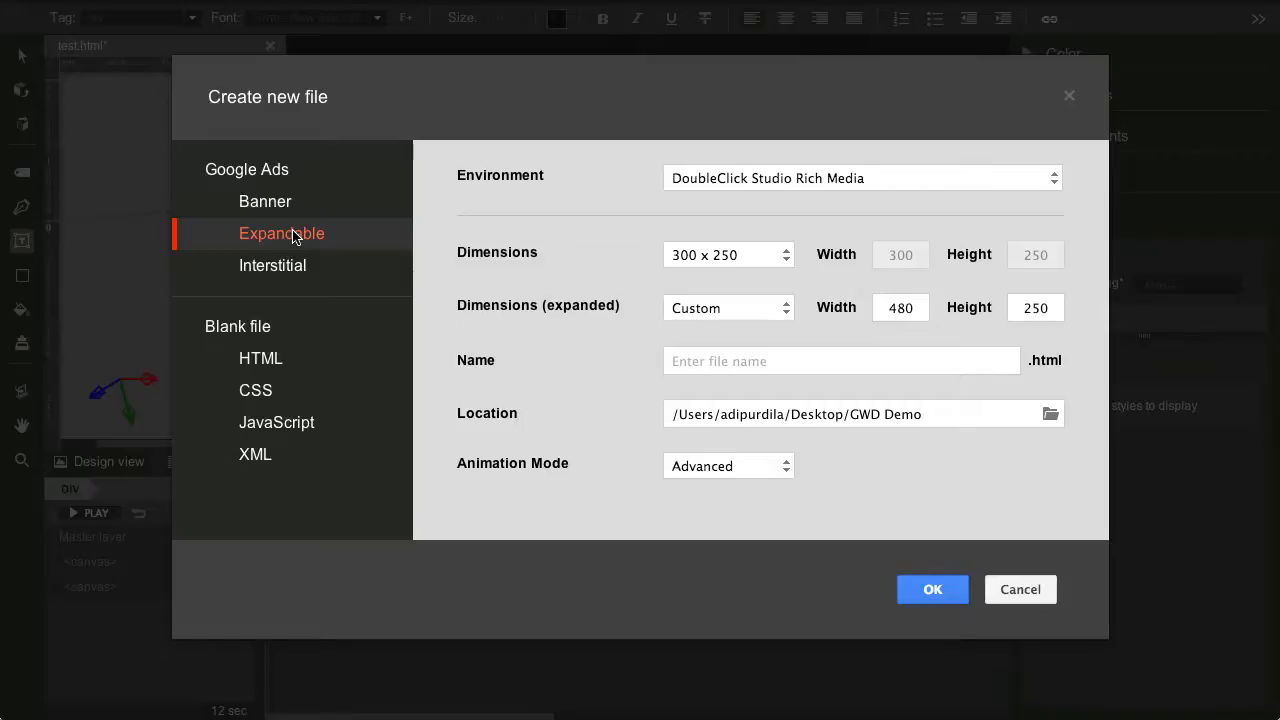
mouse_move(364, 258)
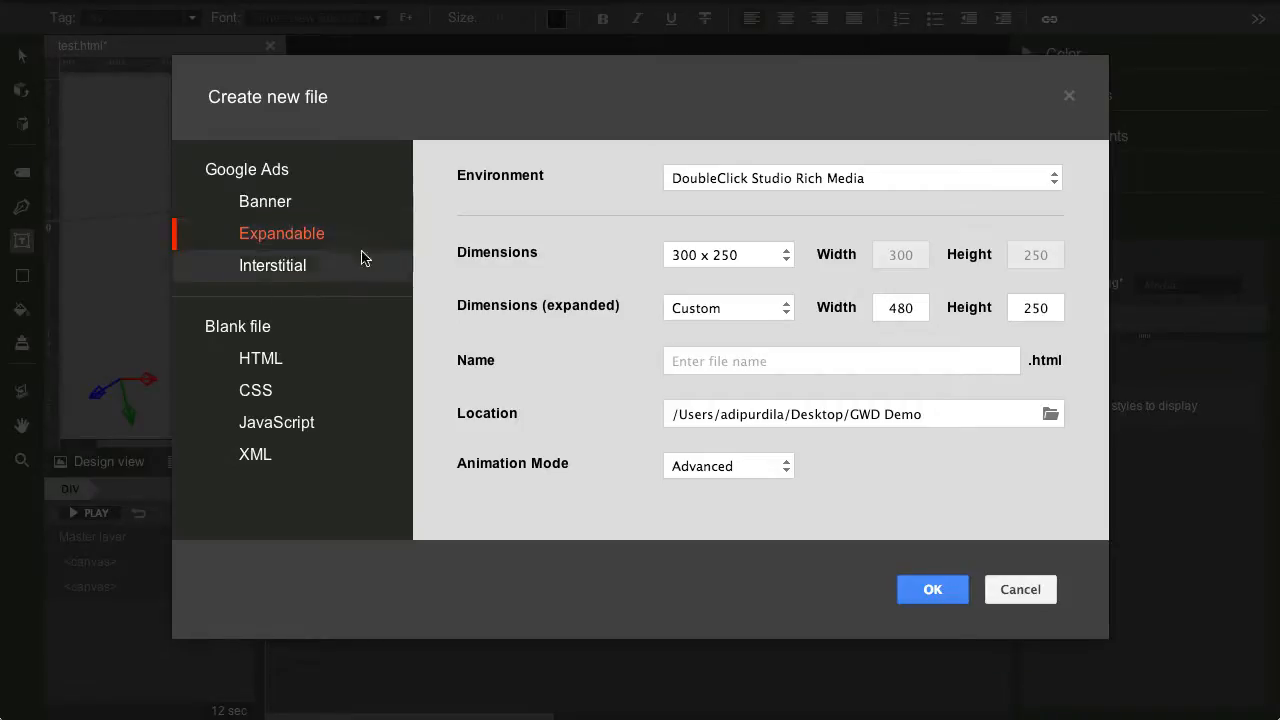
left_click(272, 265)
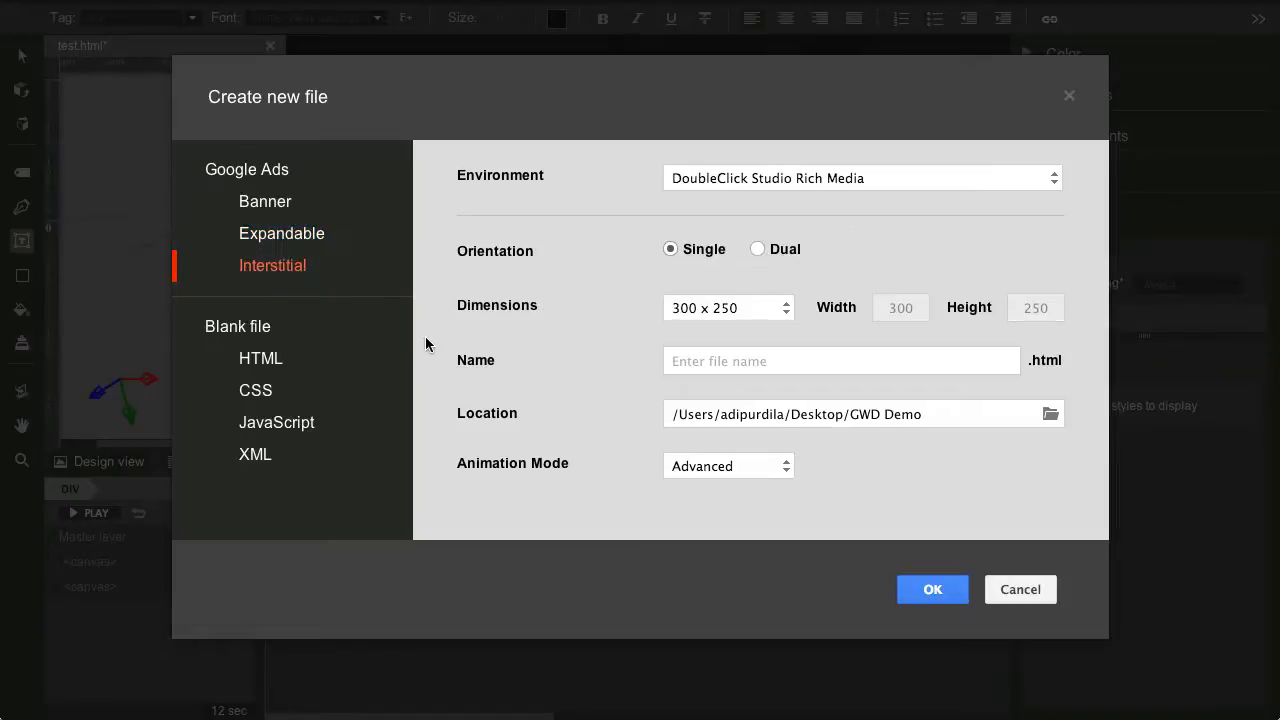
mouse_move(305, 232)
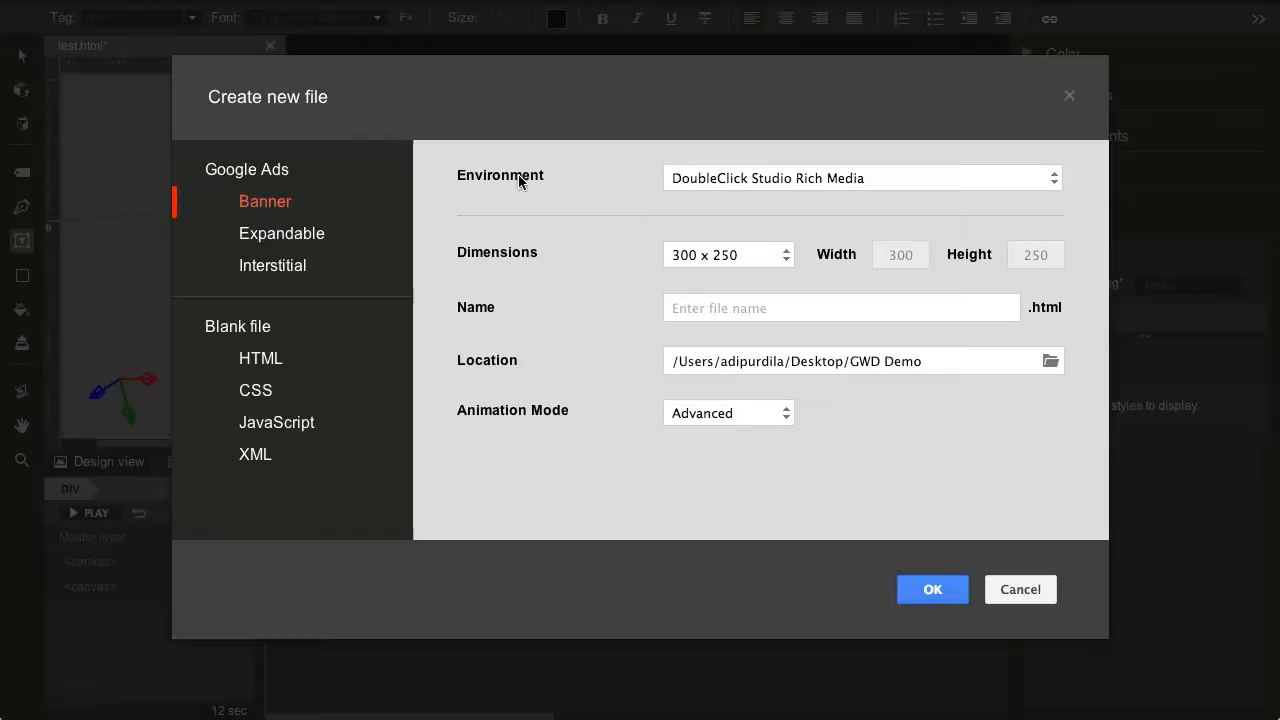
- Return to Banner, browse the AdMob and Generic environments, and keep DoubleClick Studio Rich Media
left_click(862, 178)
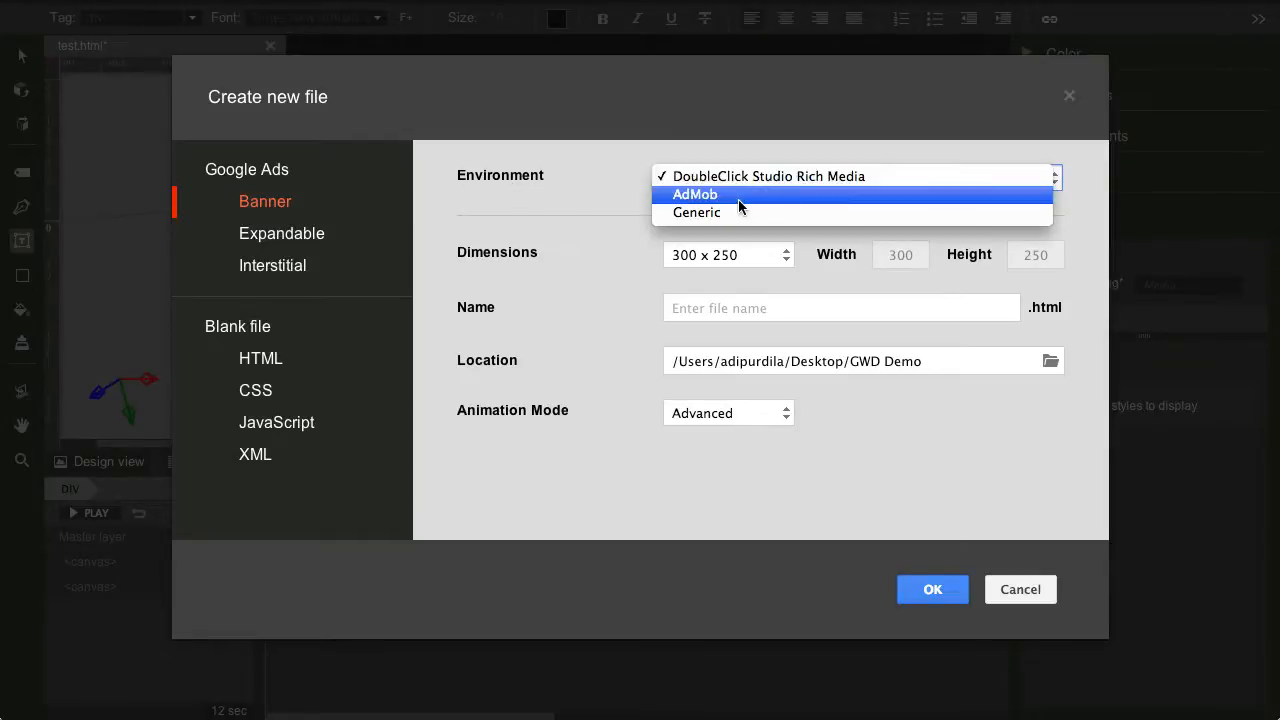
mouse_move(734, 218)
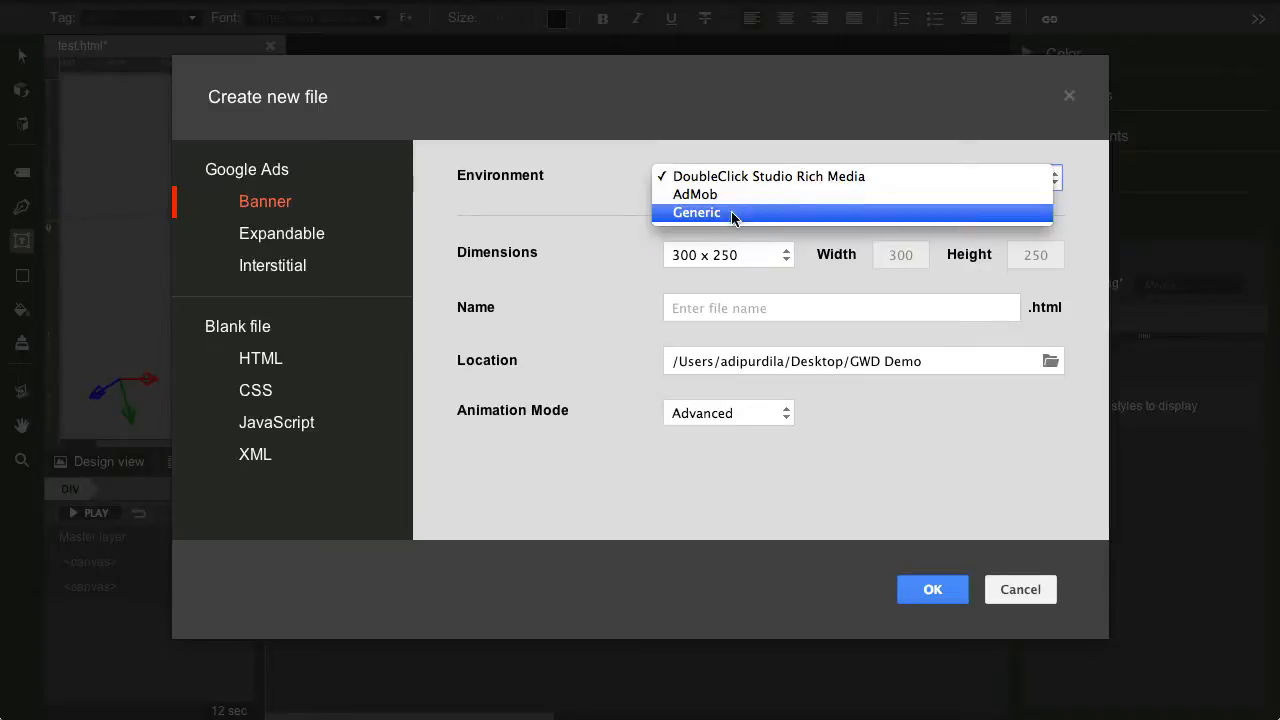
left_click(767, 176)
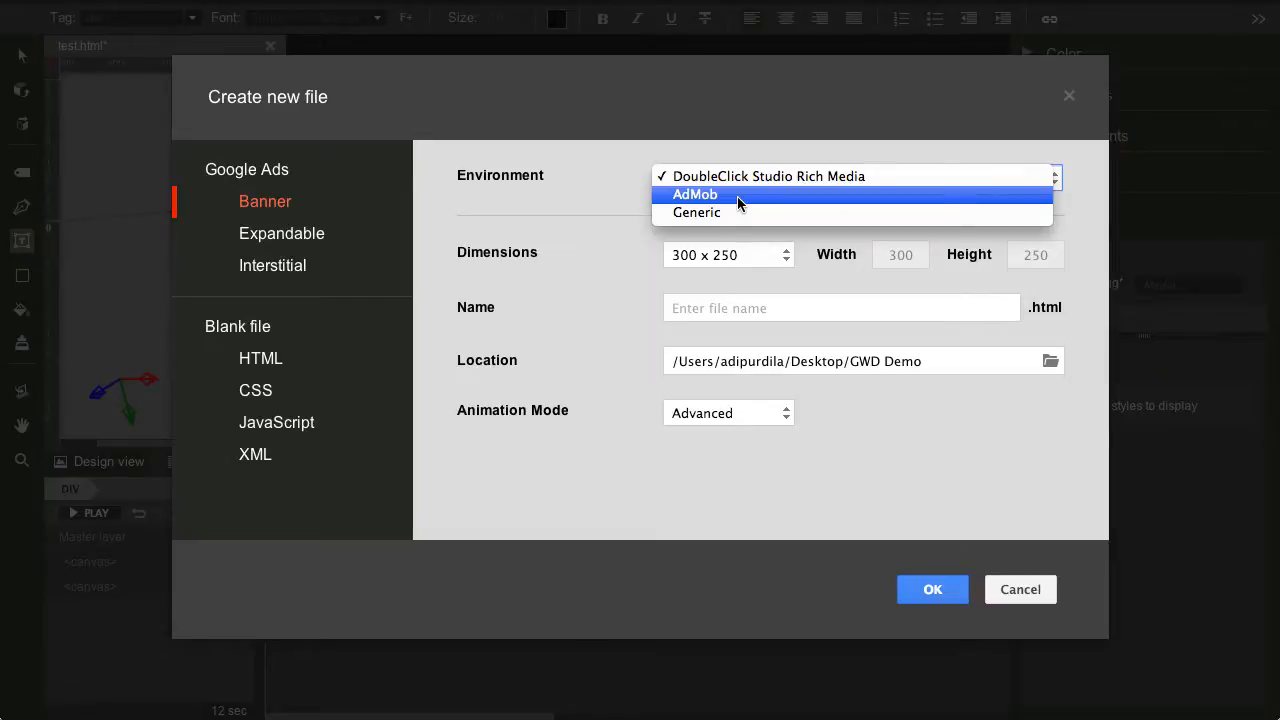
mouse_move(740, 194)
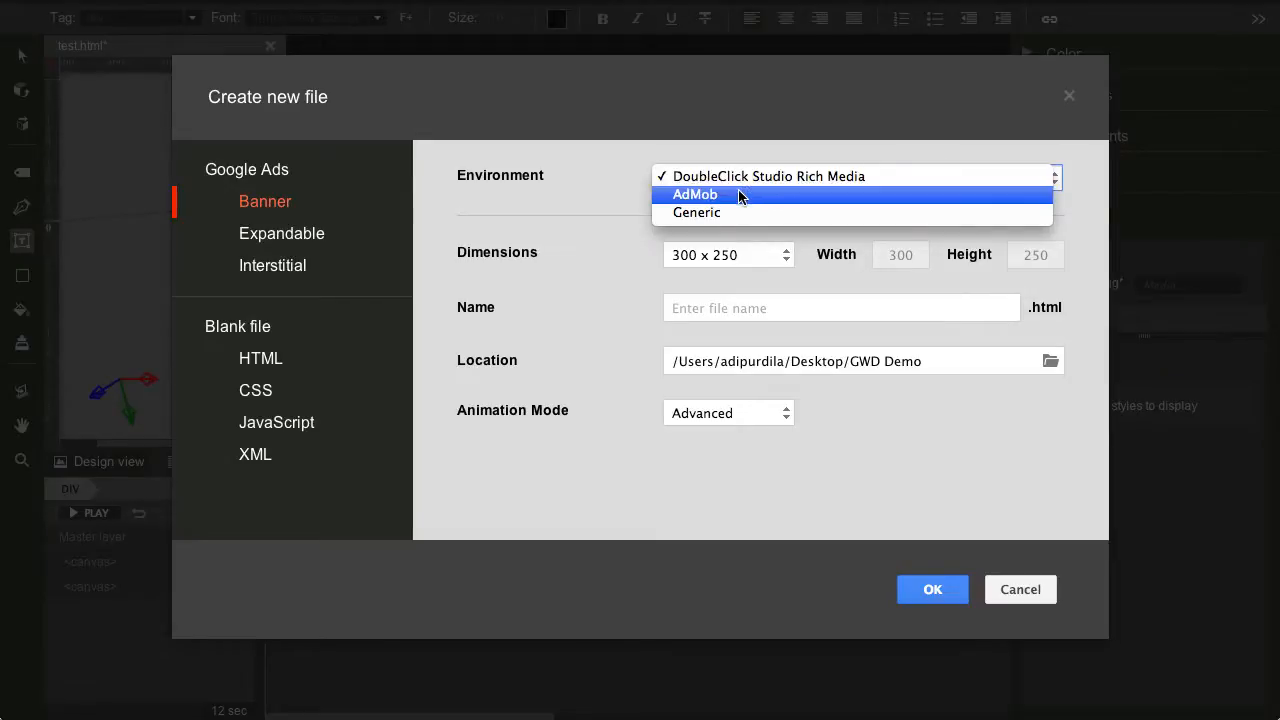
mouse_move(625, 208)
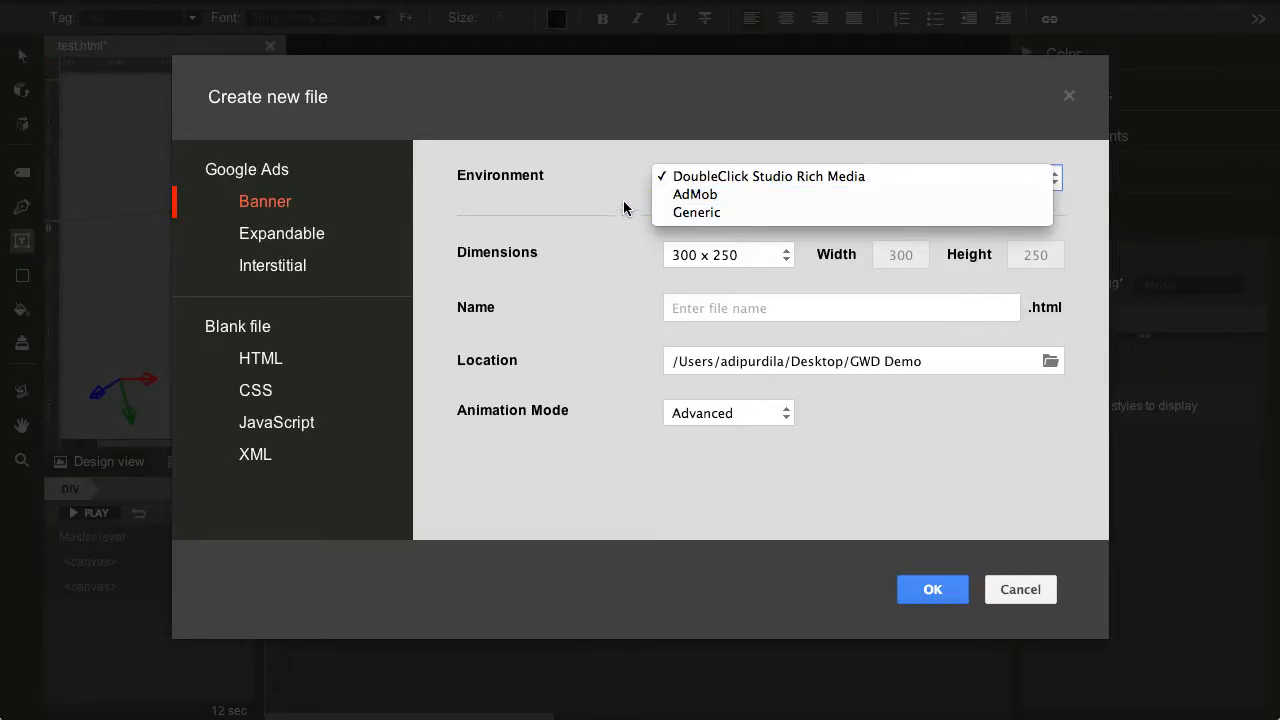
mouse_move(709, 194)
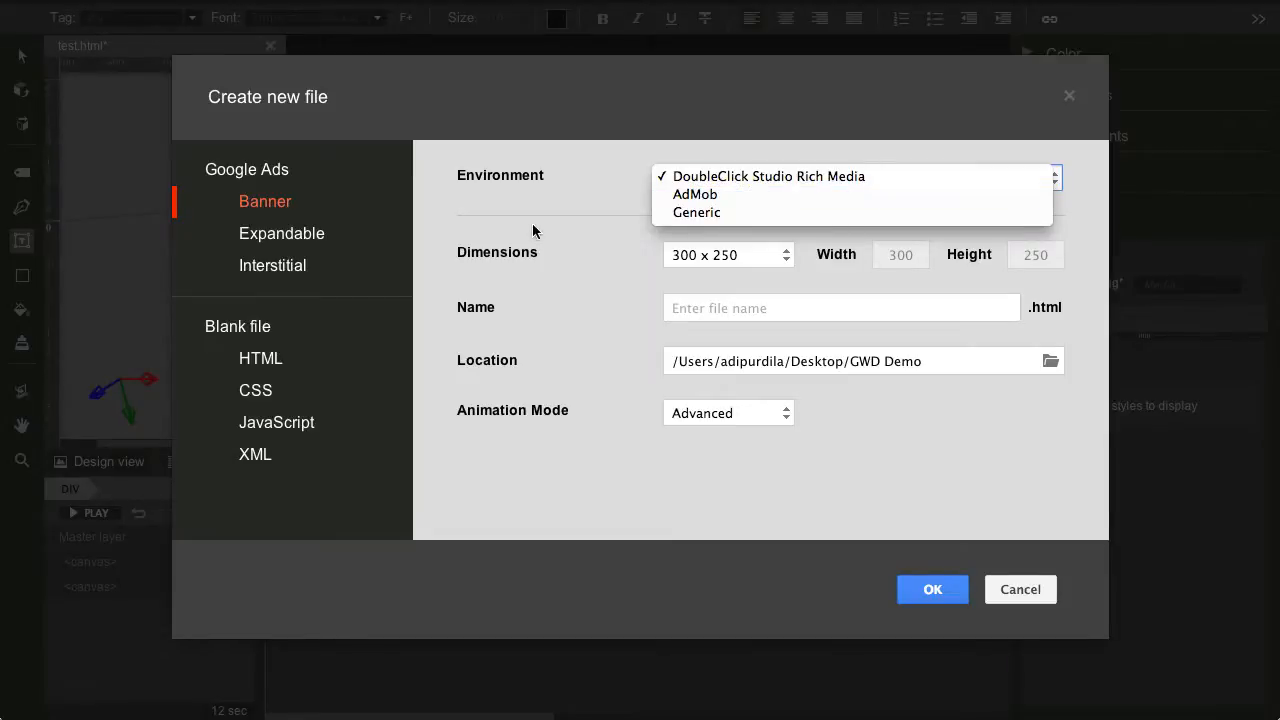
left_click(769, 176)
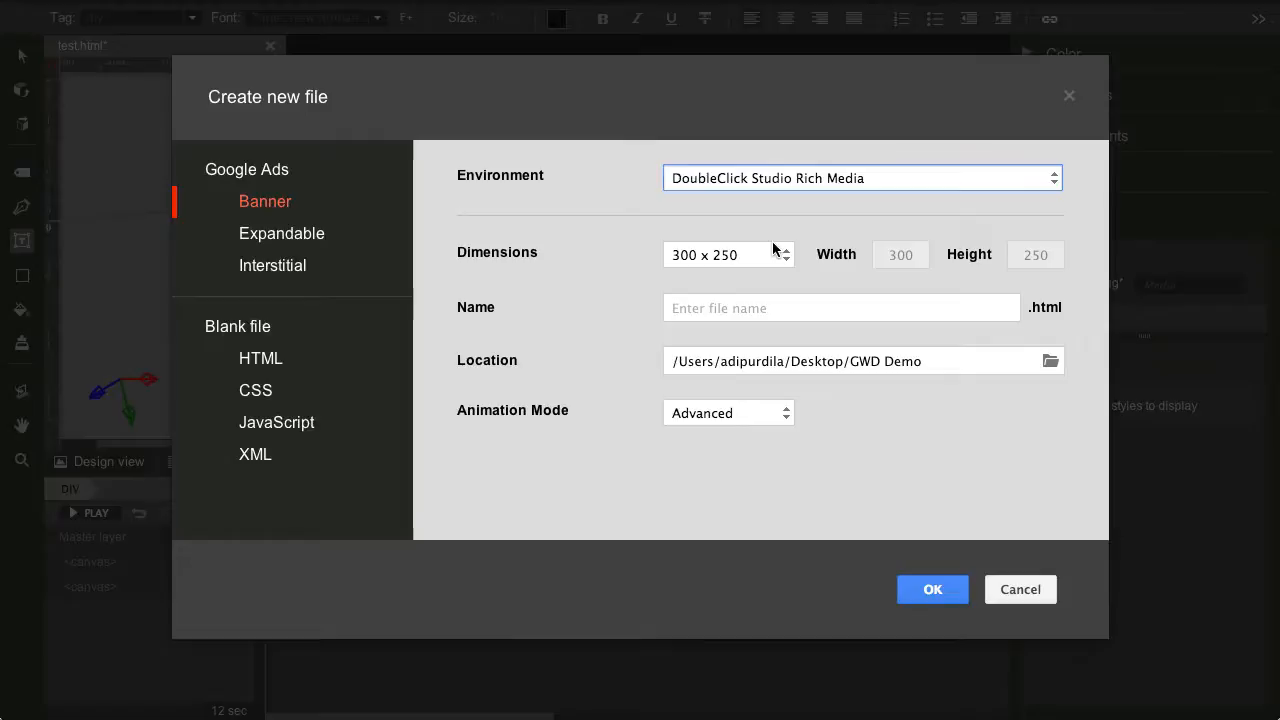